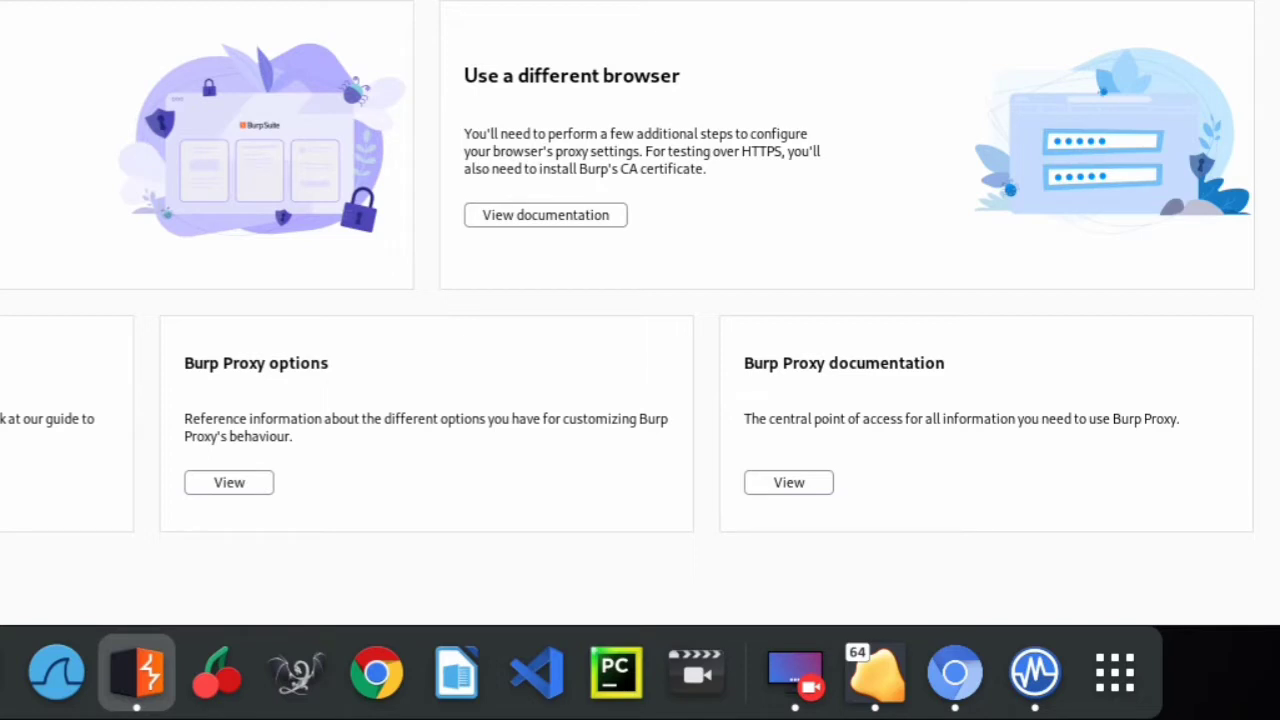
mouse_move(735, 118)
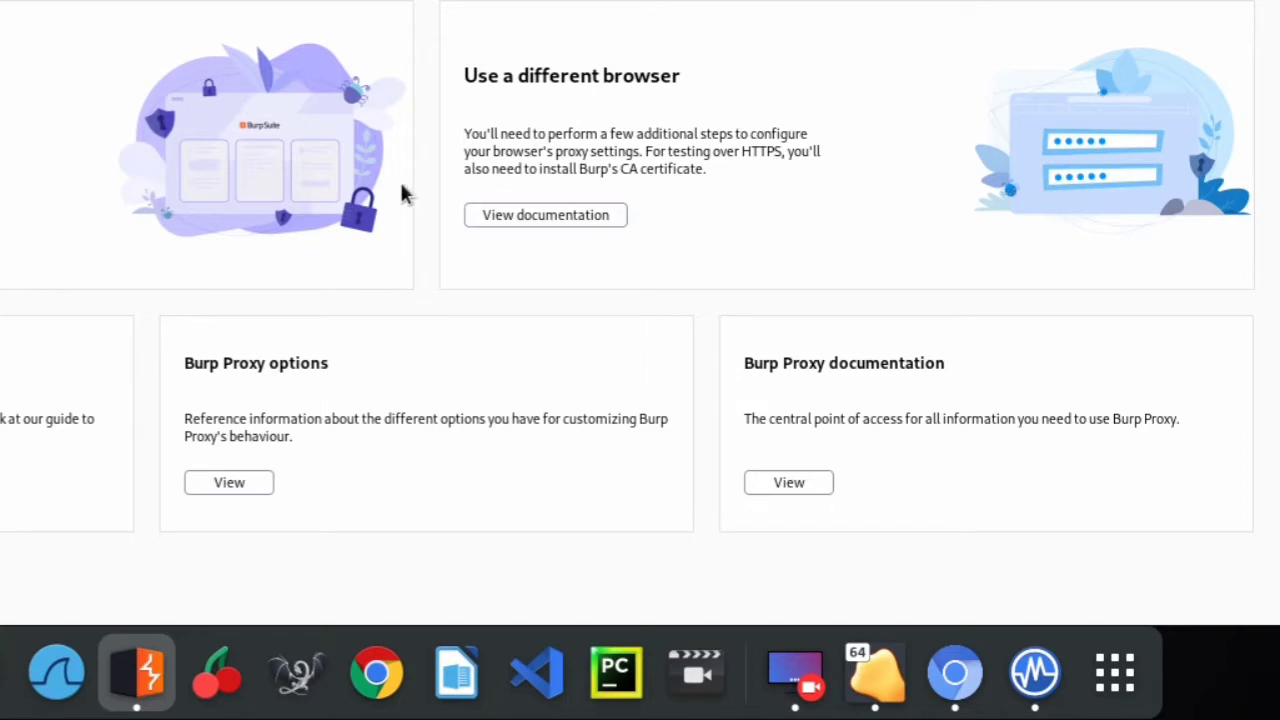
mouse_move(570, 98)
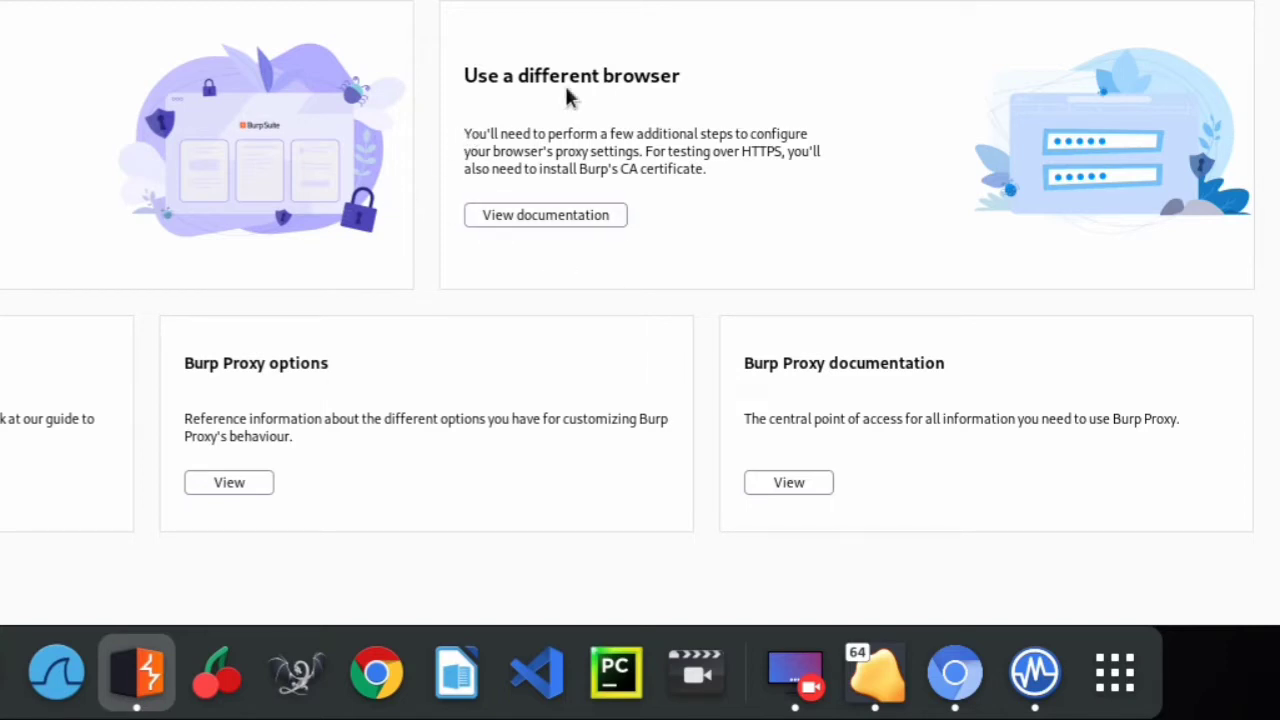
mouse_move(870, 28)
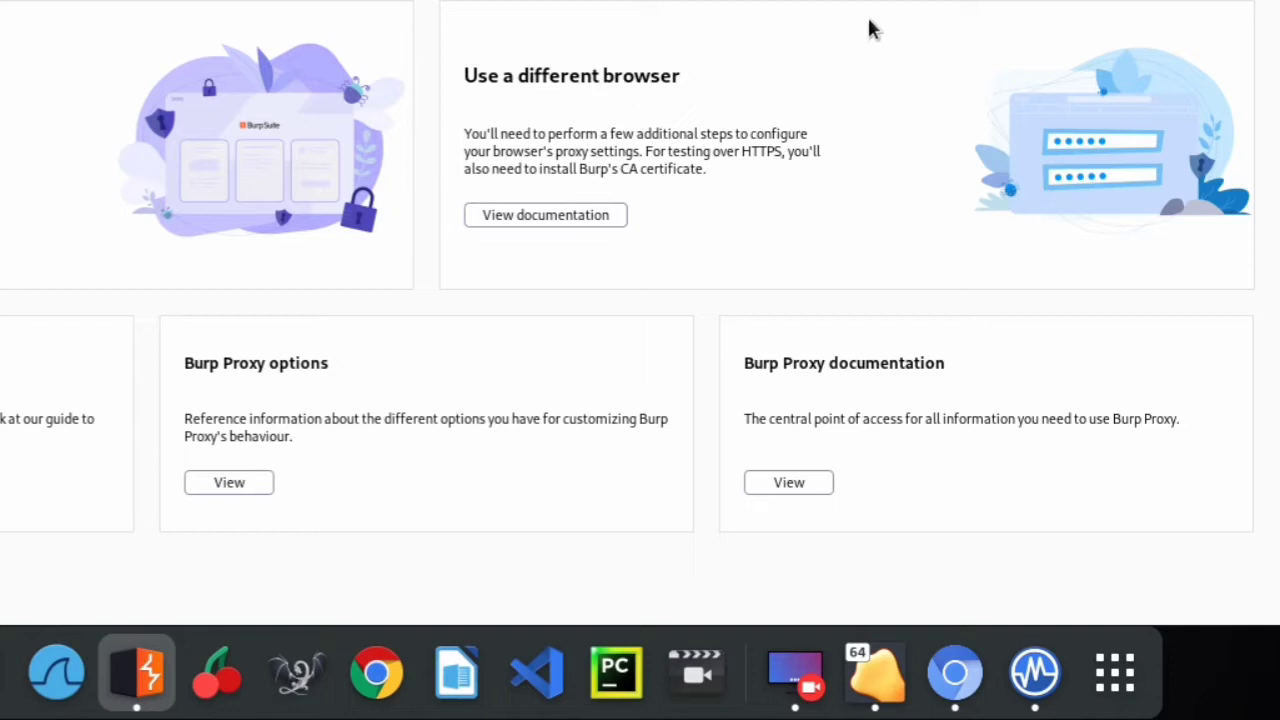
mouse_move(595, 57)
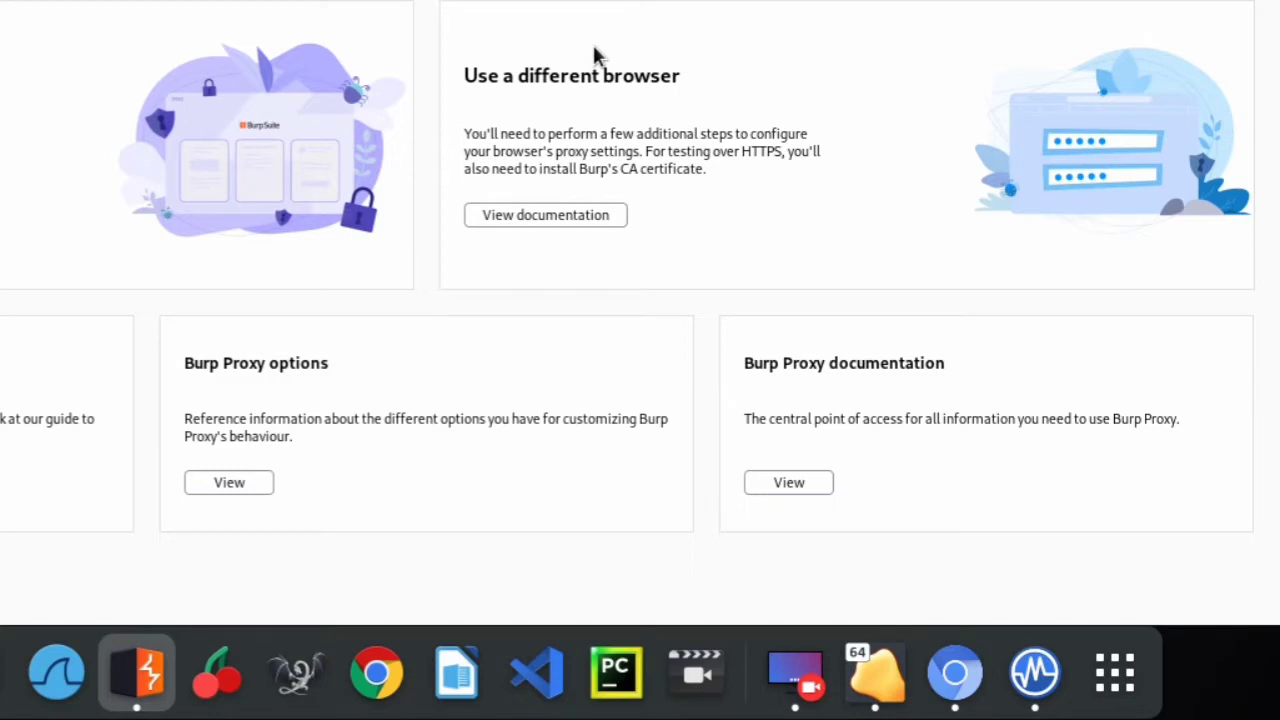
mouse_move(810, 375)
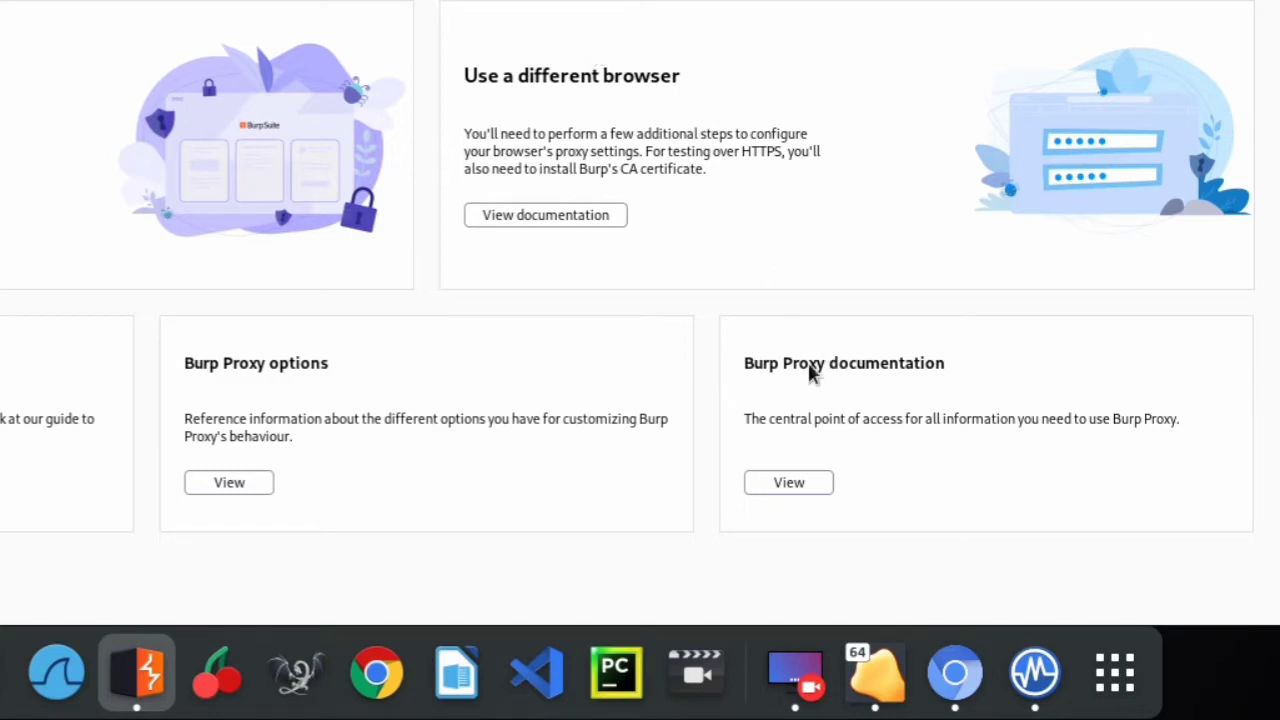
mouse_move(954, 670)
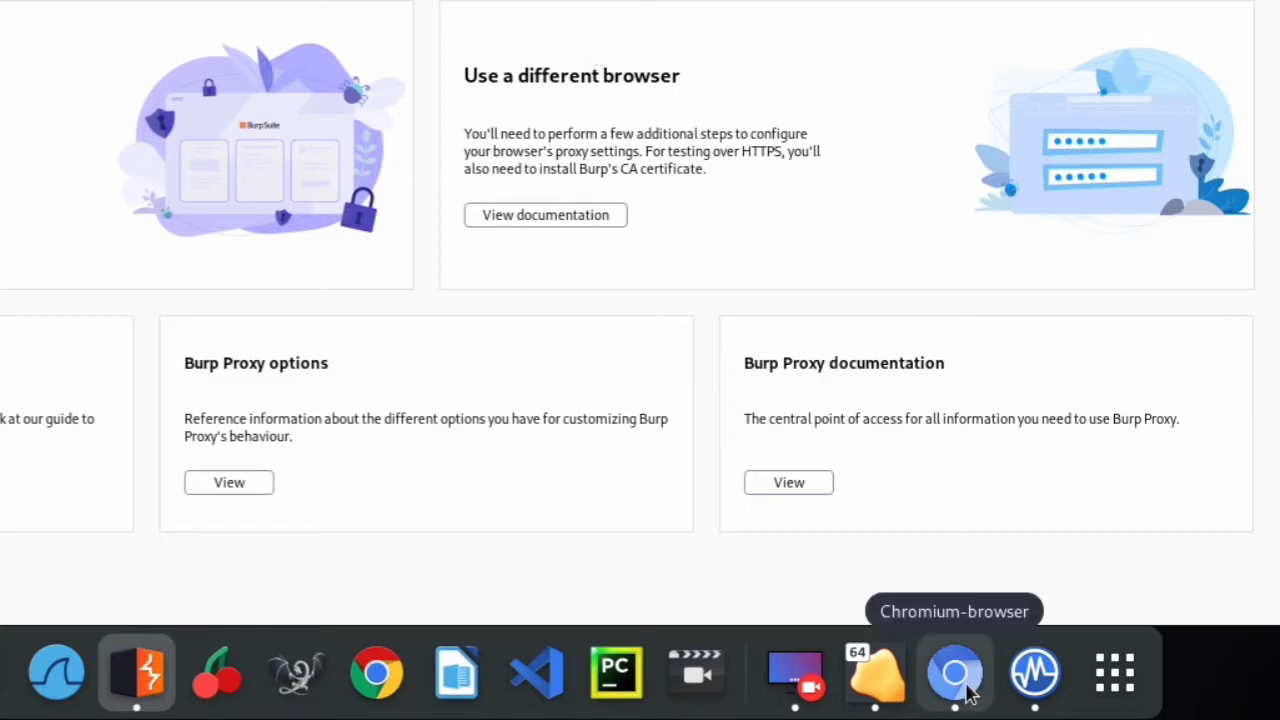
- Bring the Chromium window showing the logged-out DVWA login page to the front
left_click(954, 672)
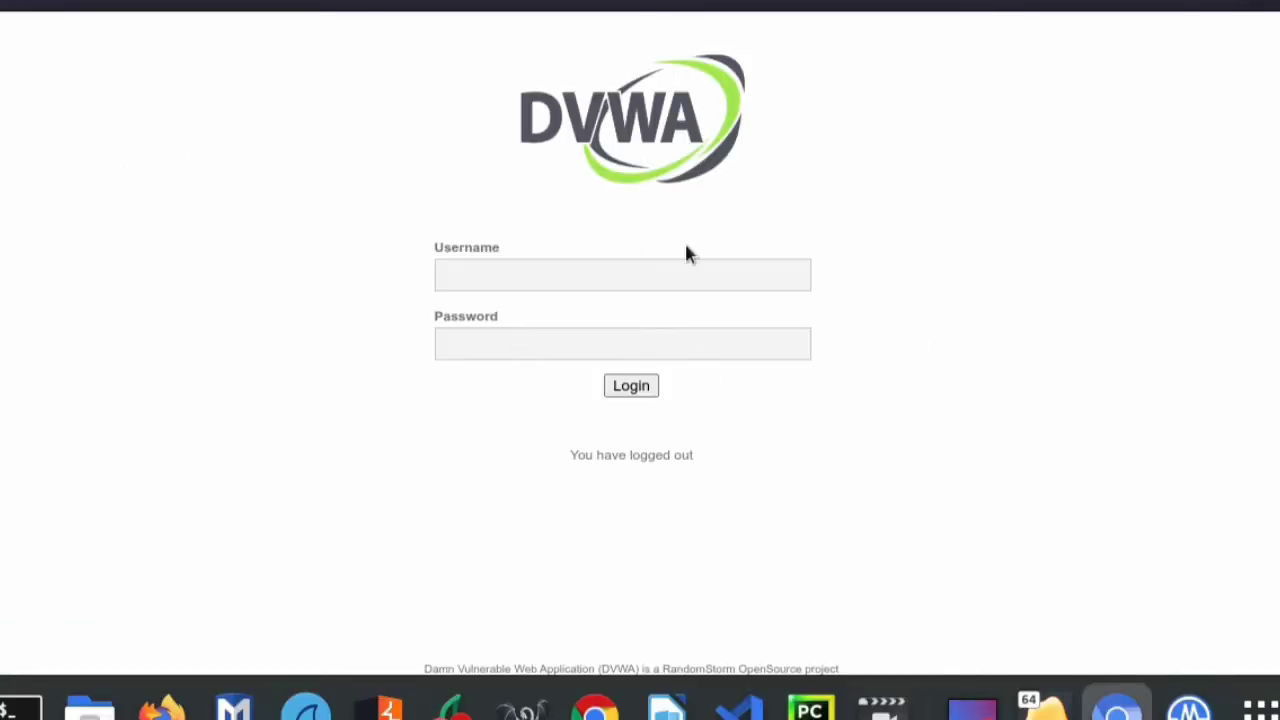
mouse_move(955, 615)
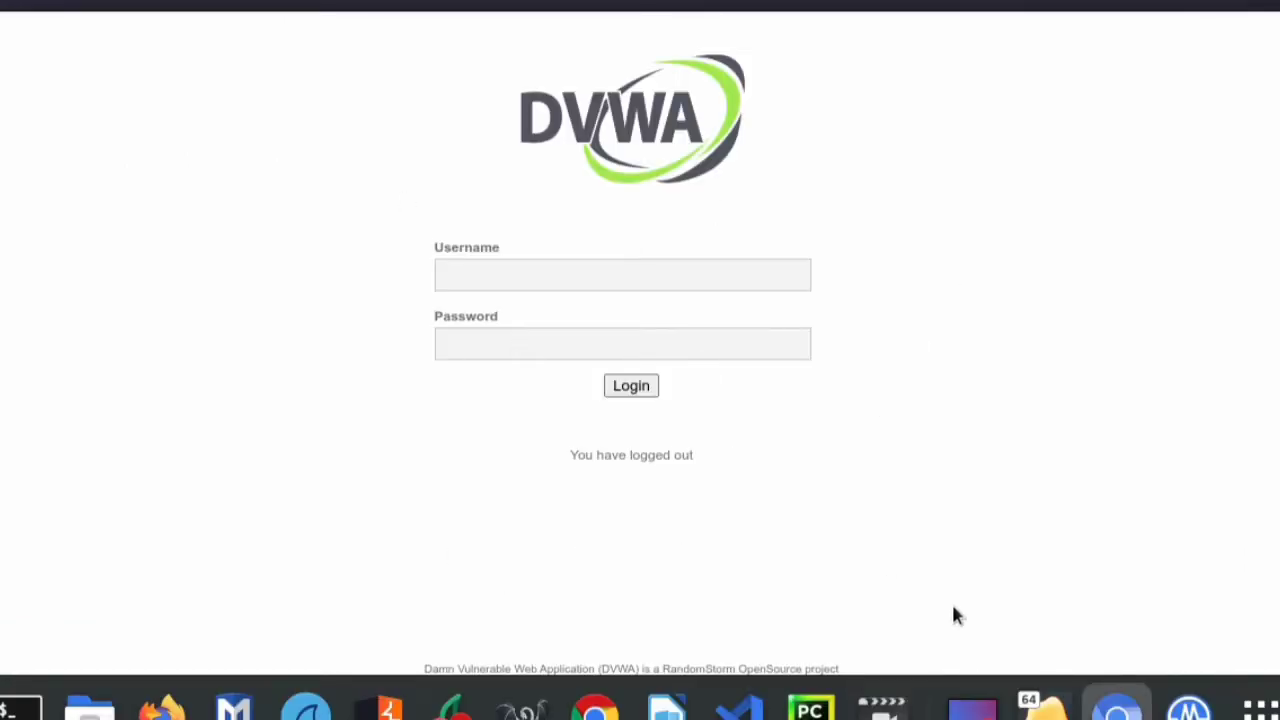
mouse_move(1117, 705)
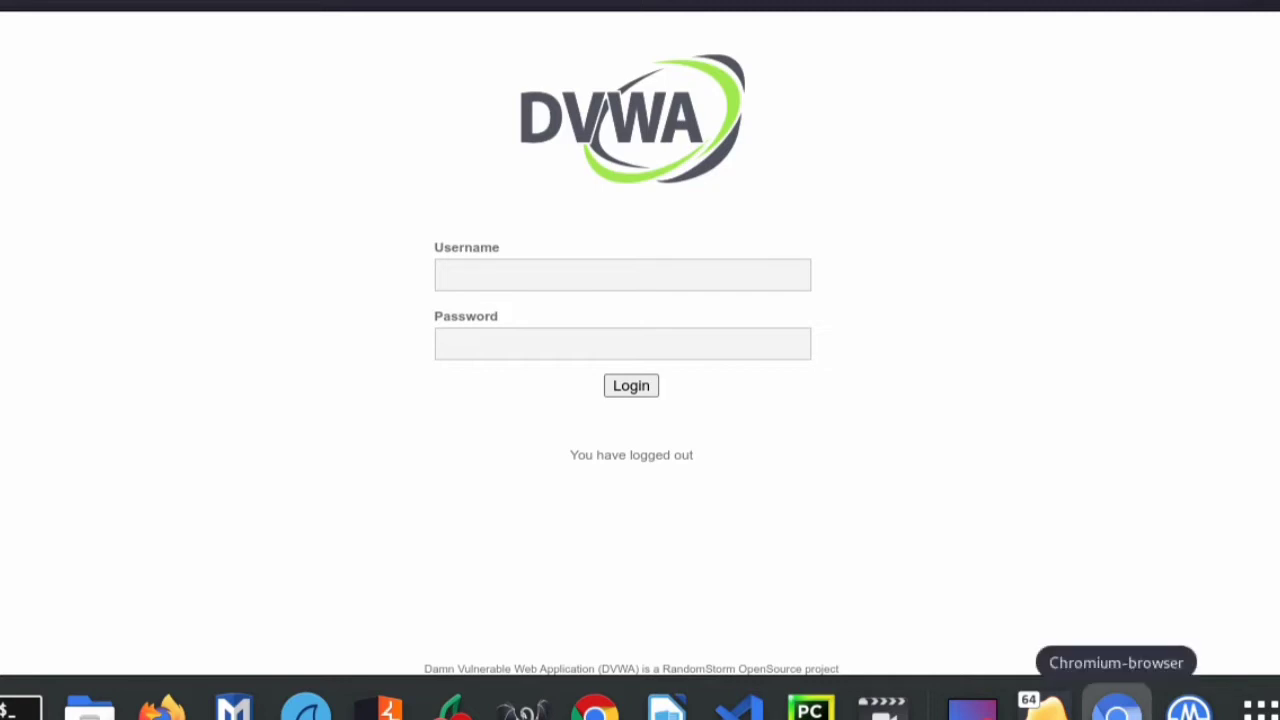
mouse_move(418, 688)
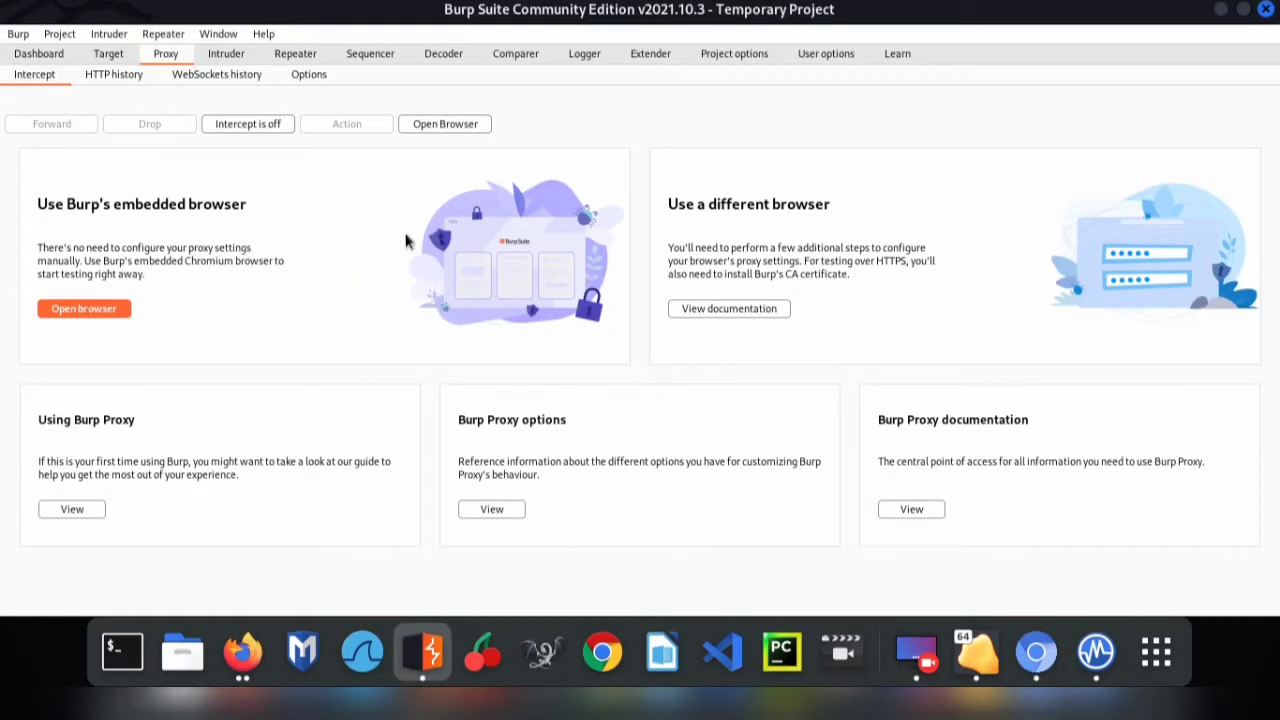
mouse_move(758, 220)
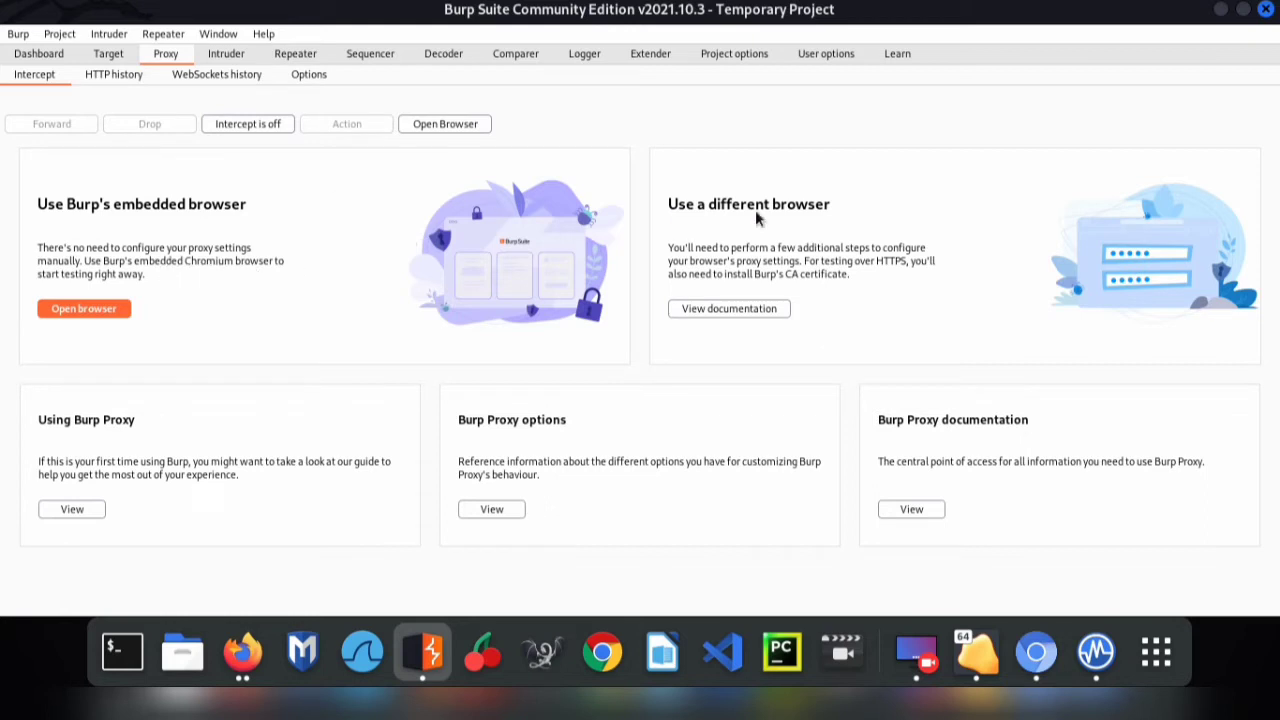
mouse_move(888, 267)
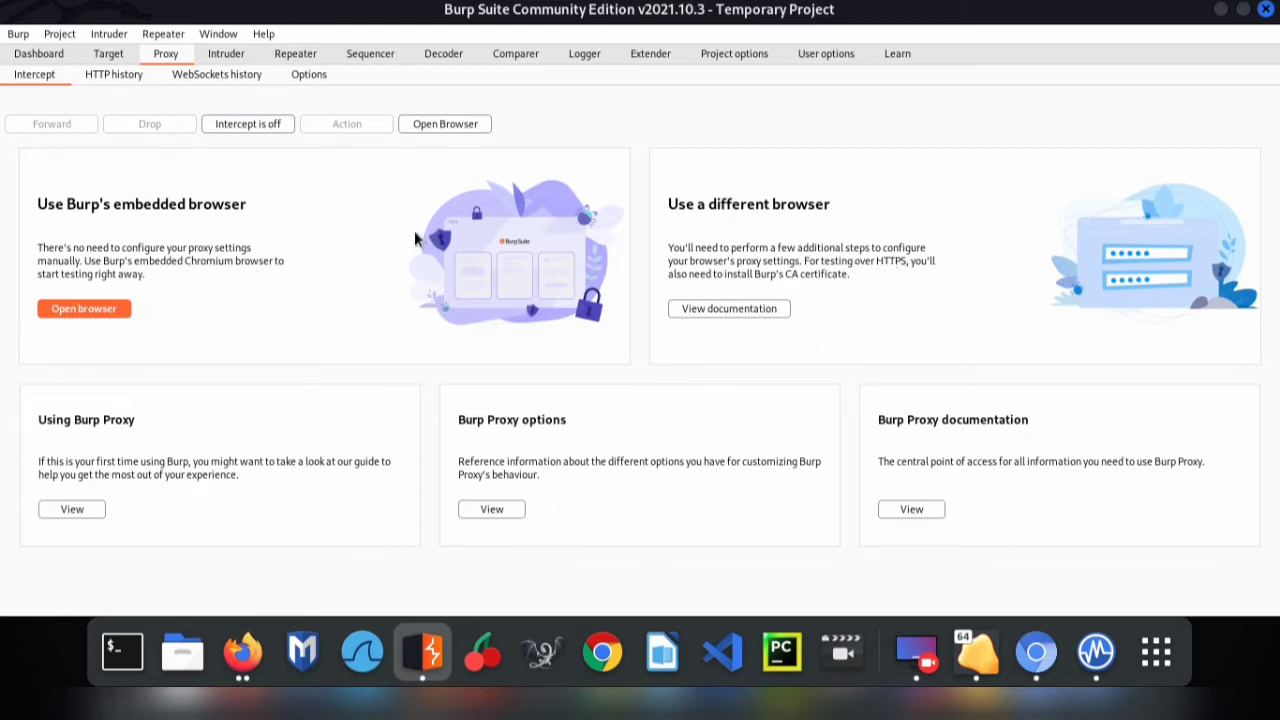
mouse_move(170, 228)
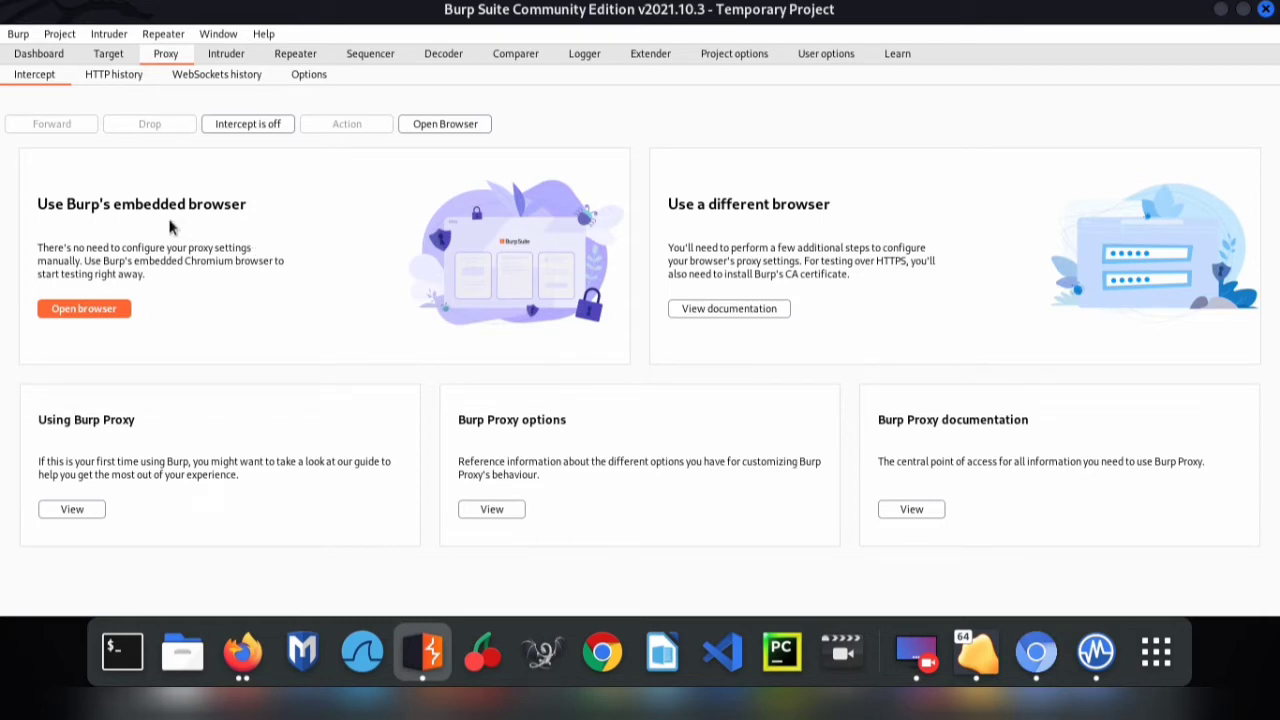
mouse_move(175, 245)
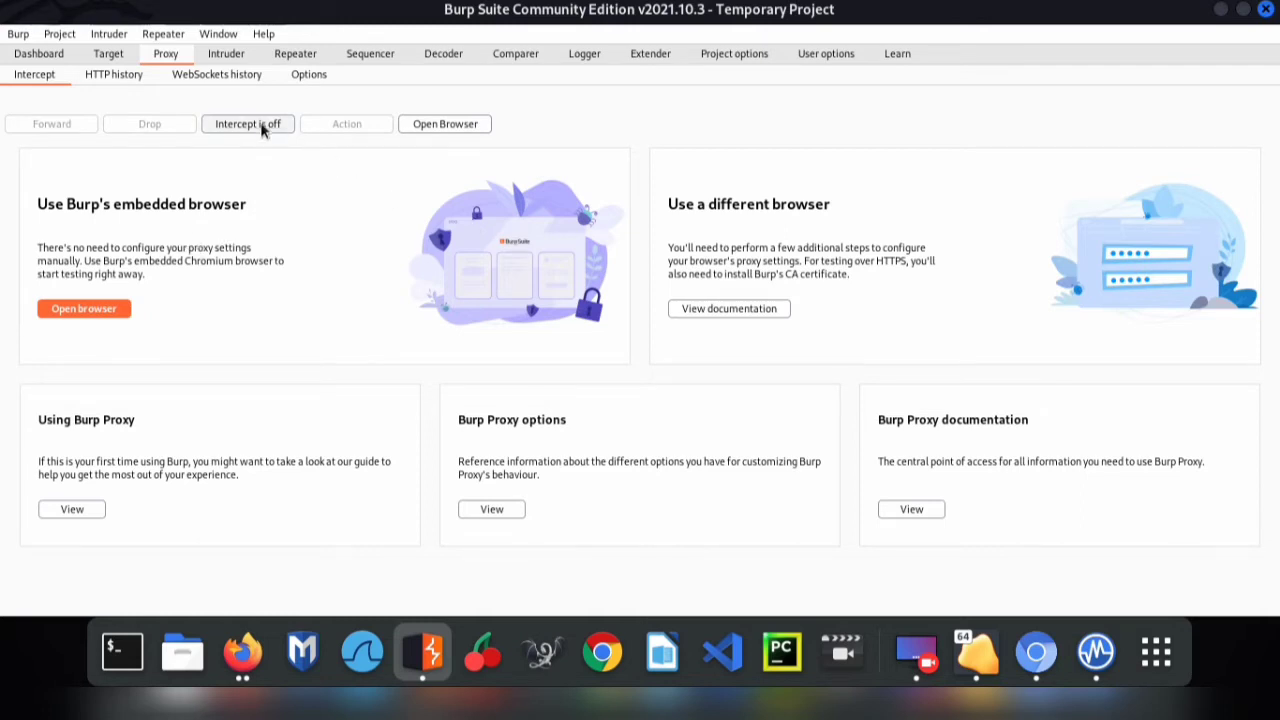
- Turn Proxy interception on in Burp Suite
left_click(247, 123)
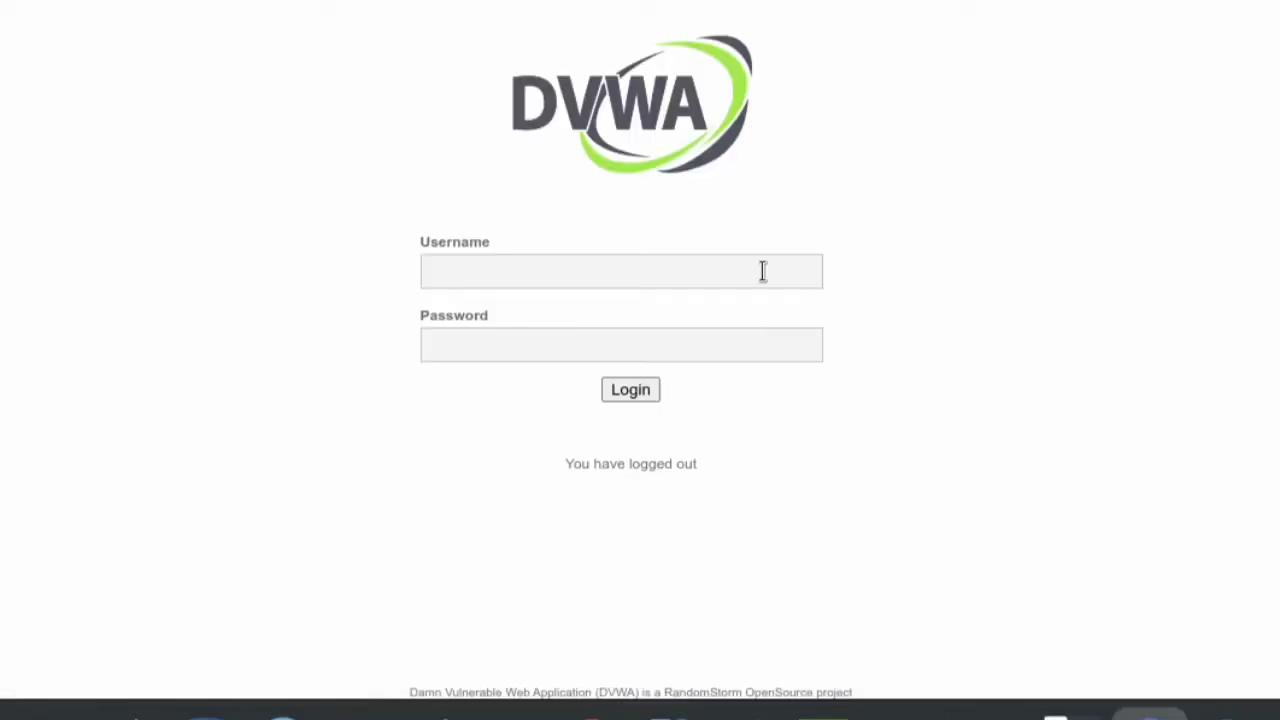
mouse_move(410, 270)
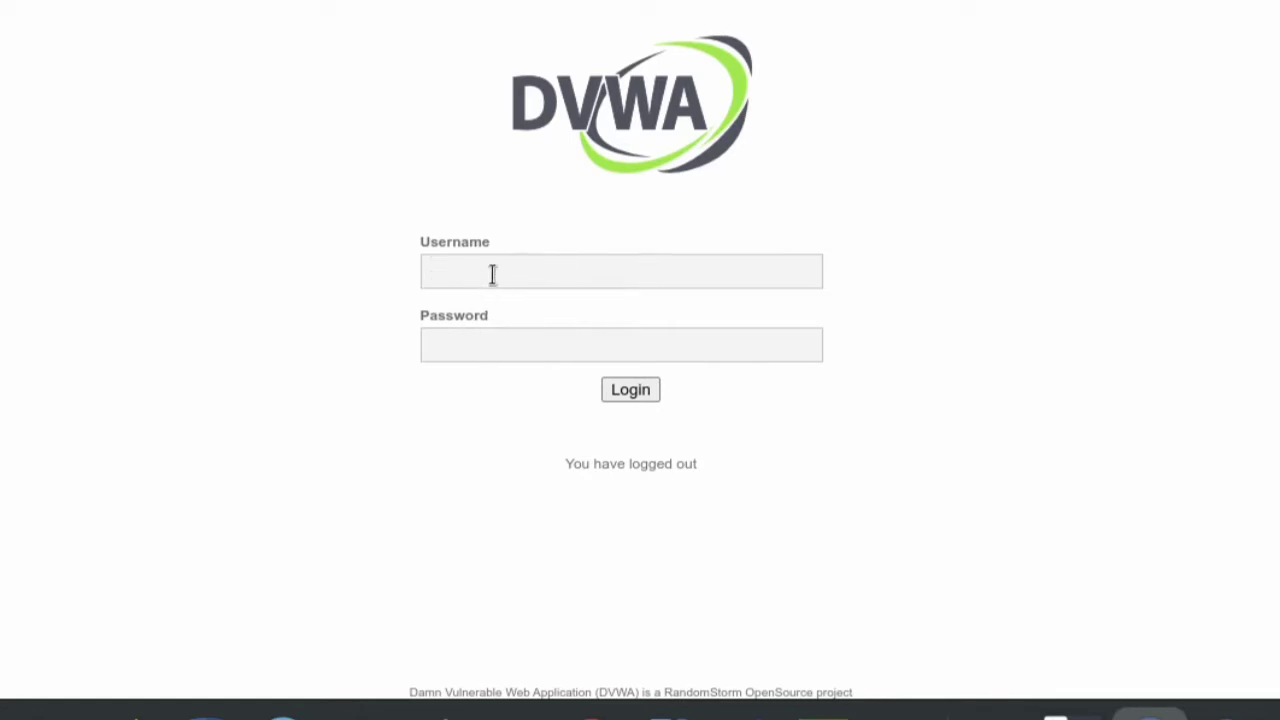
mouse_move(538, 286)
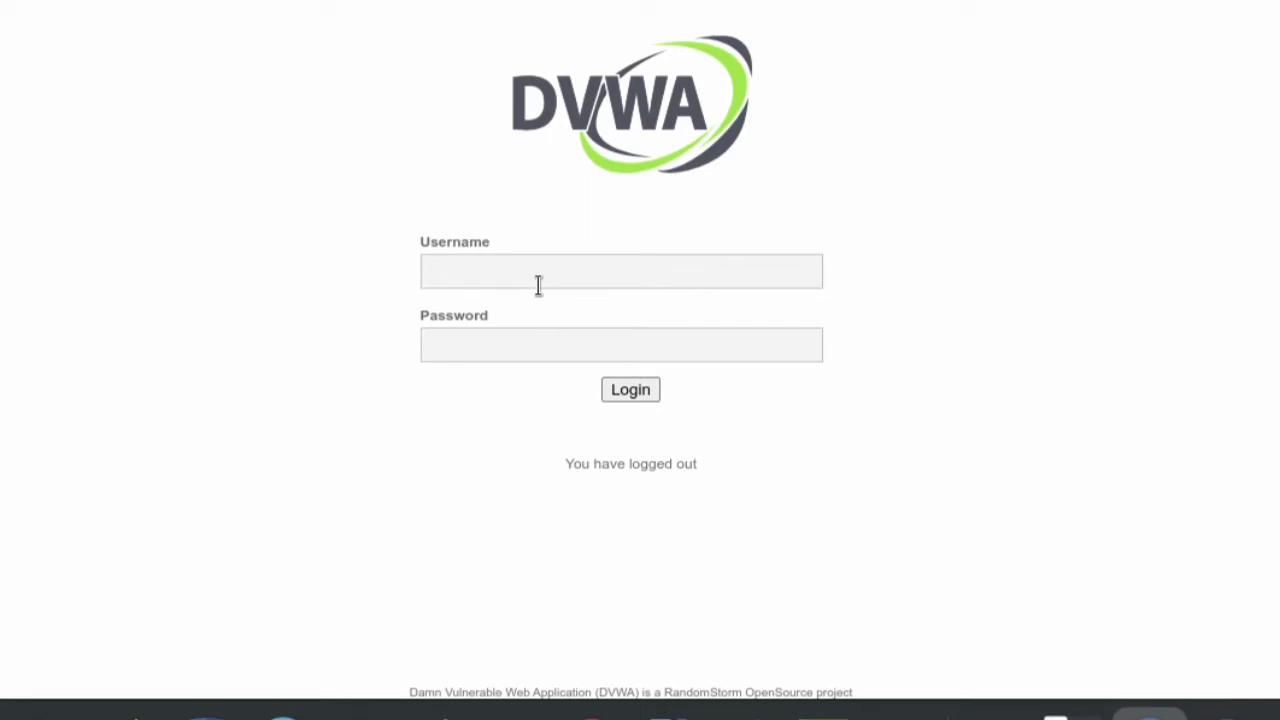
- Fill the DVWA login with a saved username and test password, then submit it
left_click(620, 271)
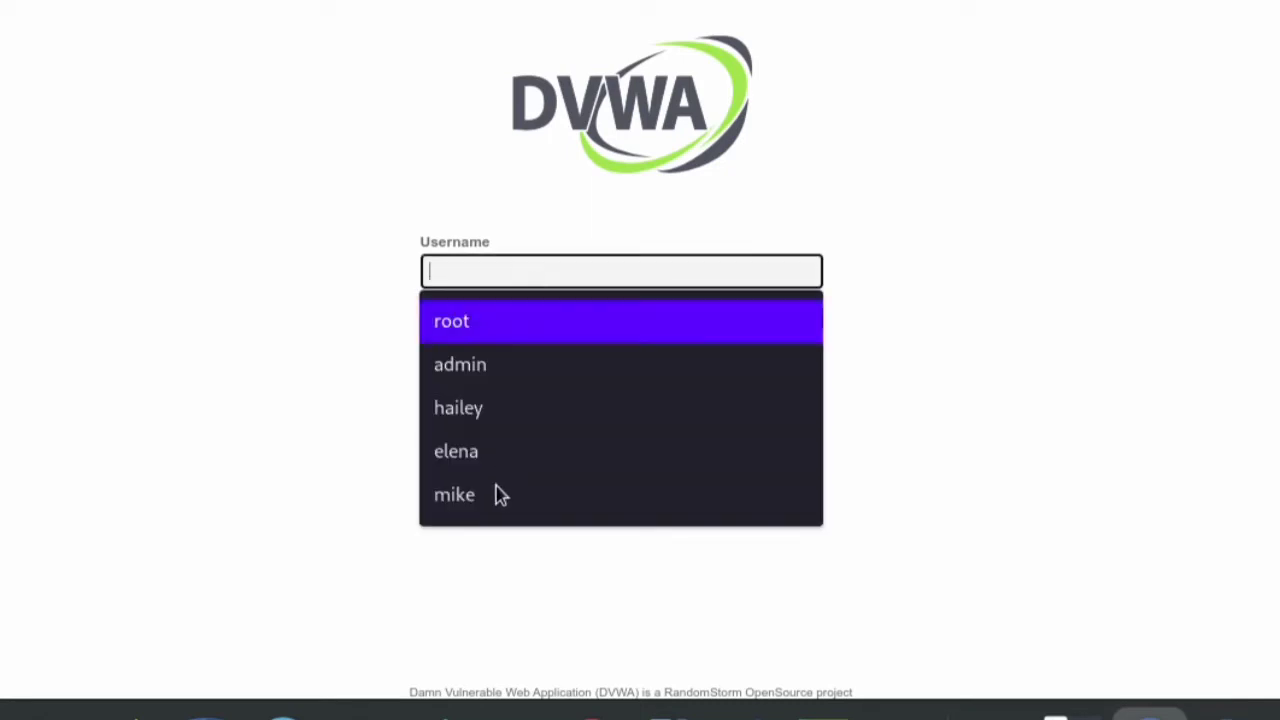
left_click(454, 494)
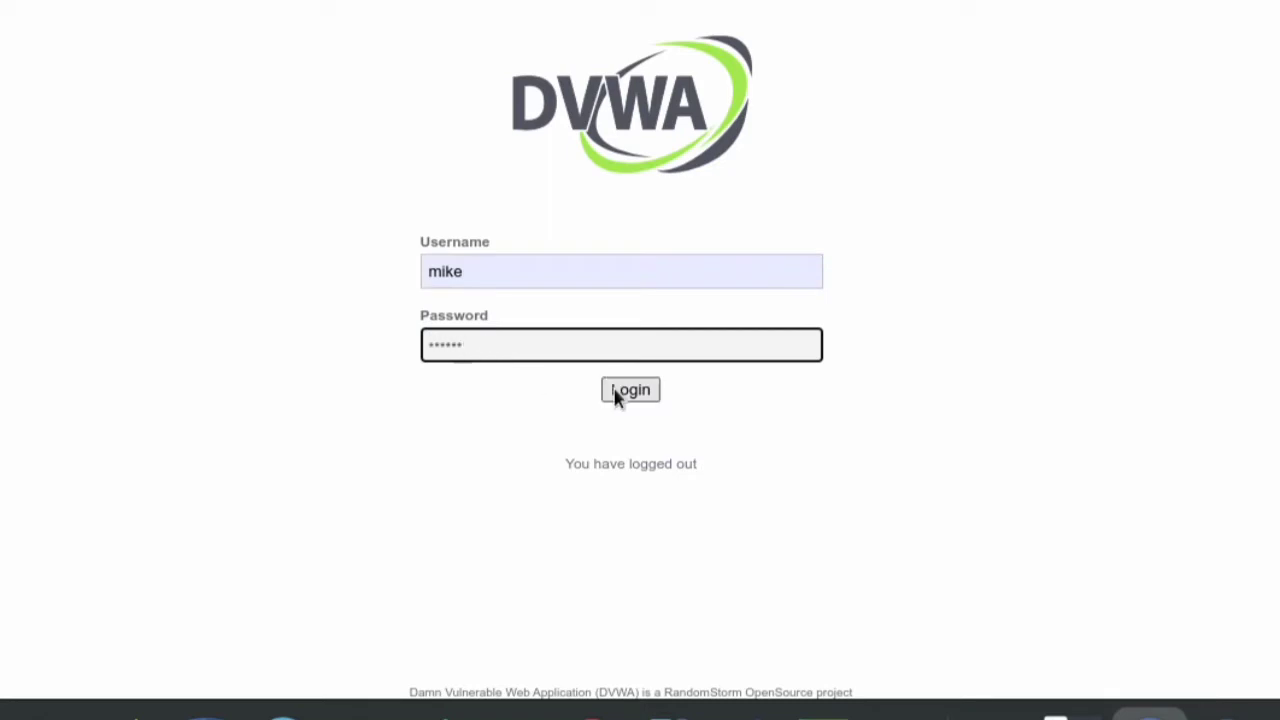
left_click(630, 390)
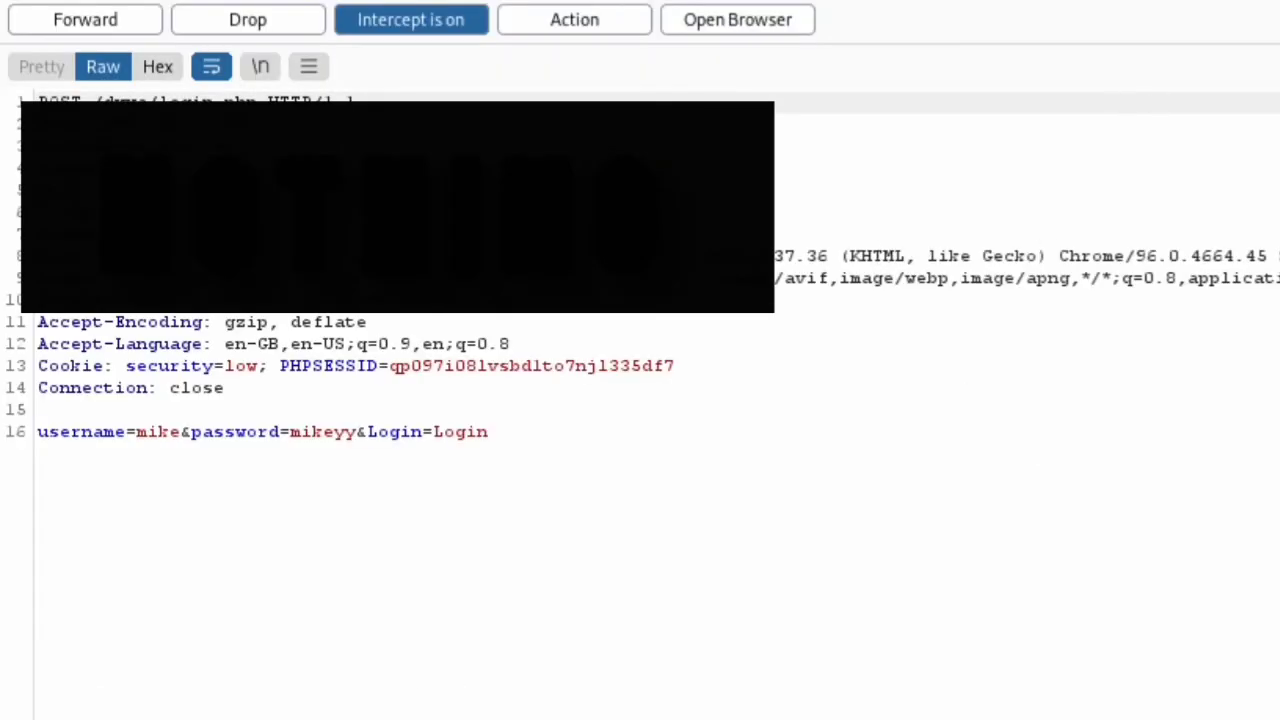
mouse_move(388, 440)
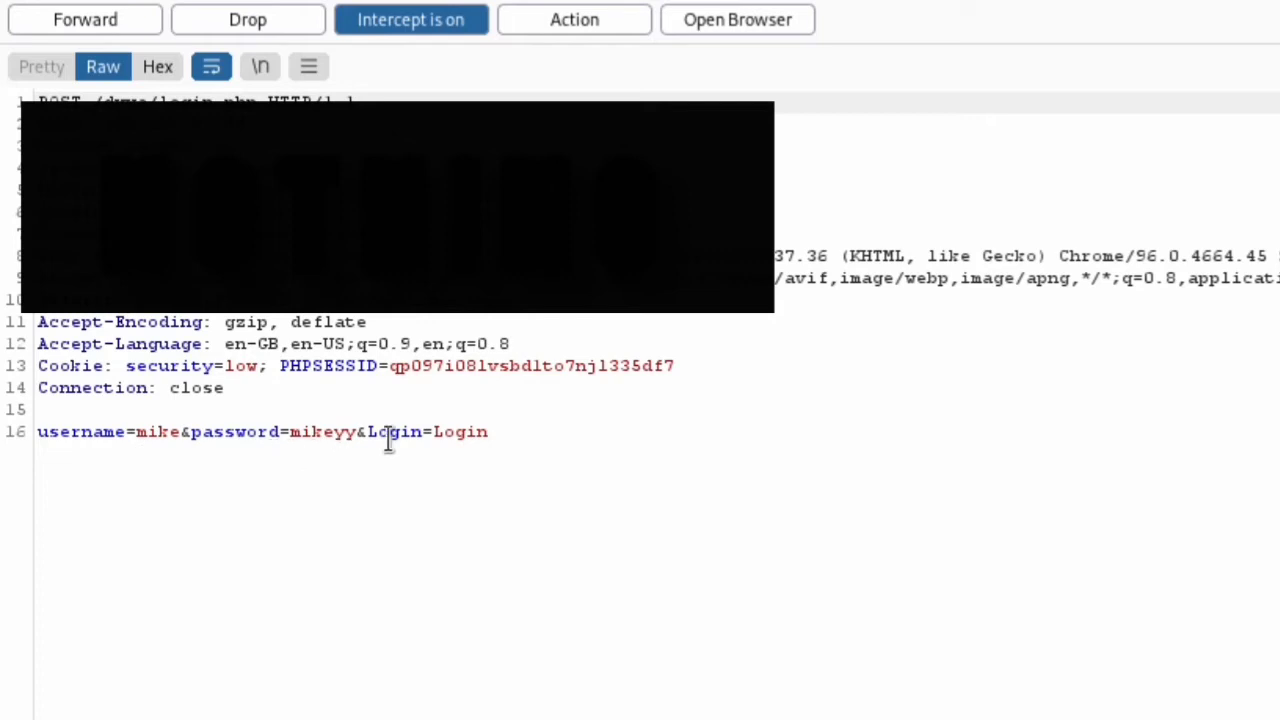
mouse_move(574, 19)
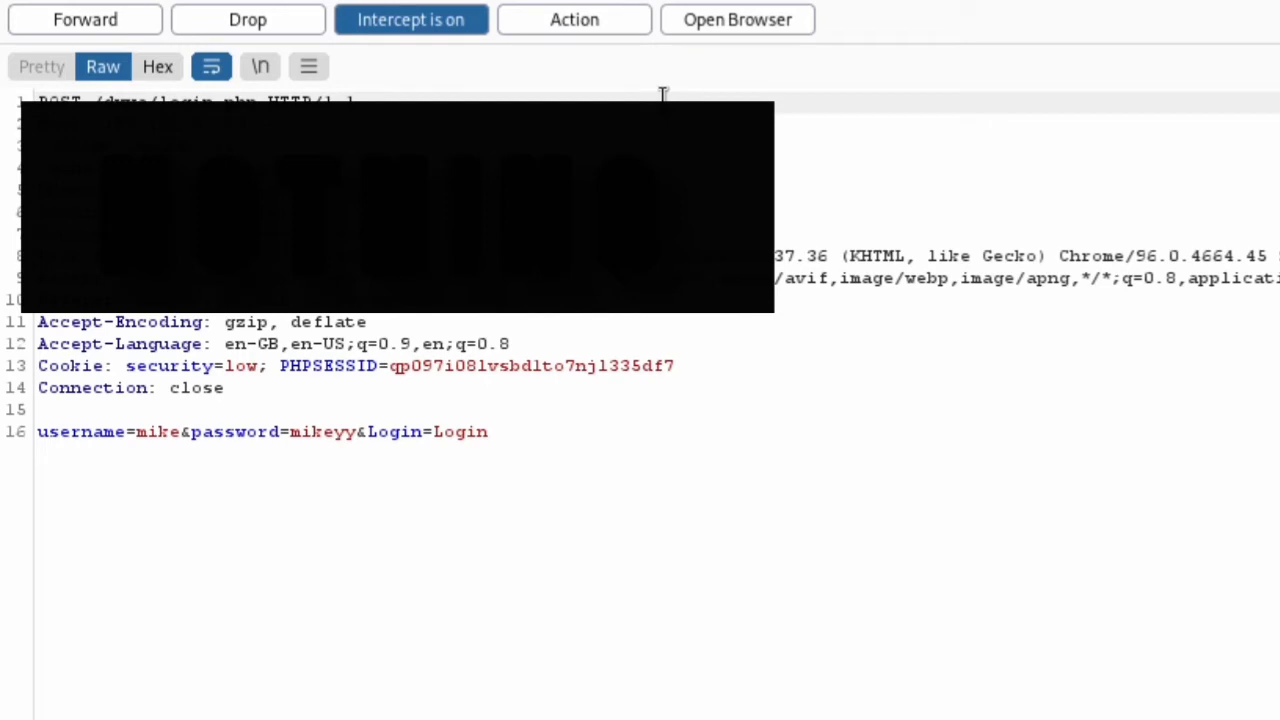
mouse_move(835, 148)
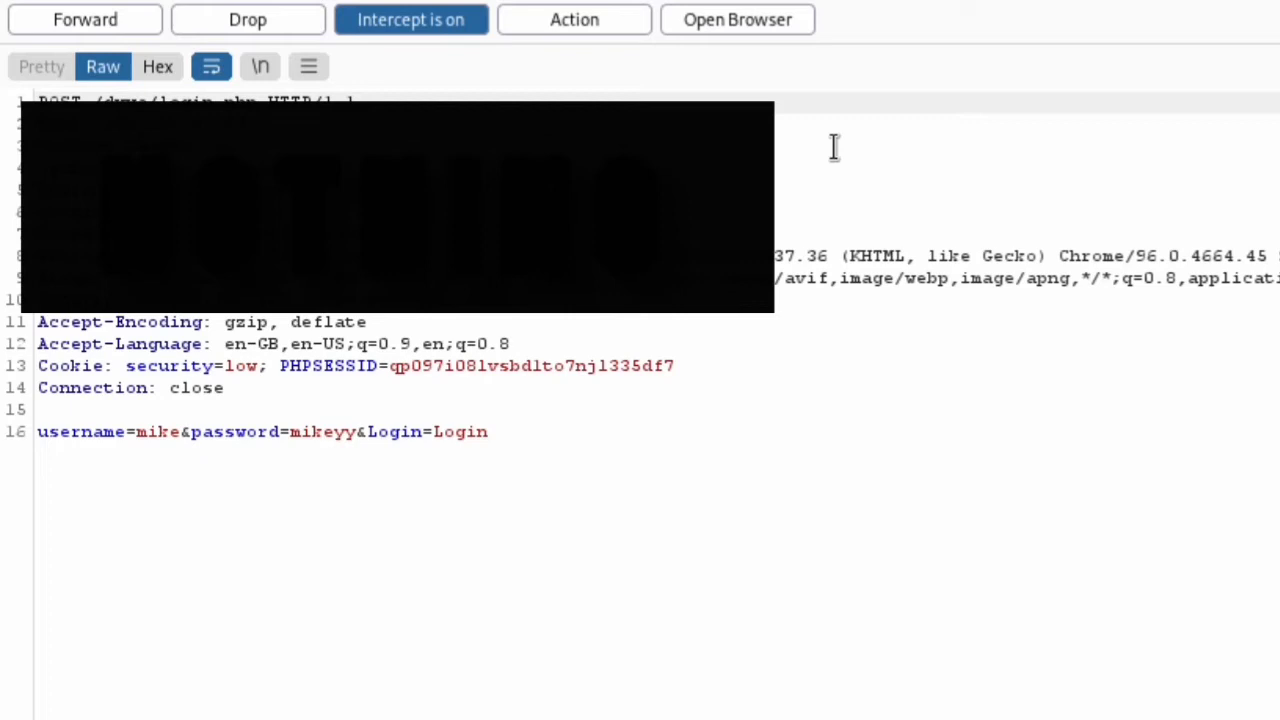
mouse_move(834, 147)
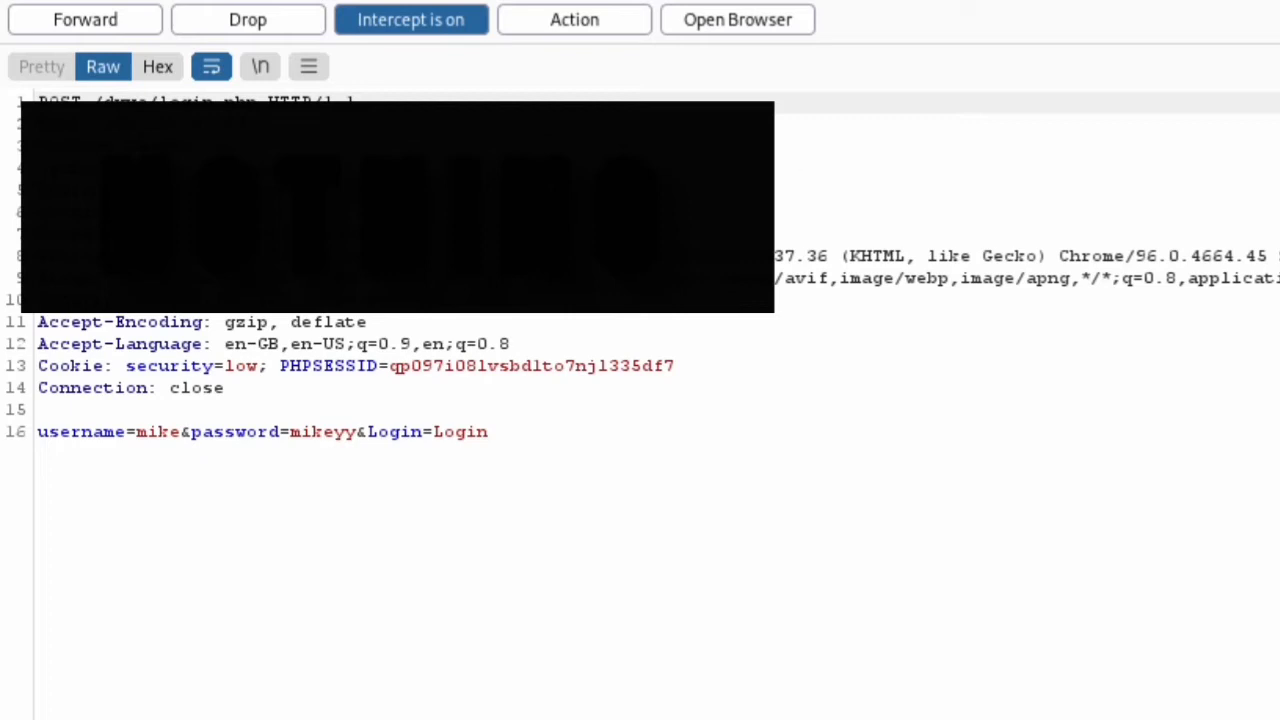
mouse_move(925, 195)
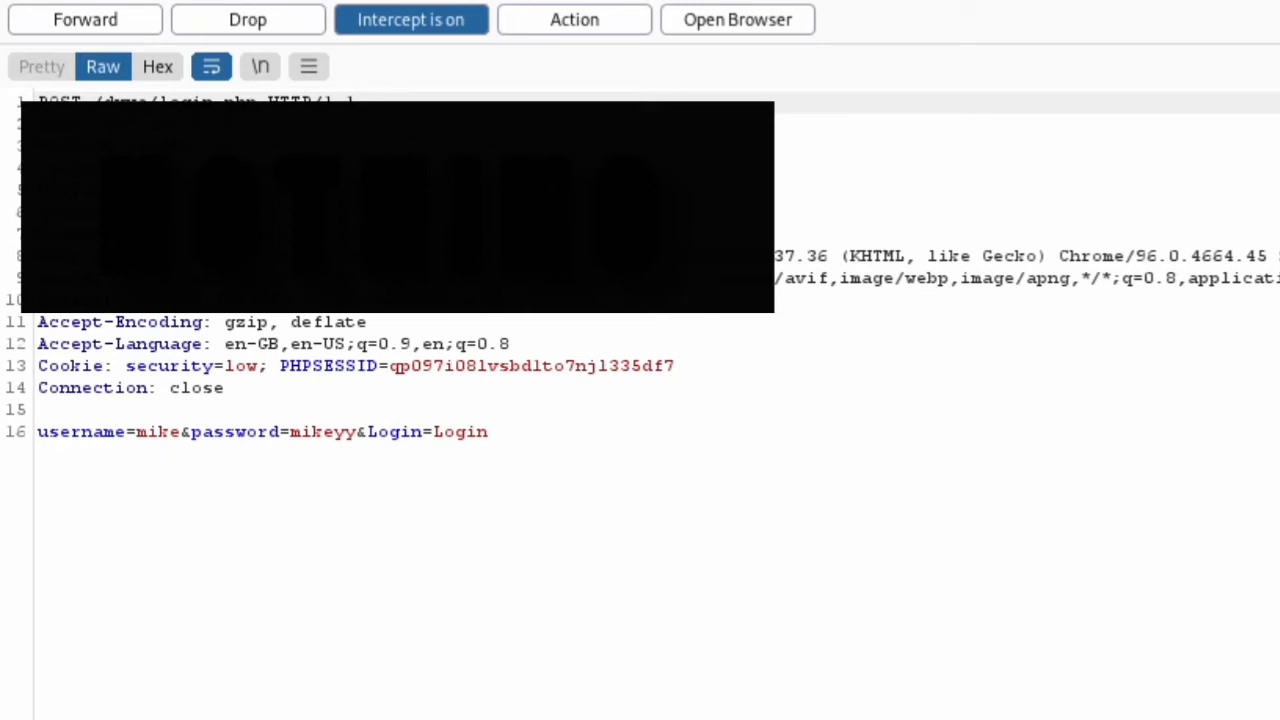
- Return to the DVWA login page and enter username mike with a password
left_click(85, 19)
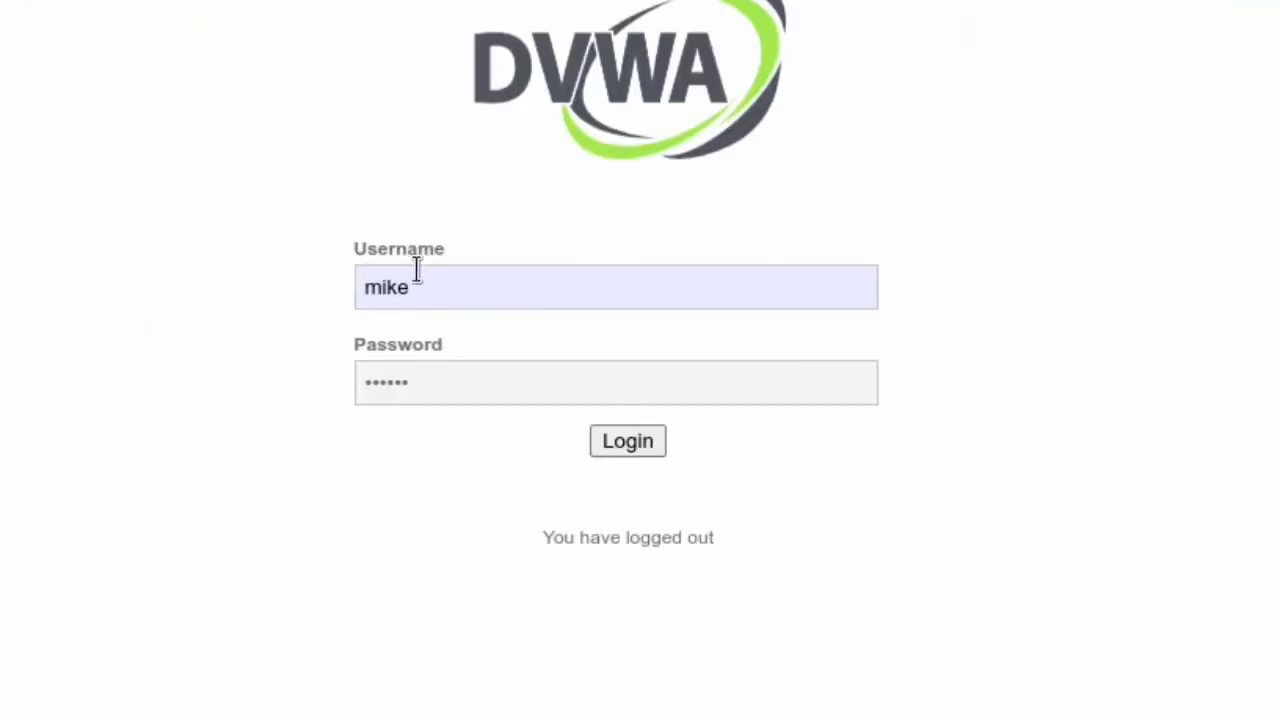
mouse_move(568, 403)
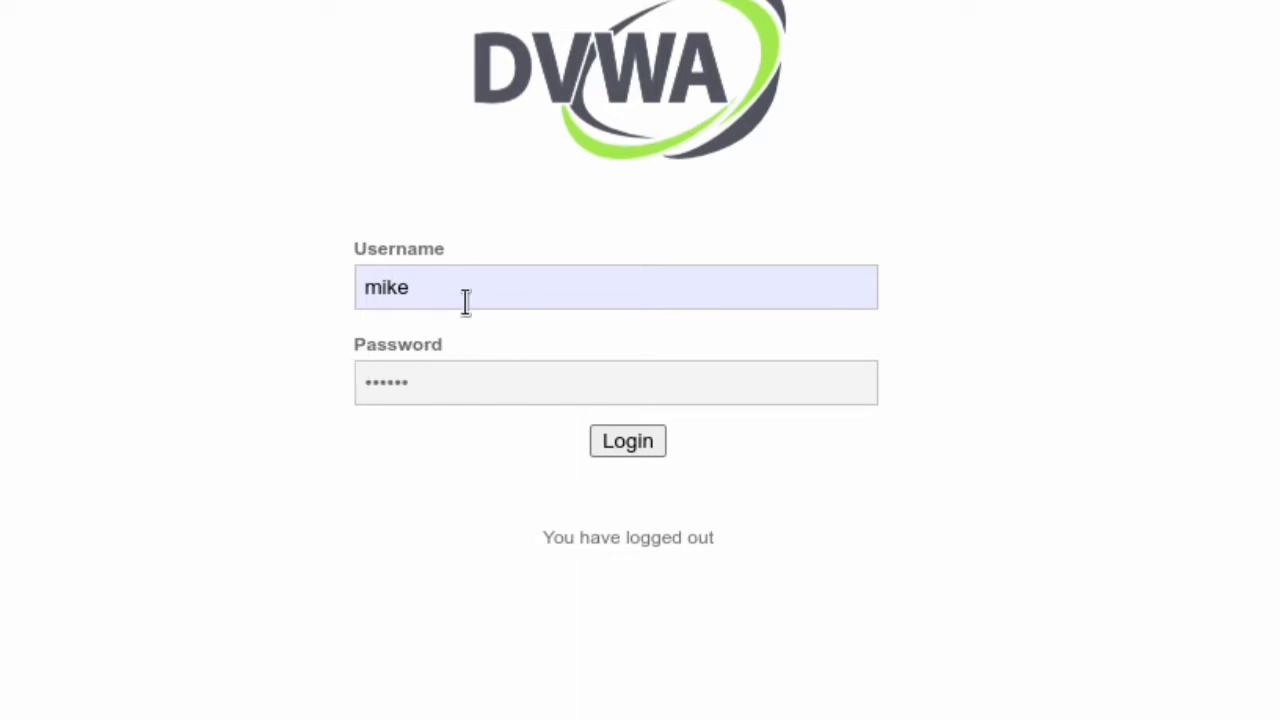
mouse_move(245, 240)
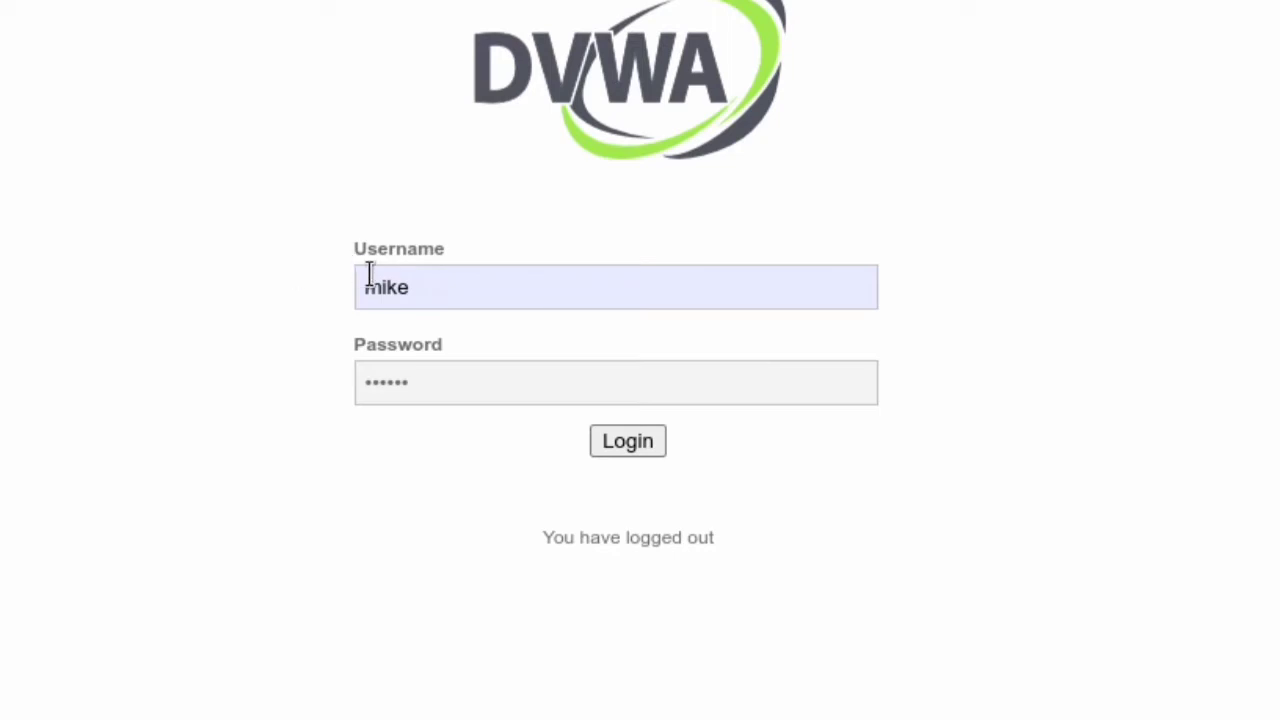
mouse_move(451, 288)
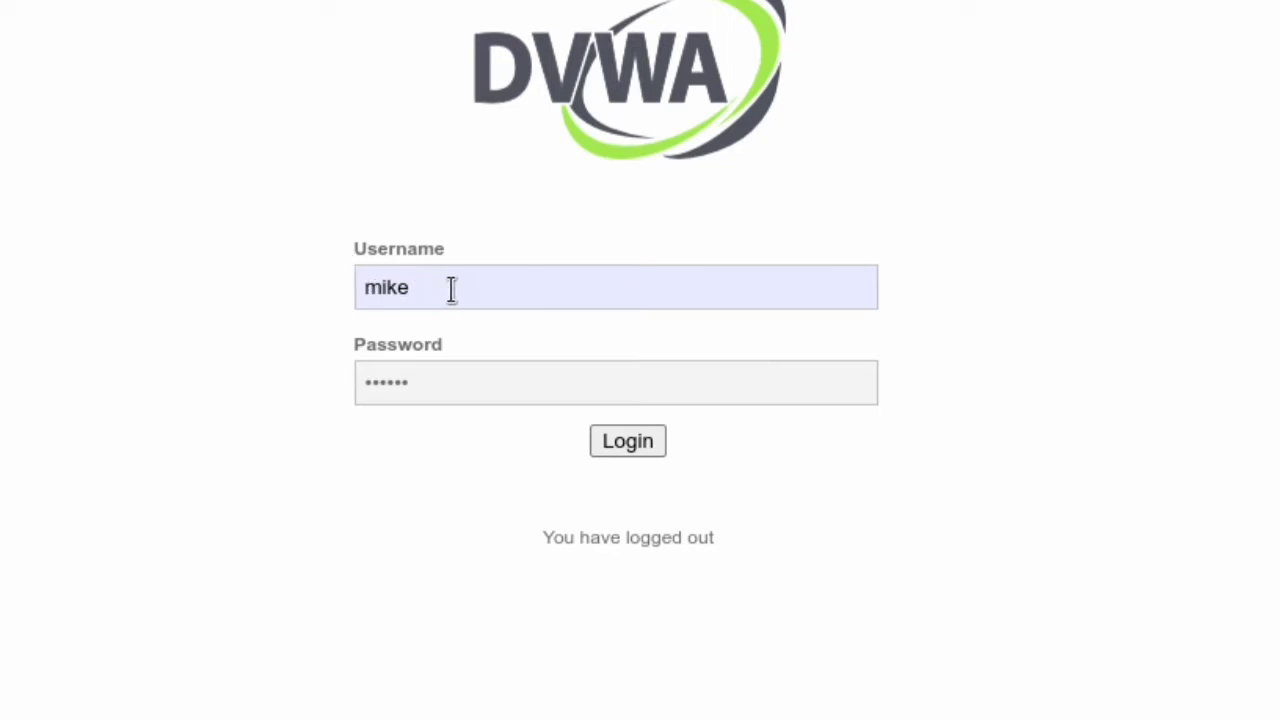
mouse_move(388, 358)
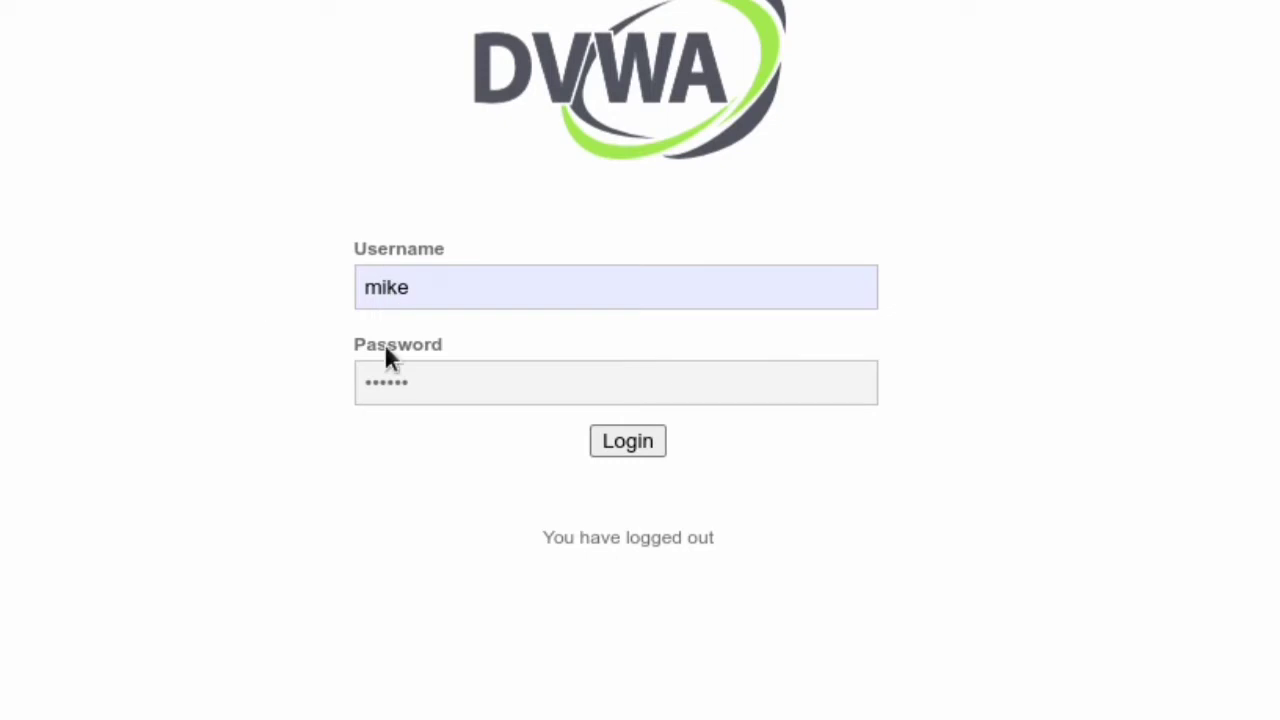
mouse_move(400, 287)
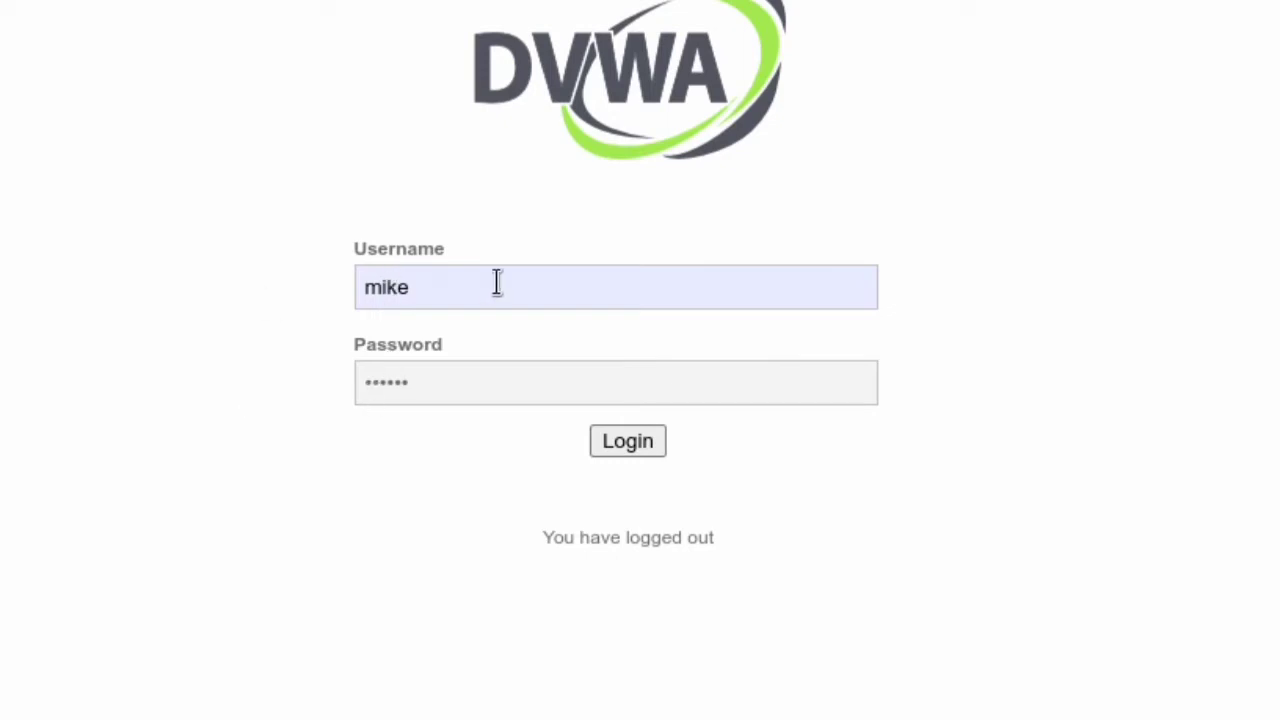
mouse_move(460, 347)
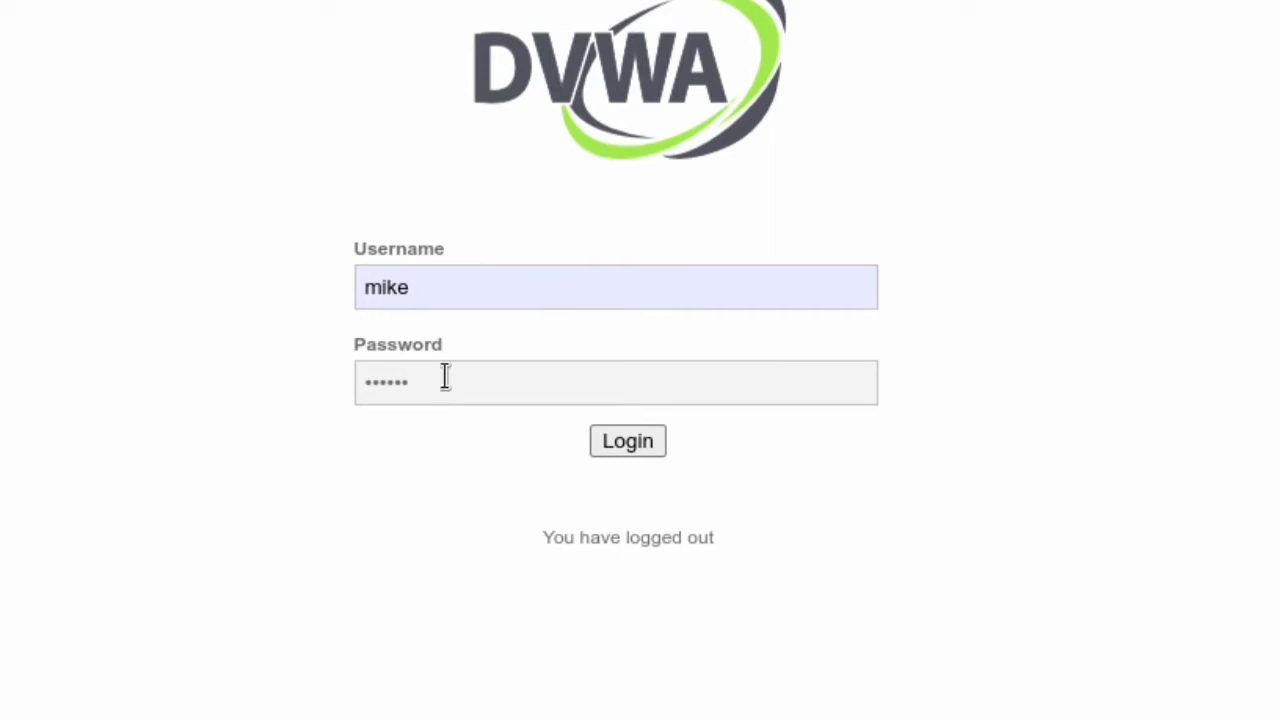
mouse_move(293, 232)
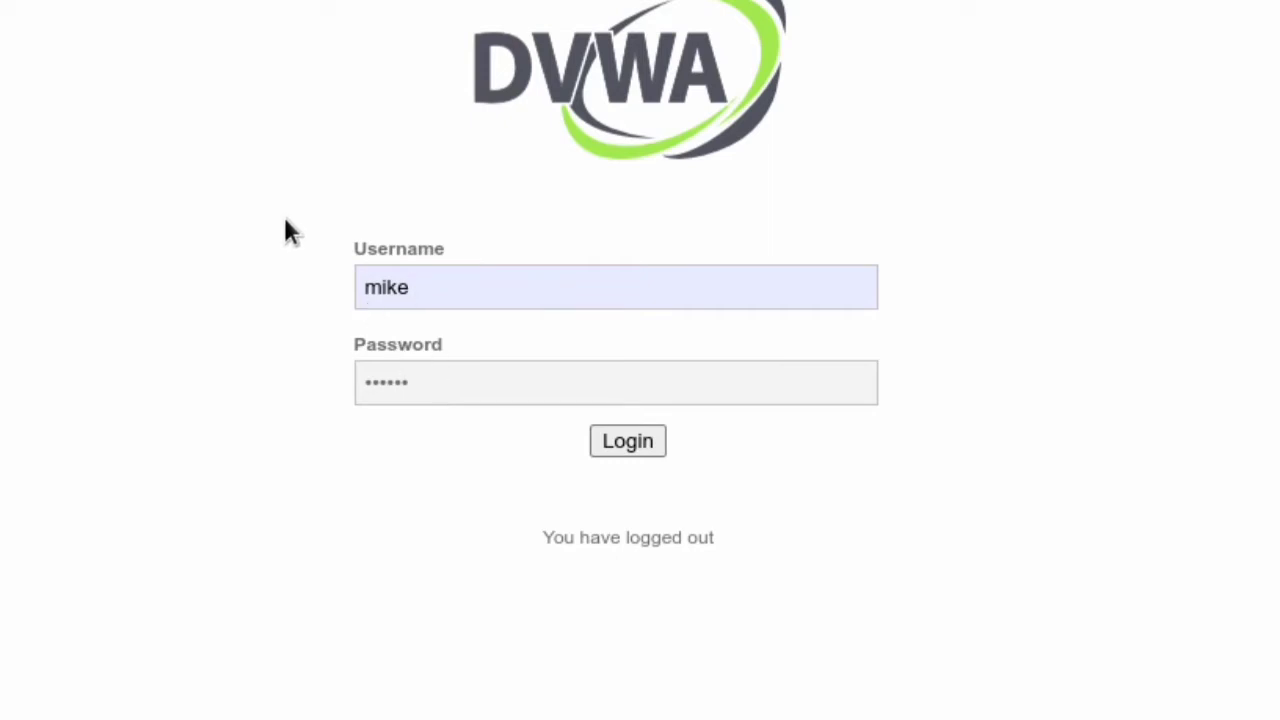
left_click(380, 287)
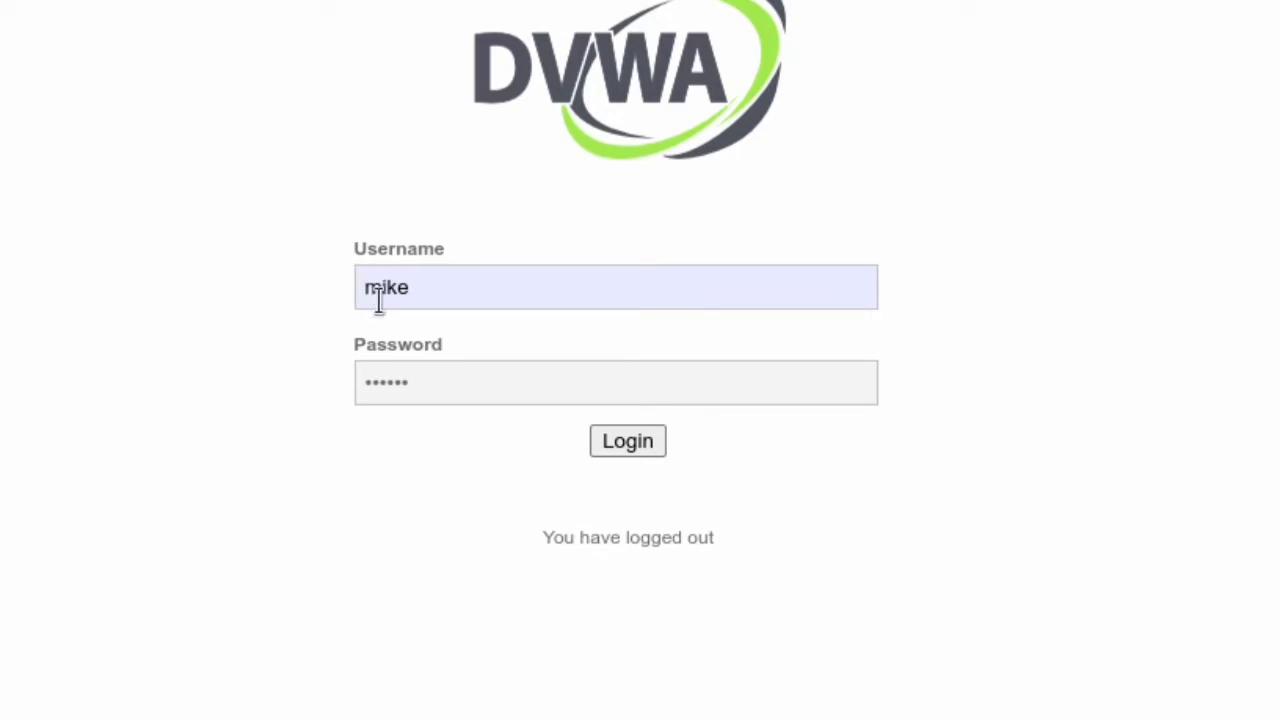
mouse_move(725, 630)
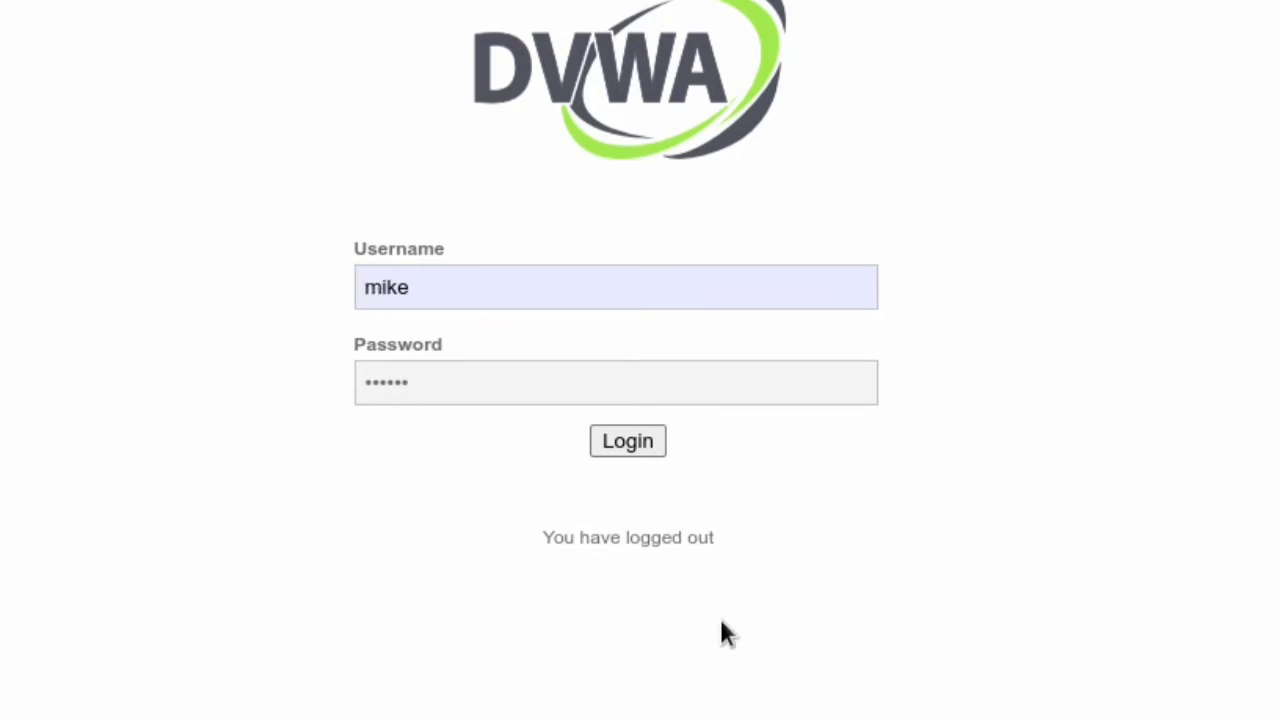
mouse_move(725, 632)
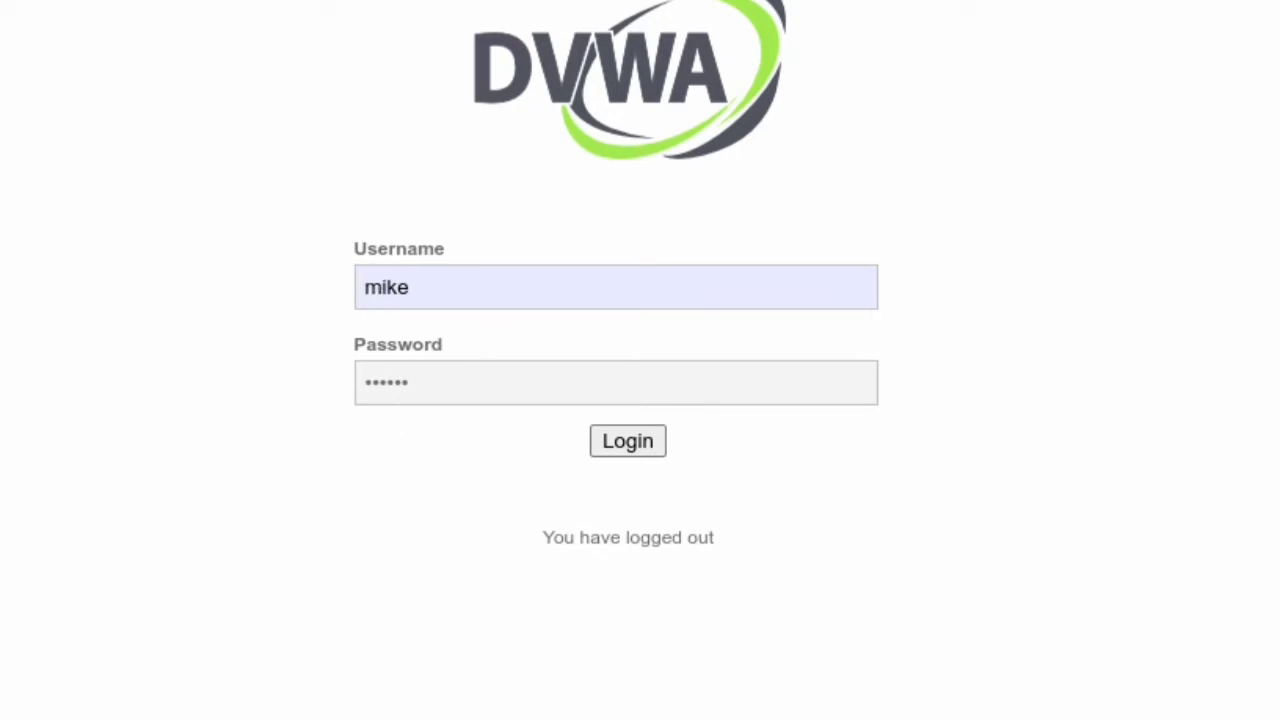
- Open Intruder attack tab 3 on its Target settings, port 80
left_click(627, 441)
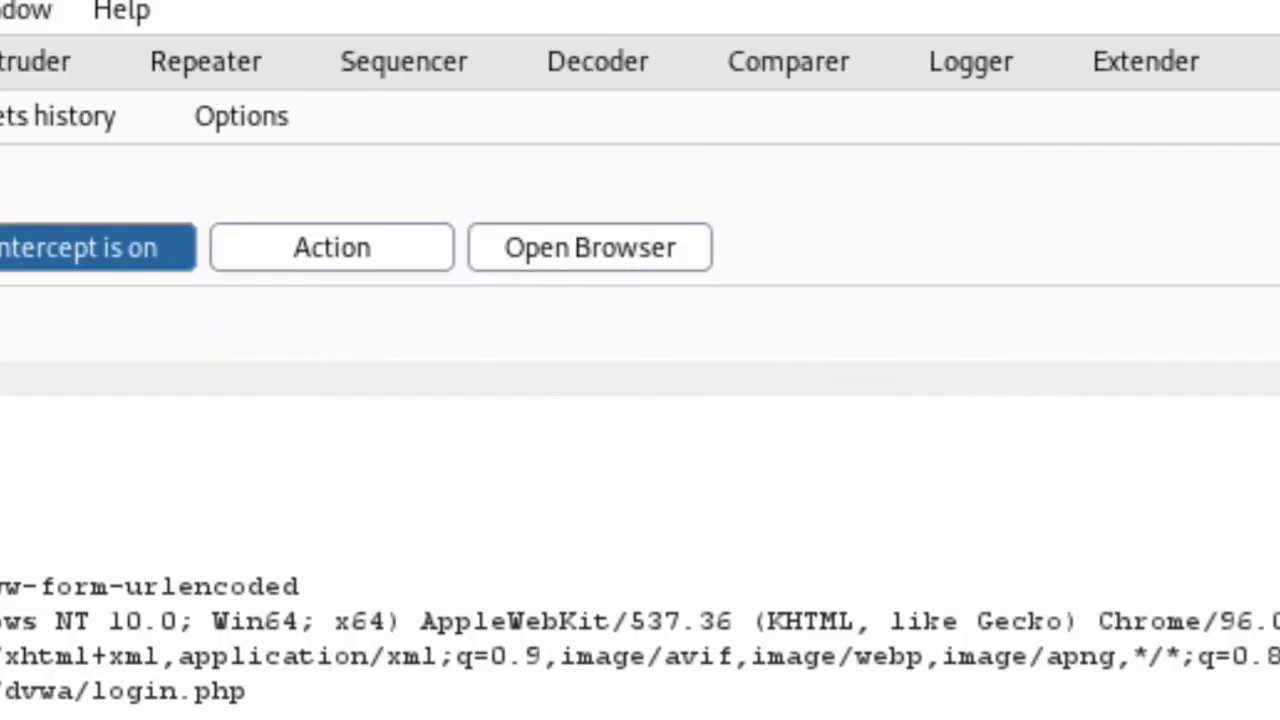
mouse_move(40, 62)
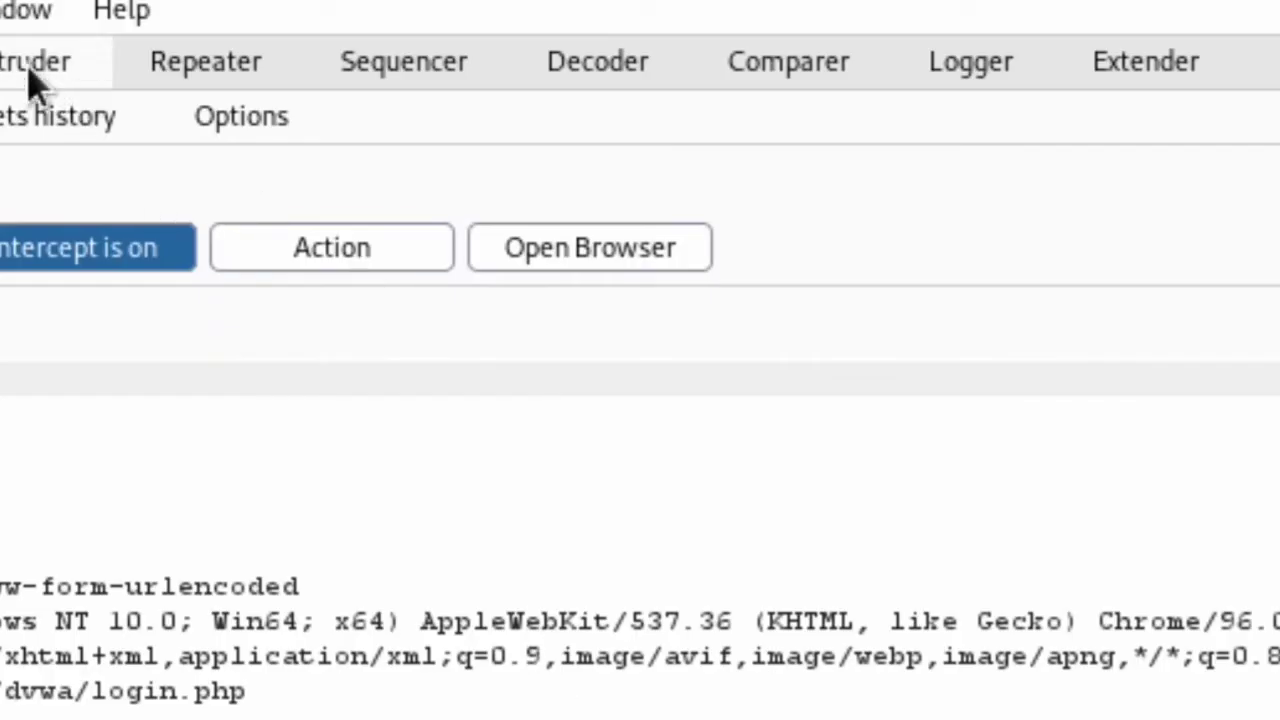
left_click(506, 193)
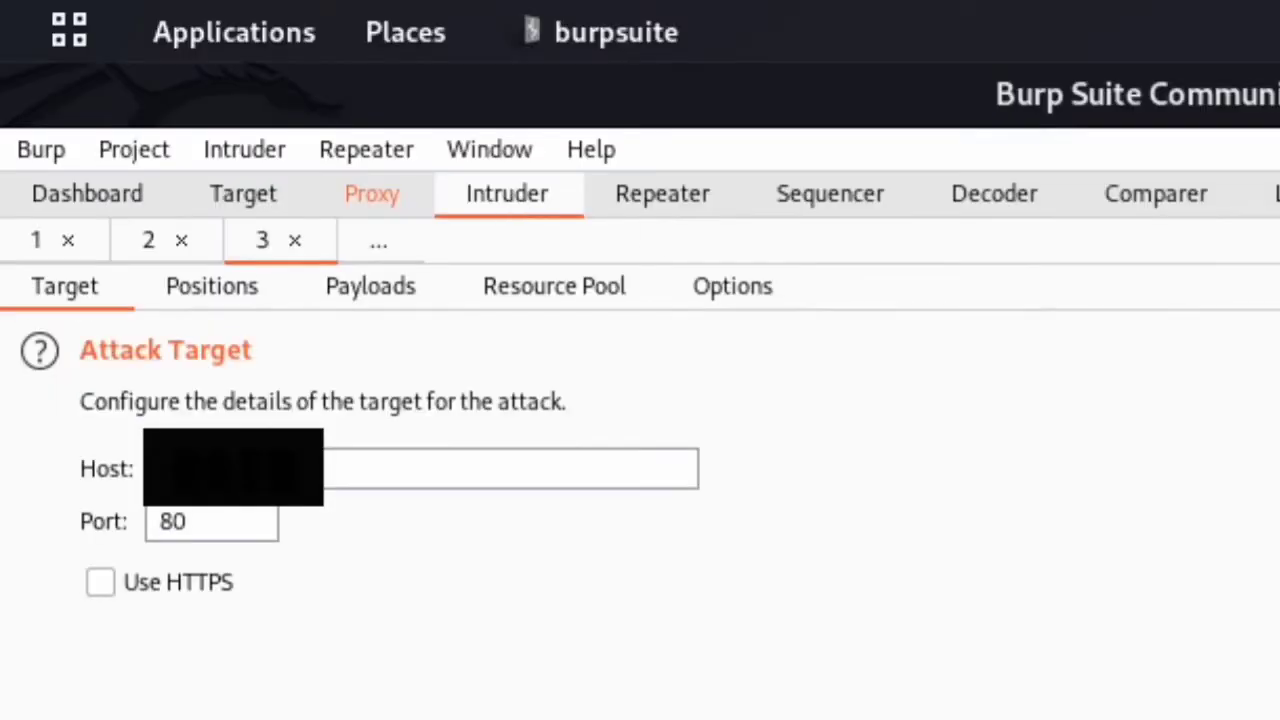
mouse_move(220, 325)
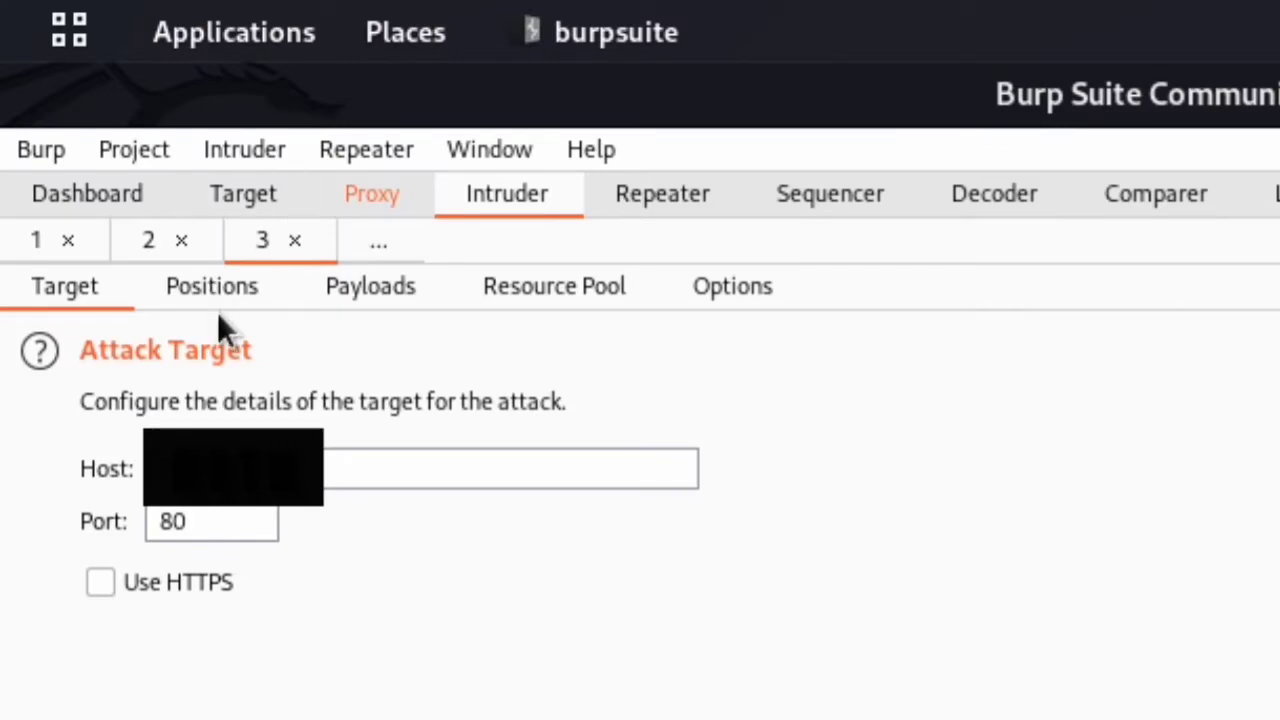
left_click(211, 286)
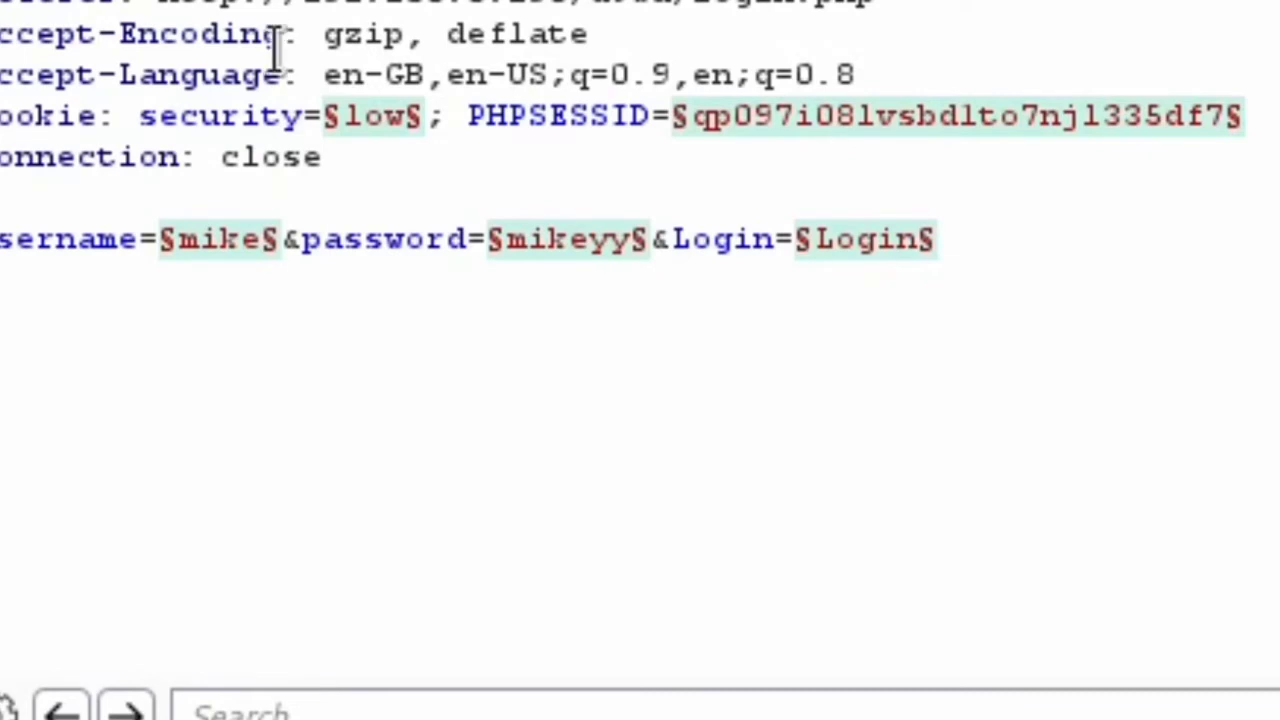
mouse_move(990, 115)
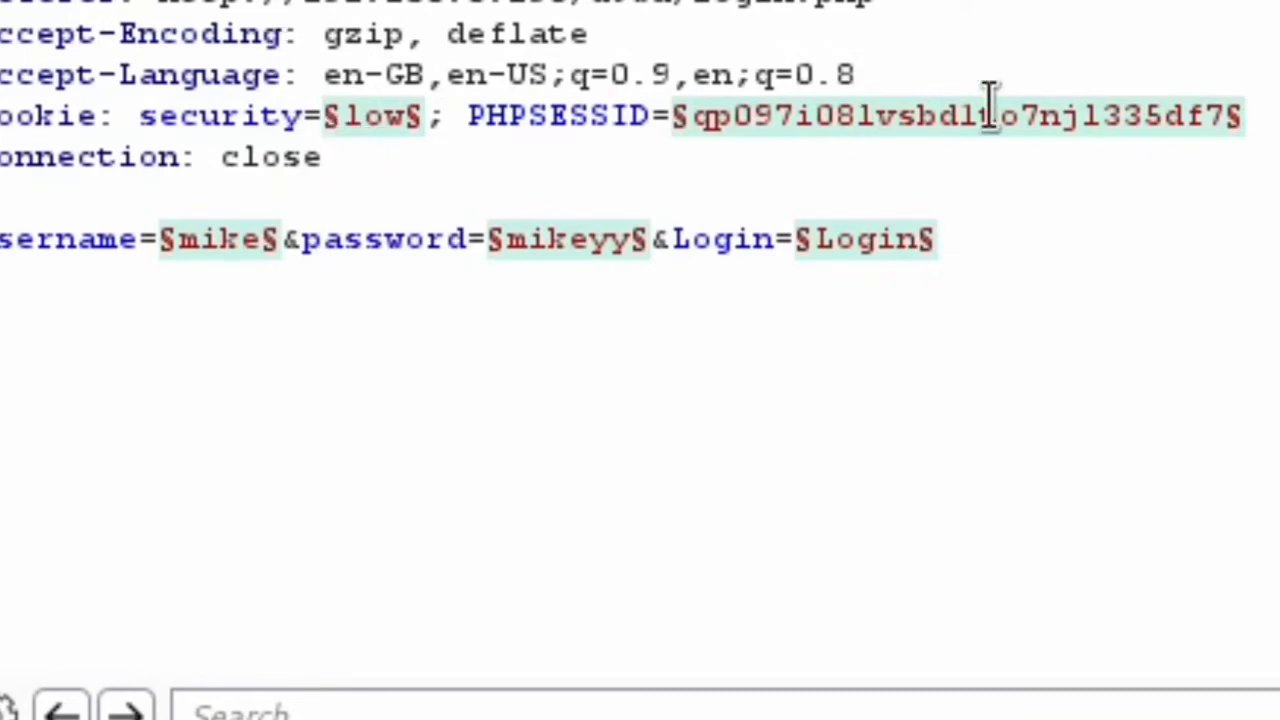
mouse_move(1090, 170)
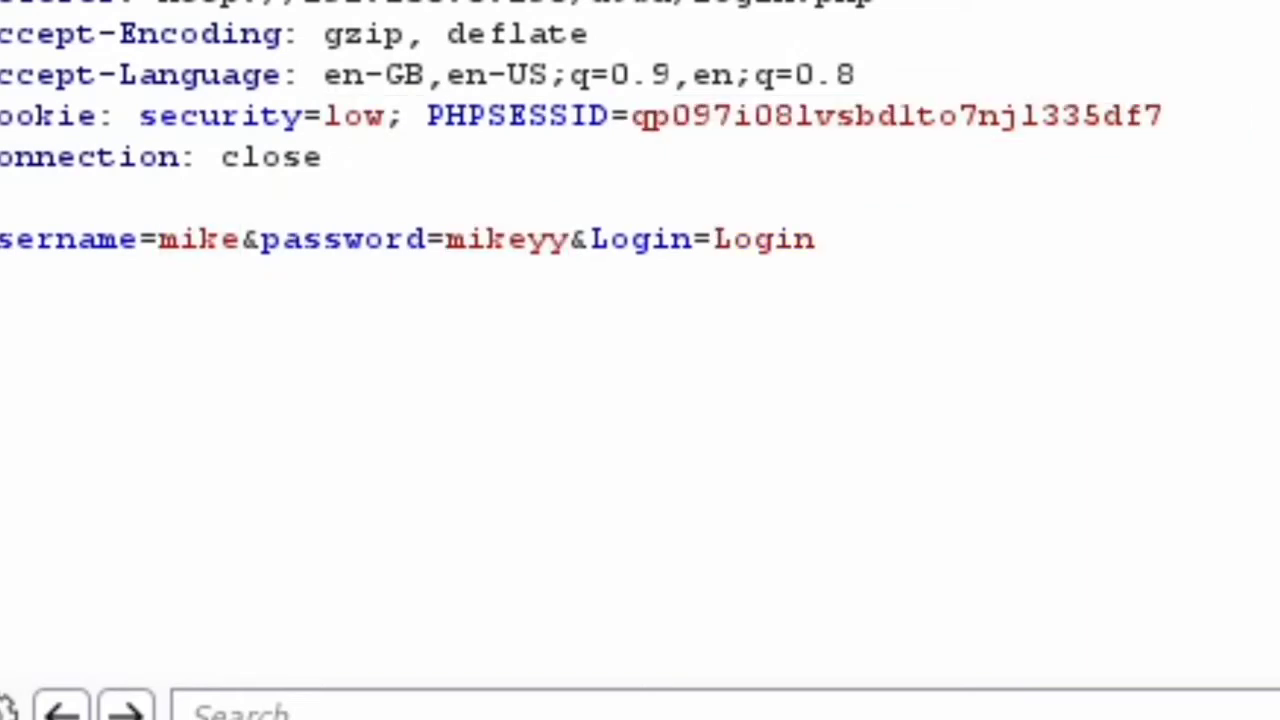
mouse_move(158, 238)
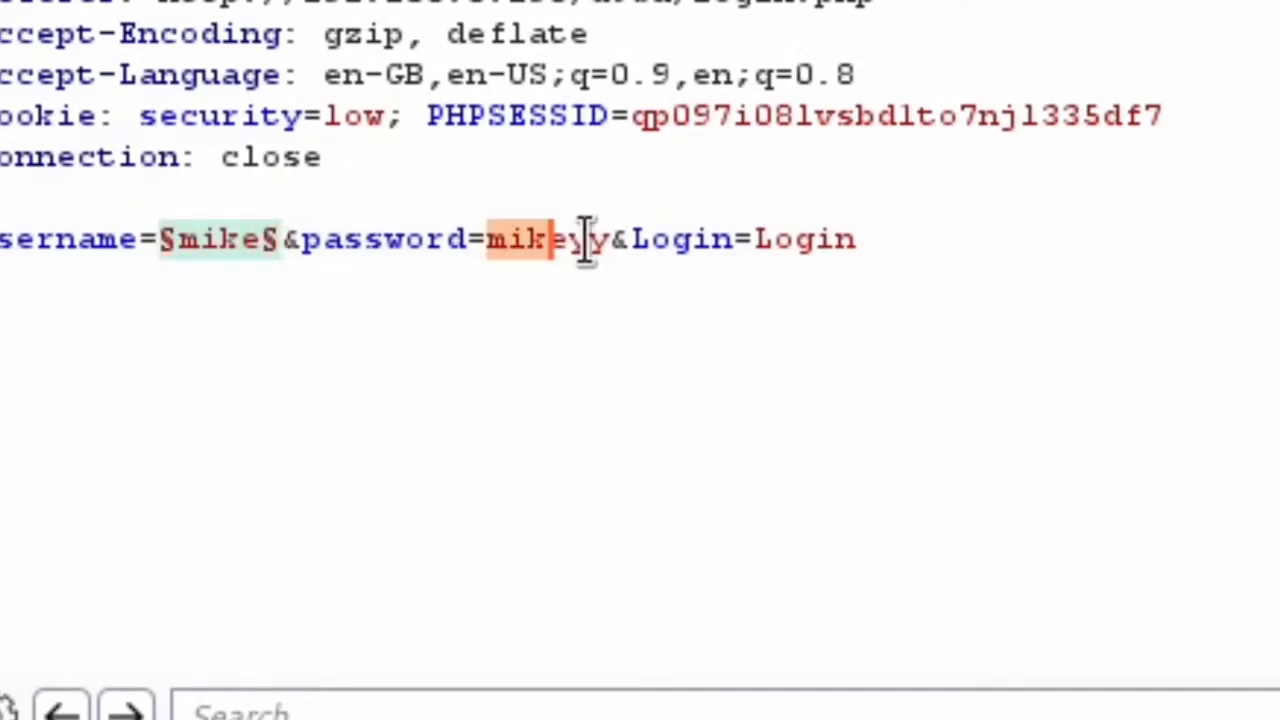
type("y")
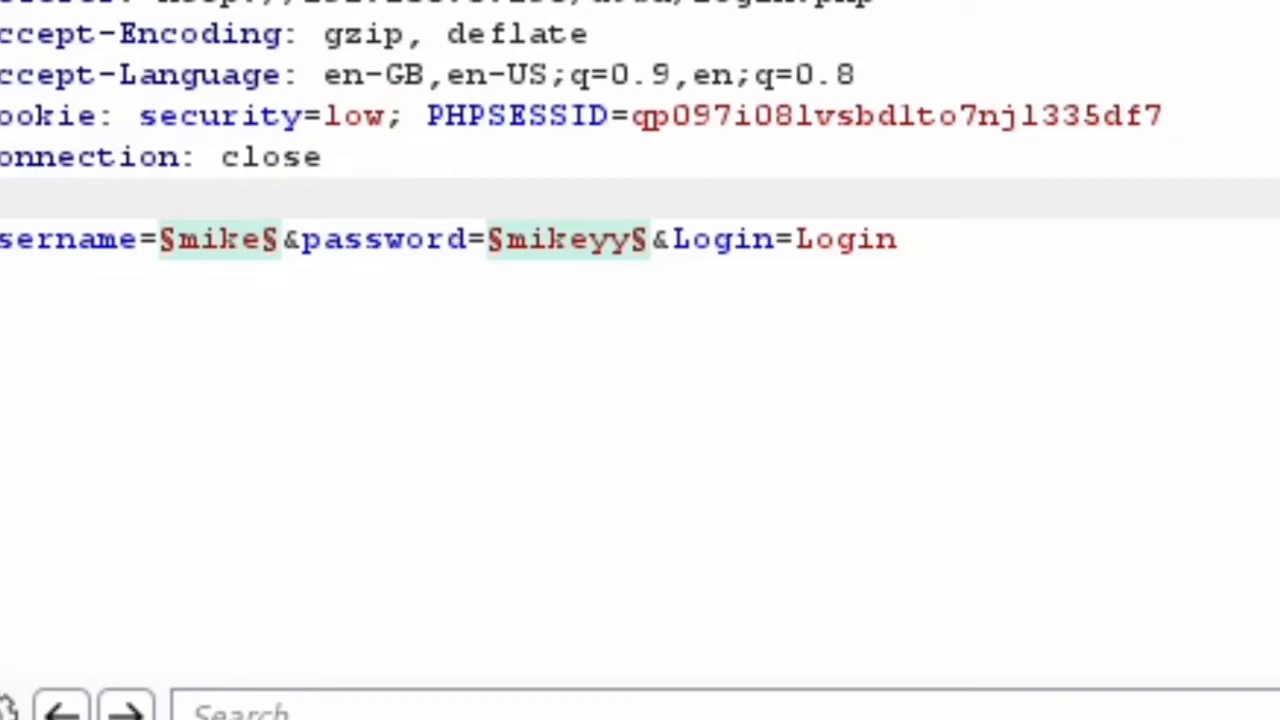
mouse_move(200, 265)
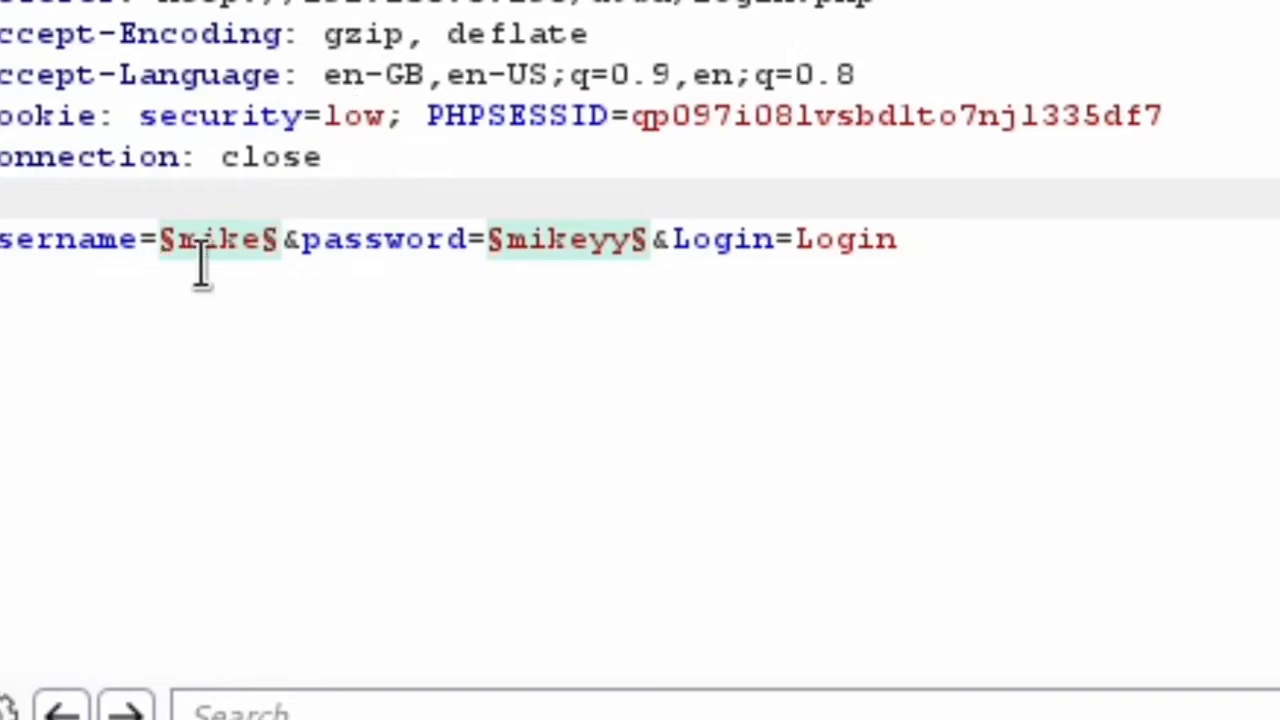
mouse_move(570, 240)
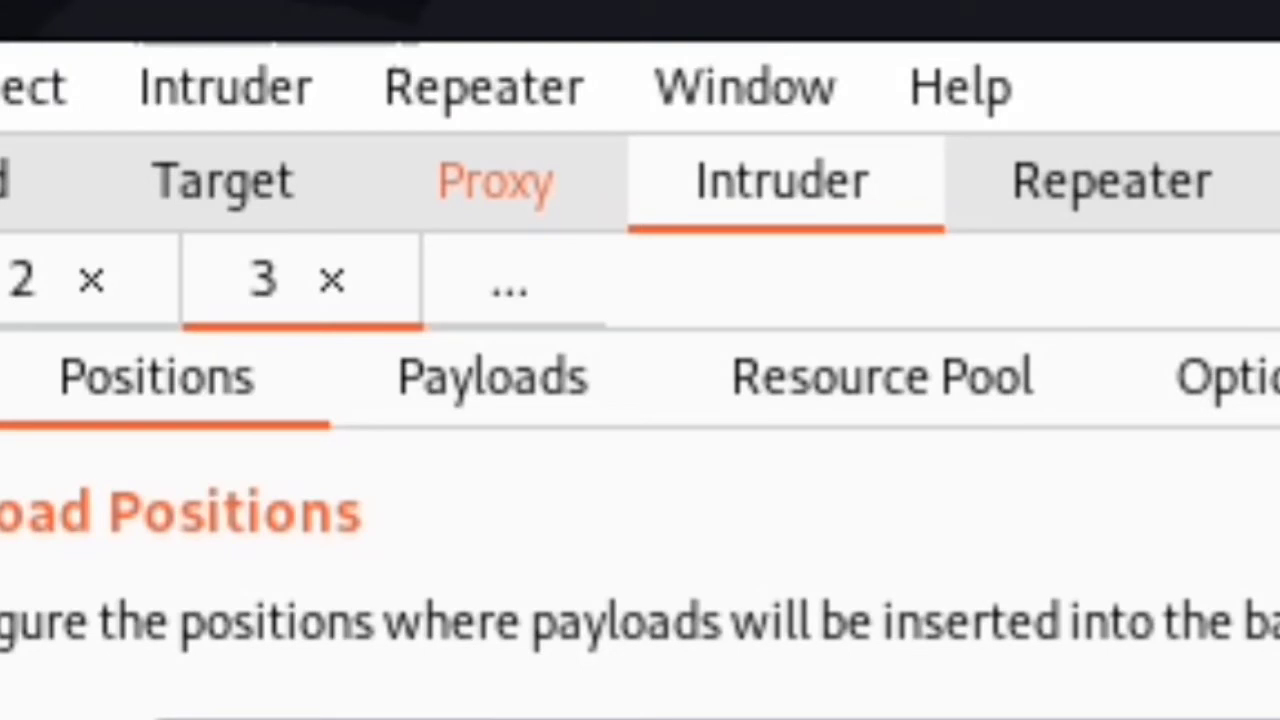
left_click(490, 375)
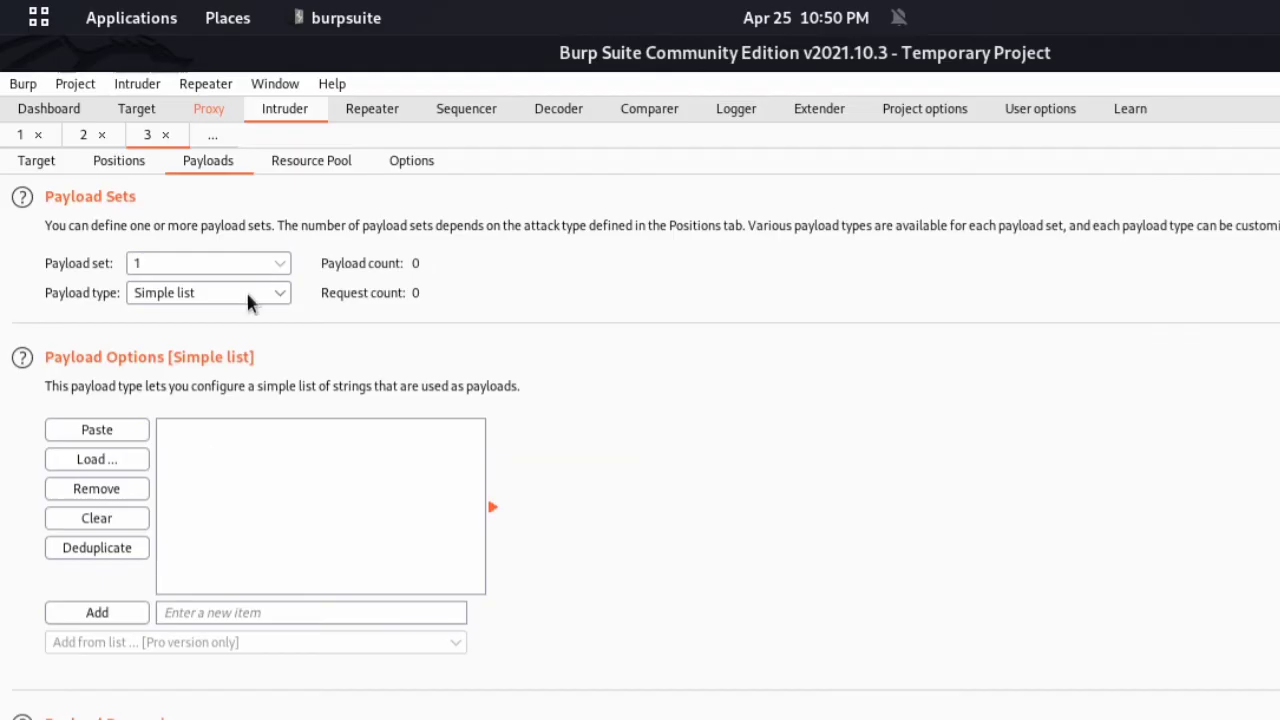
mouse_move(96, 459)
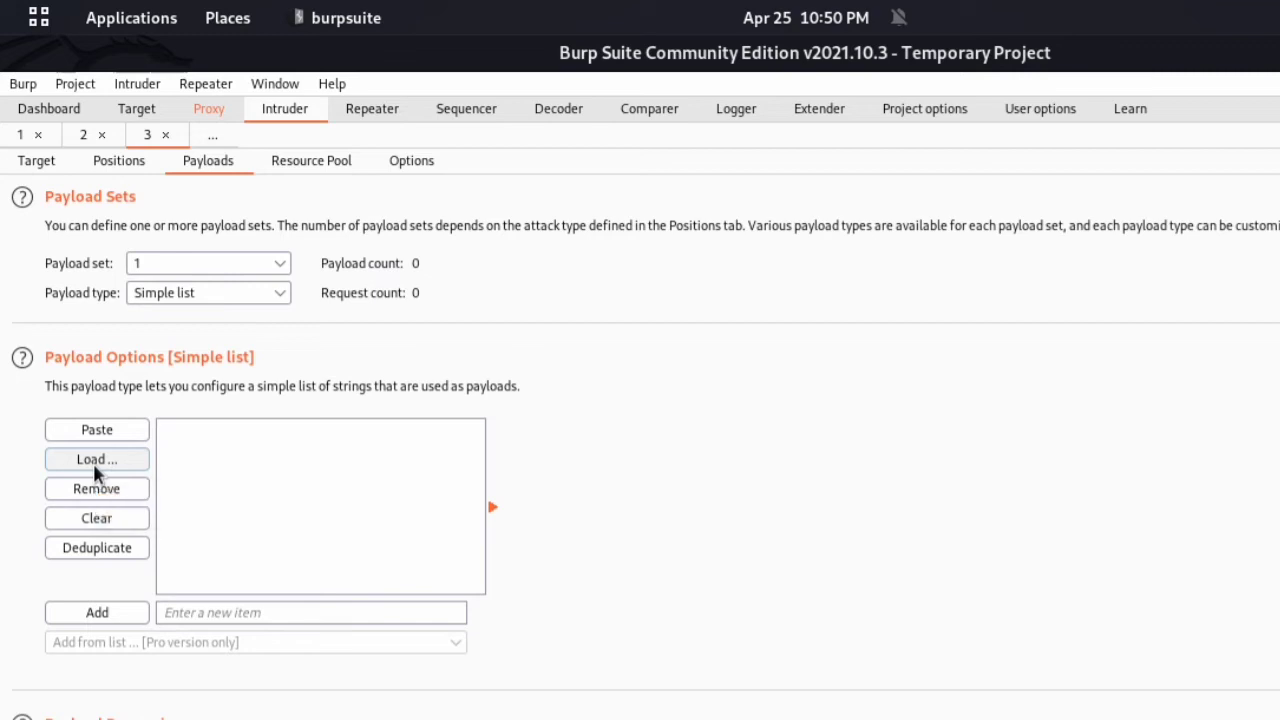
- Add mike, johnny, sandy, admin and tina to payload set 1, then select set 2
left_click(310, 612)
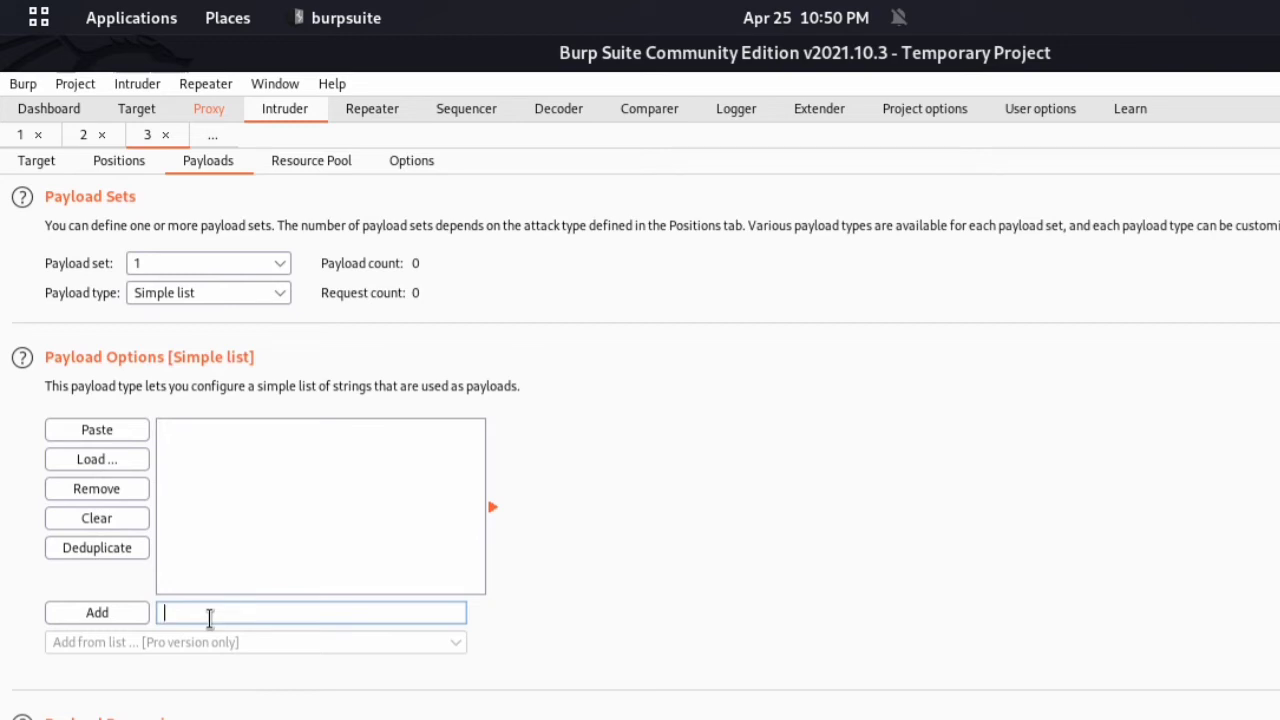
type("mike")
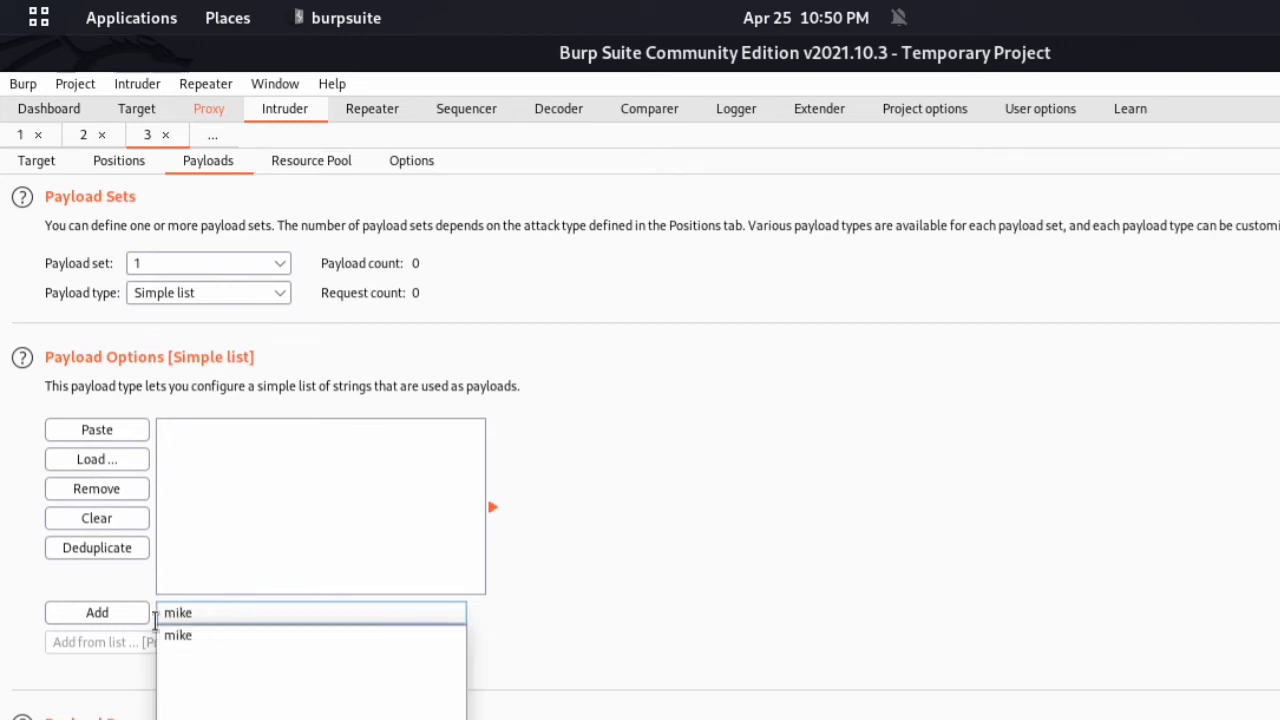
left_click(96, 612)
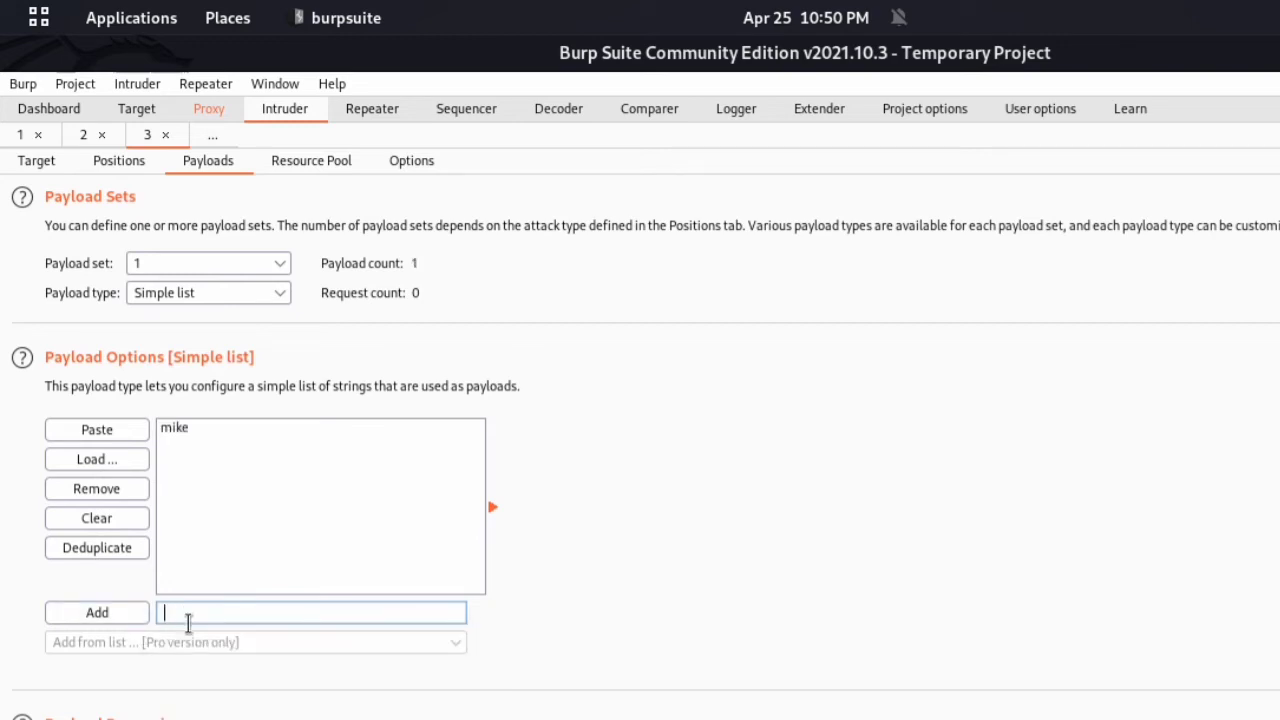
type("johnny")
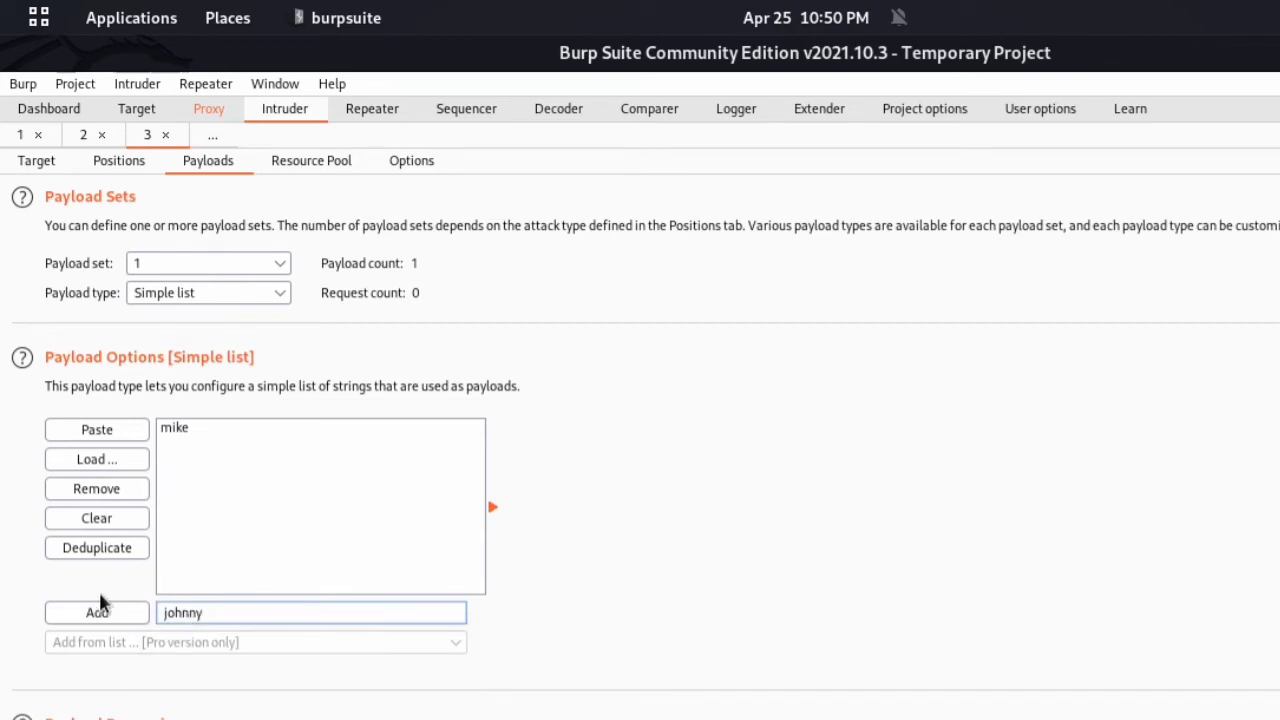
left_click(96, 612)
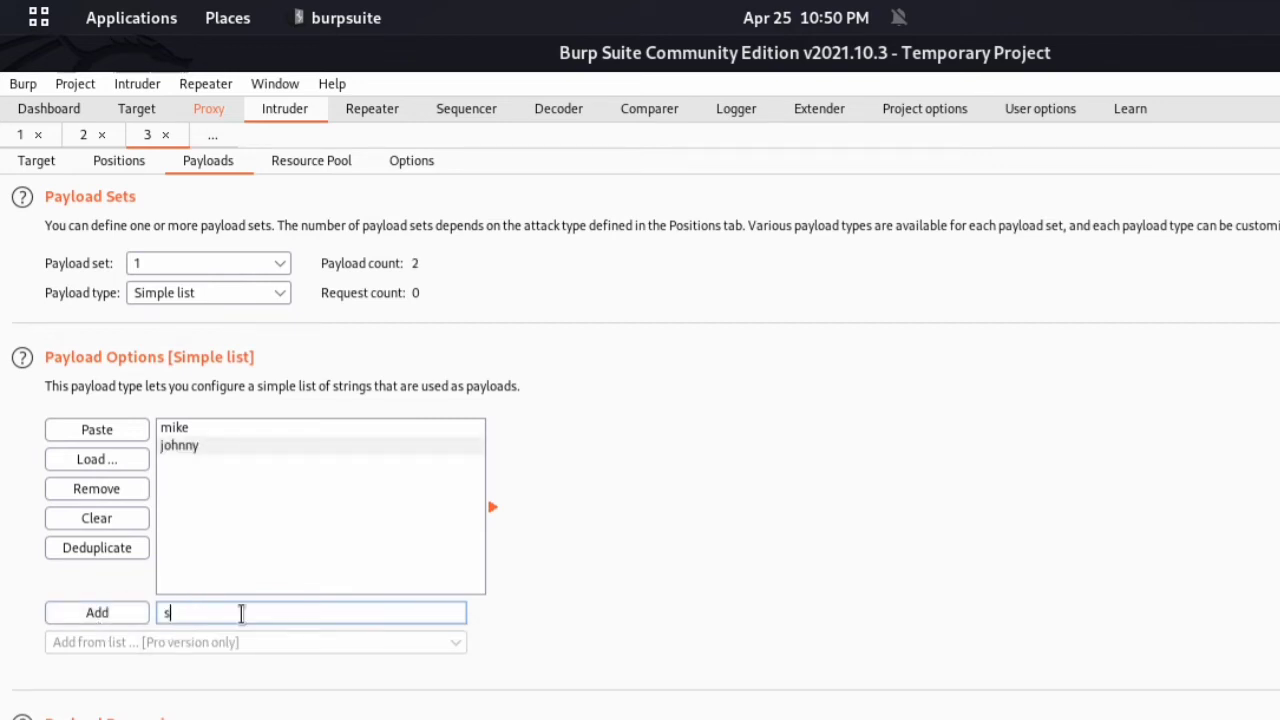
type("andy")
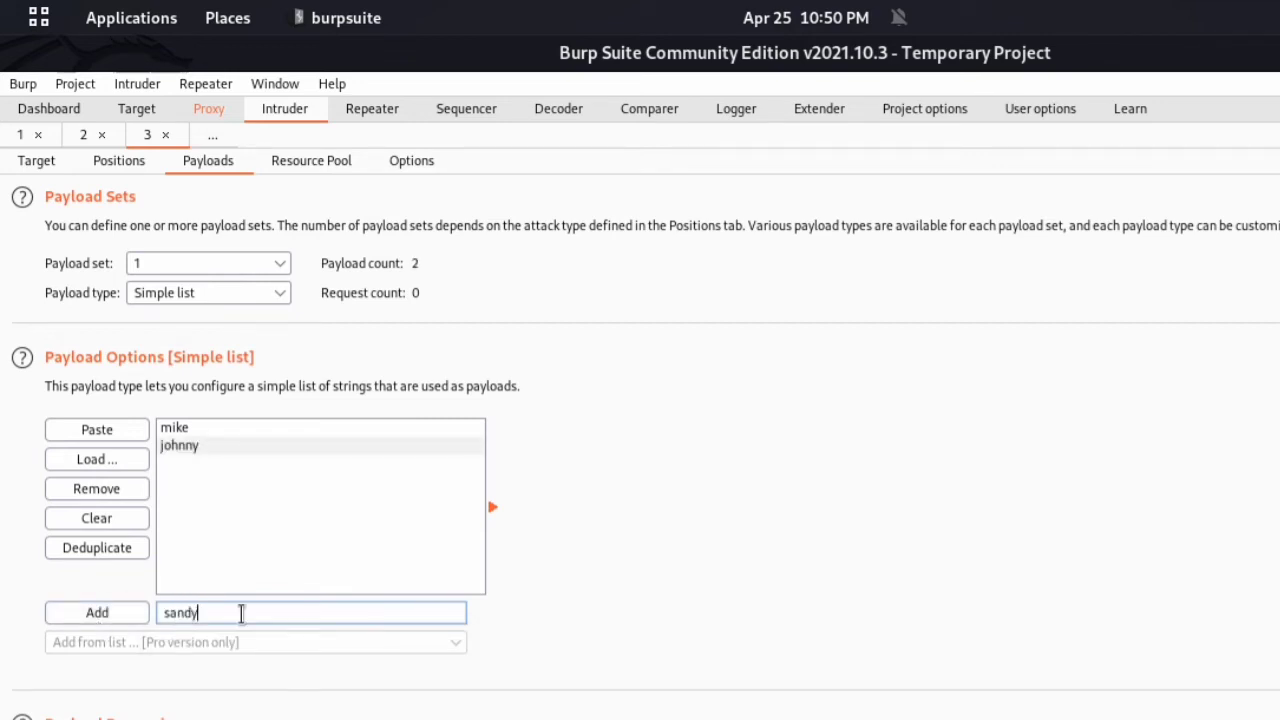
left_click(96, 612)
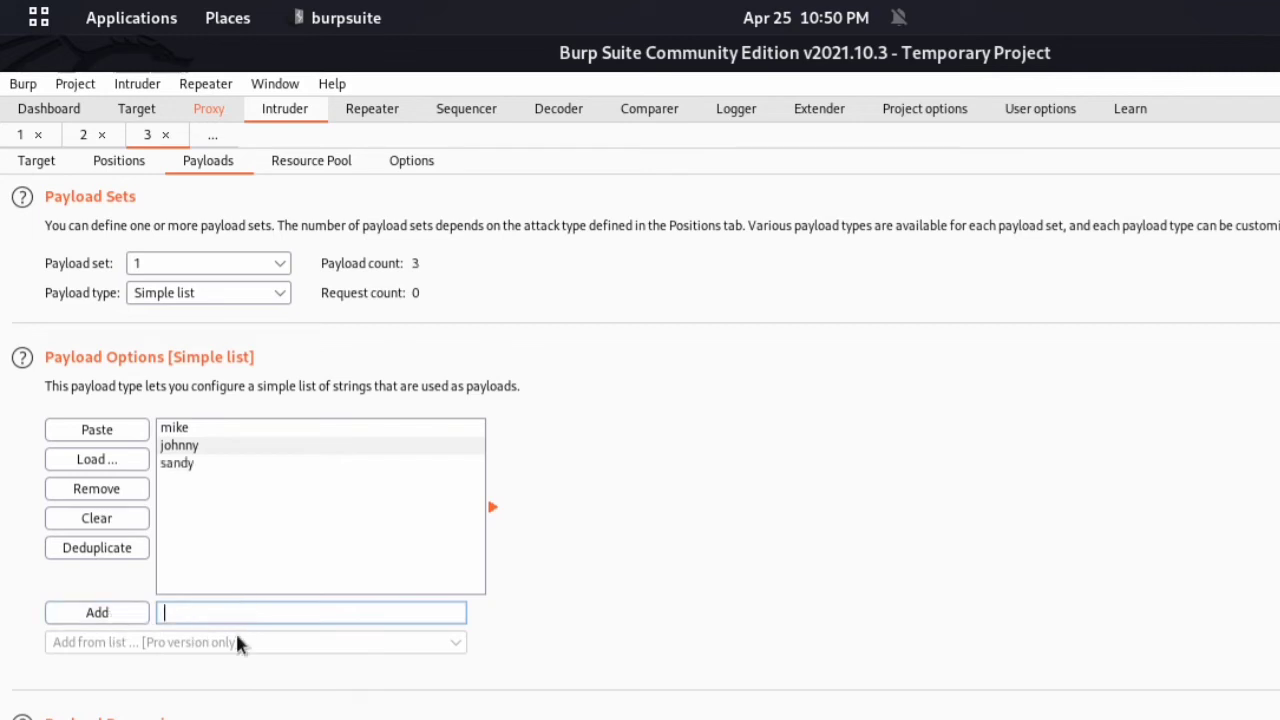
type("admin")
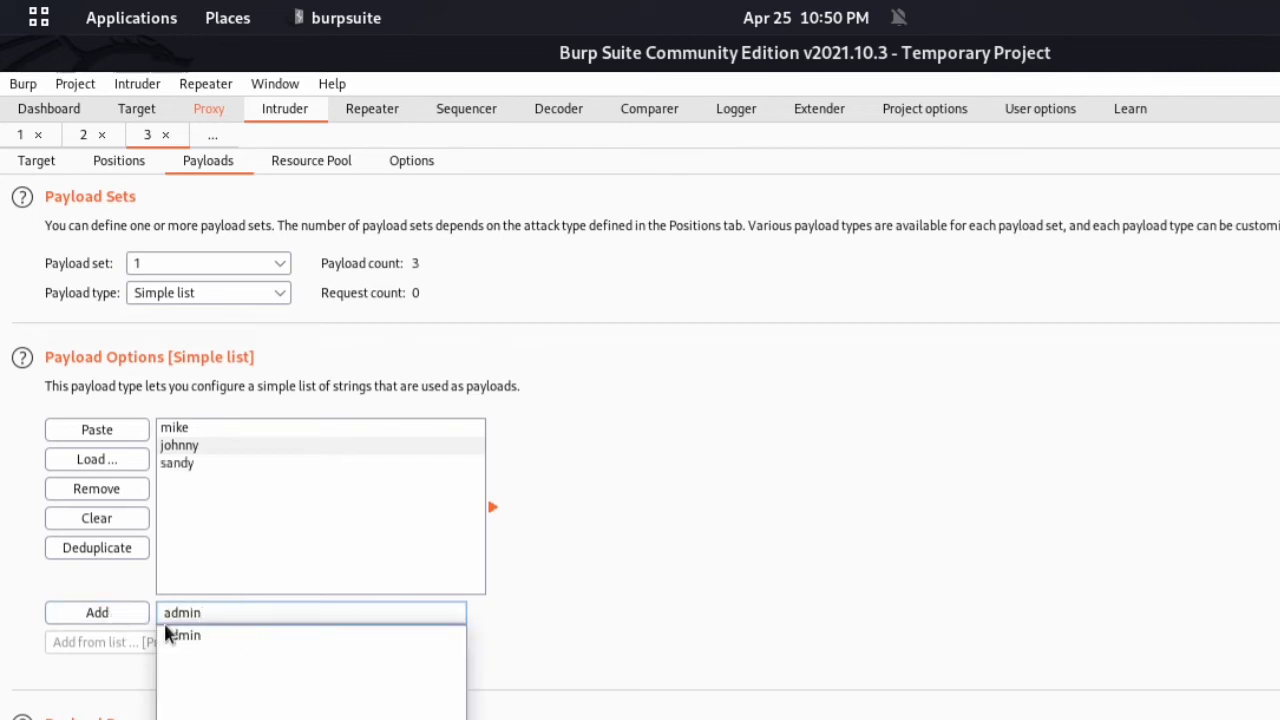
left_click(96, 612)
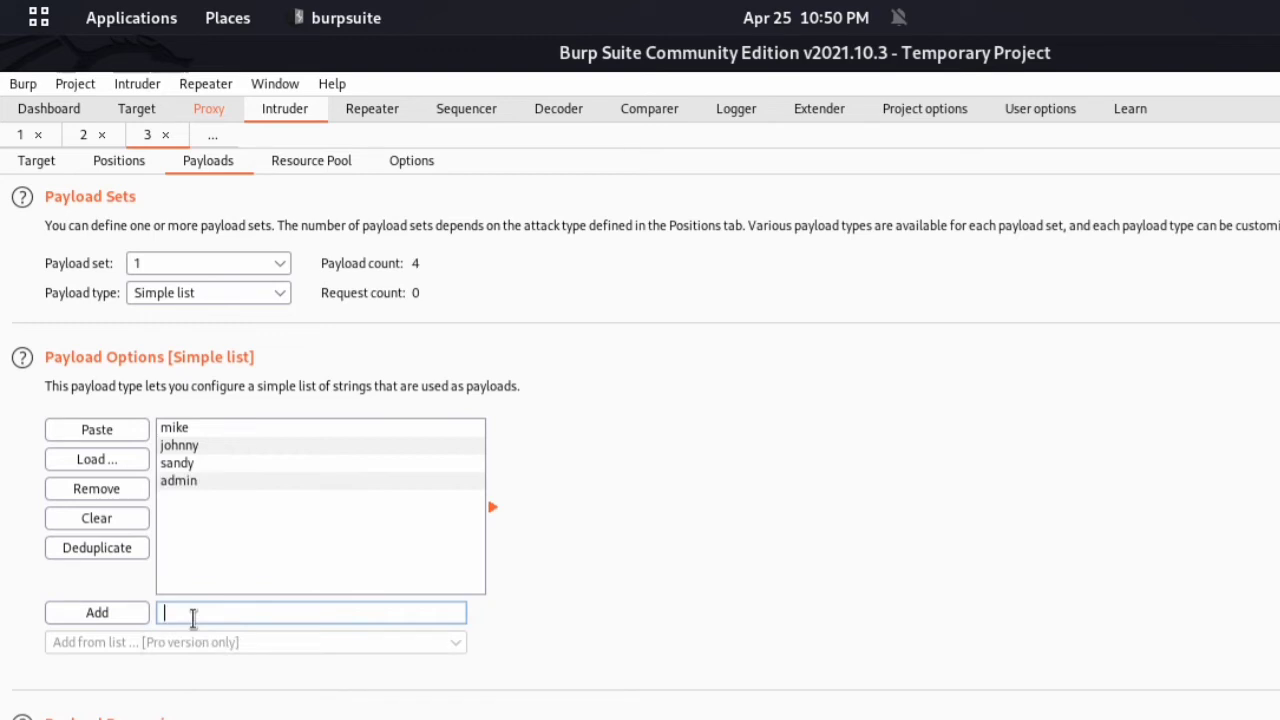
left_click(96, 612)
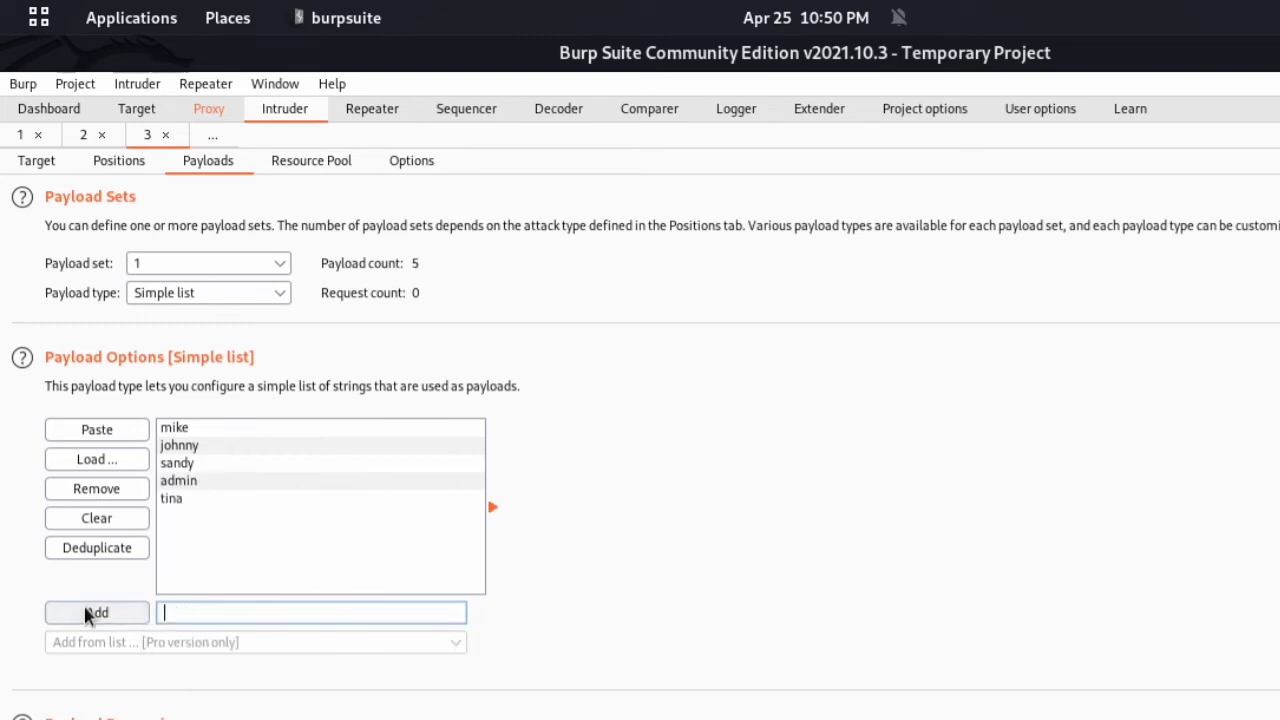
left_click(208, 263)
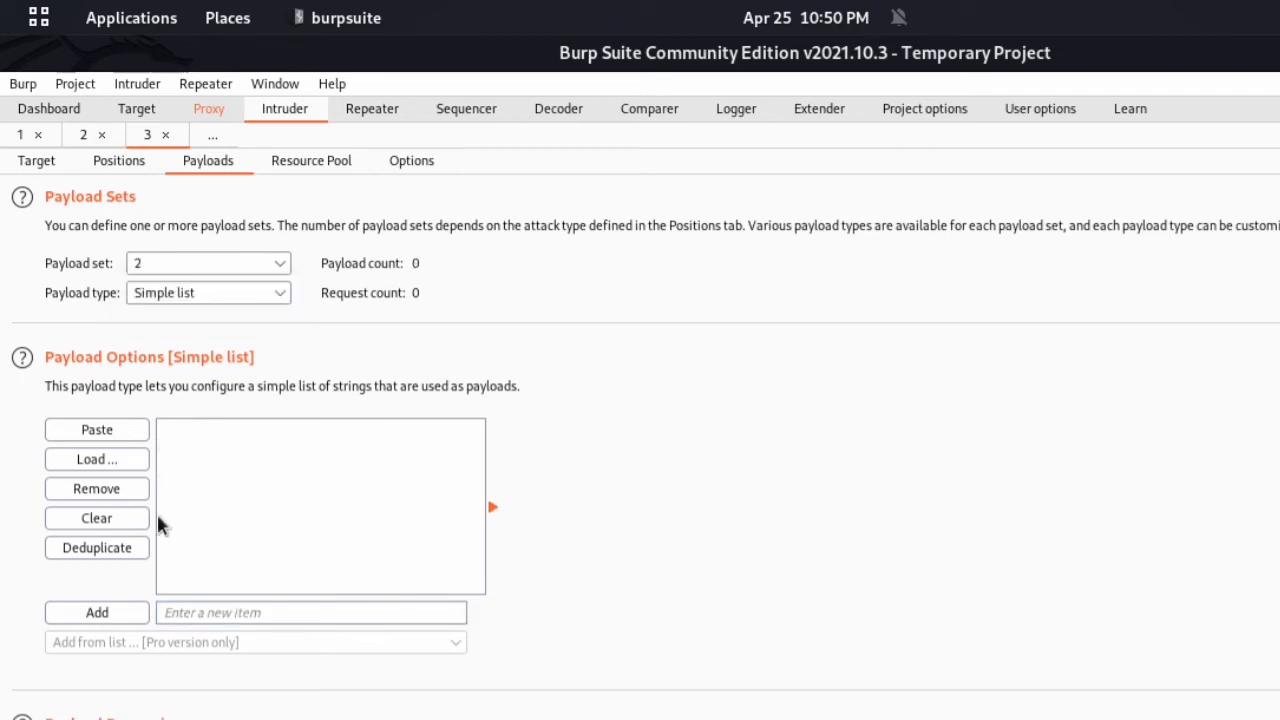
left_click(310, 612)
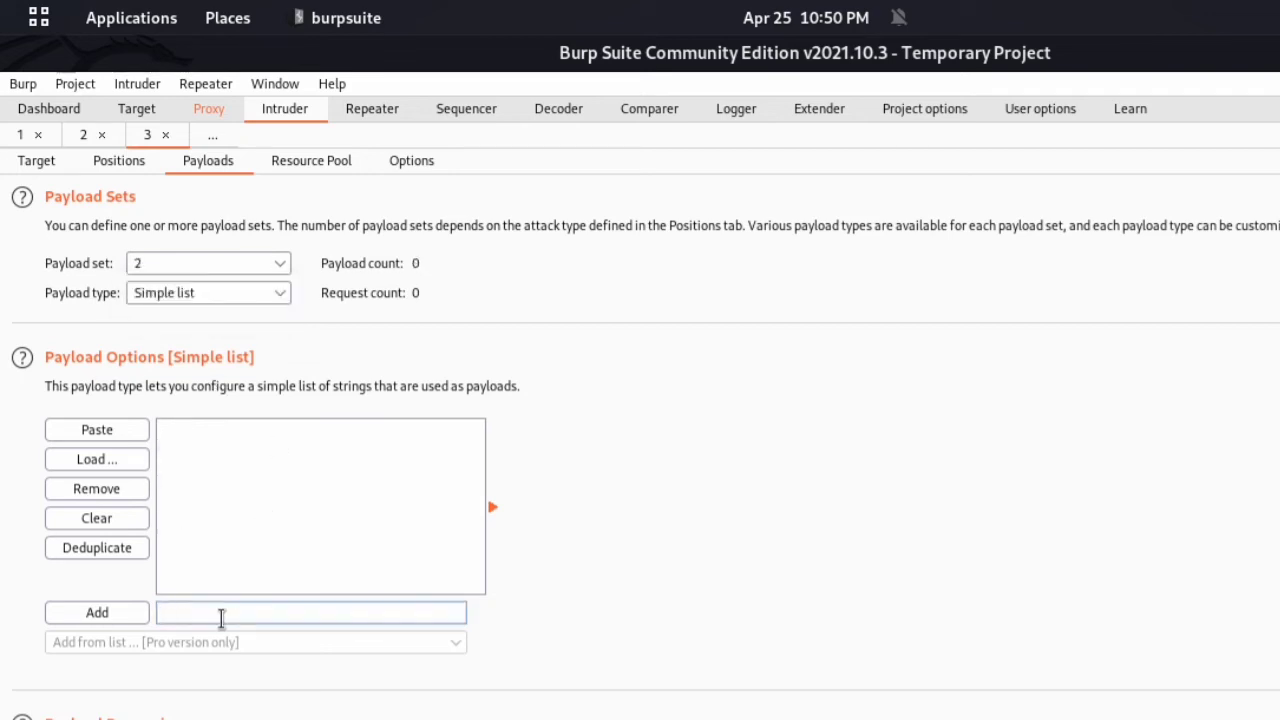
type("justin")
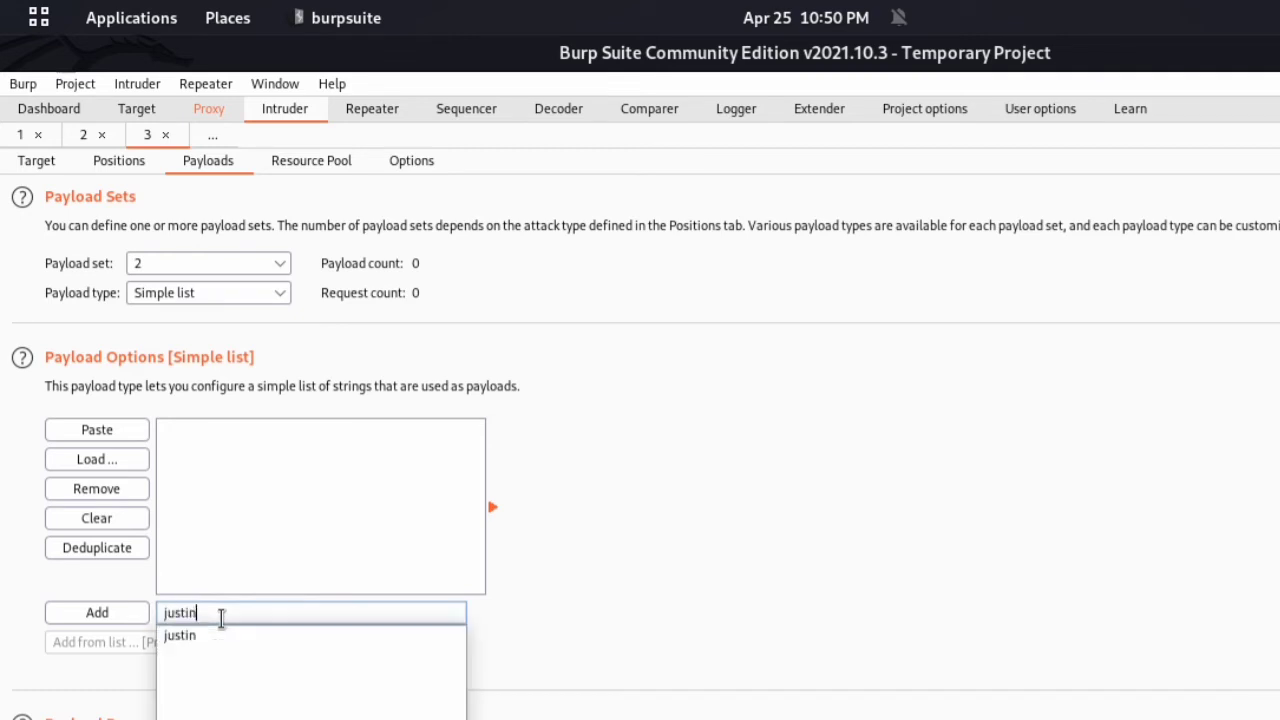
left_click(96, 612)
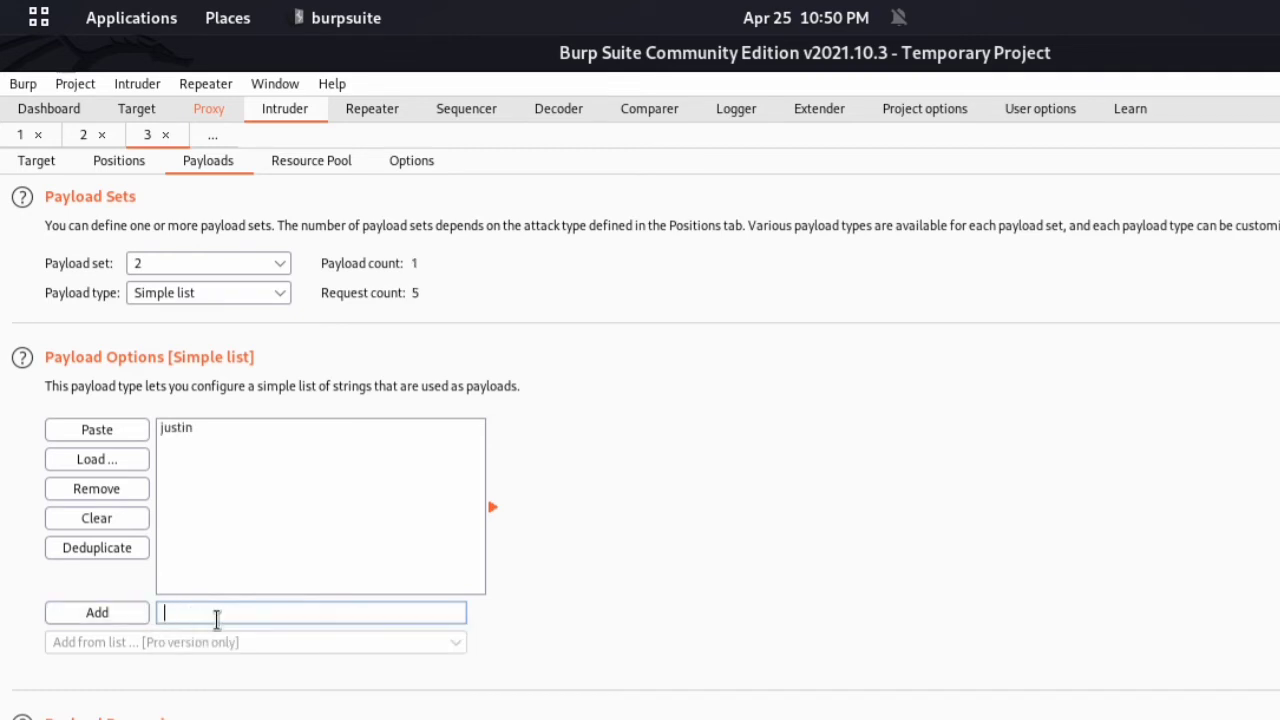
type("admin")
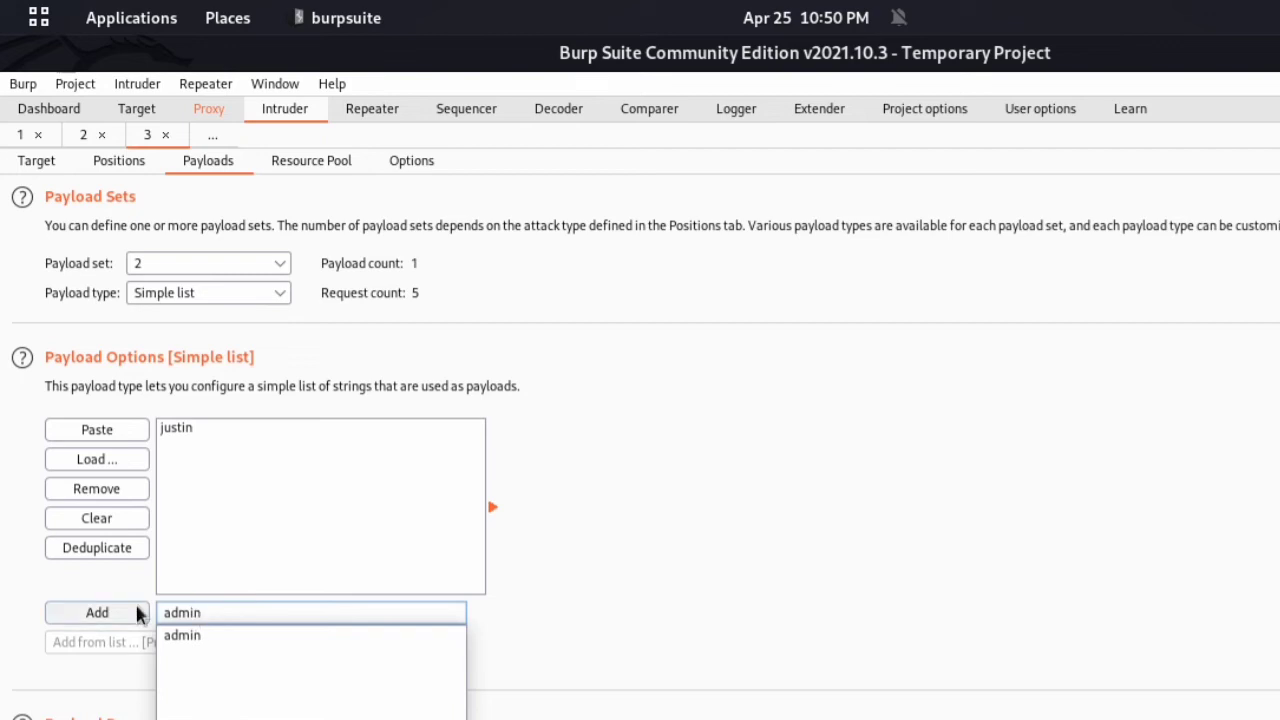
left_click(96, 612)
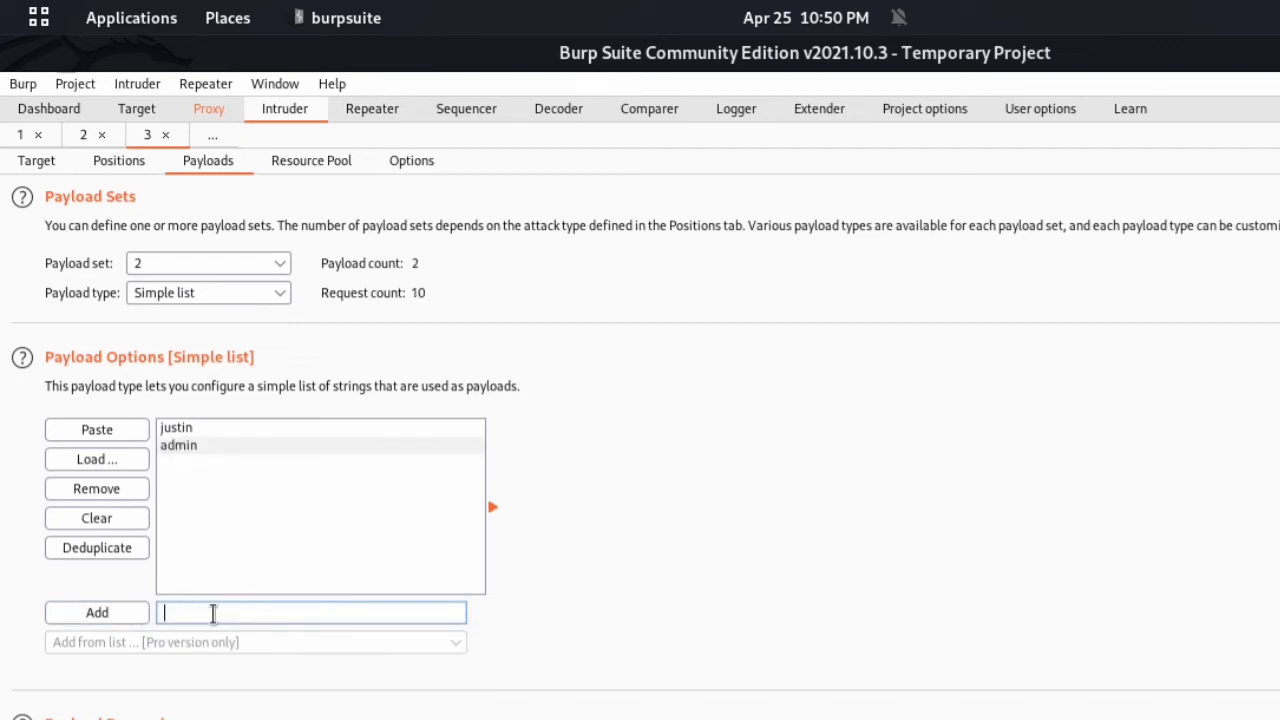
left_click(96, 612)
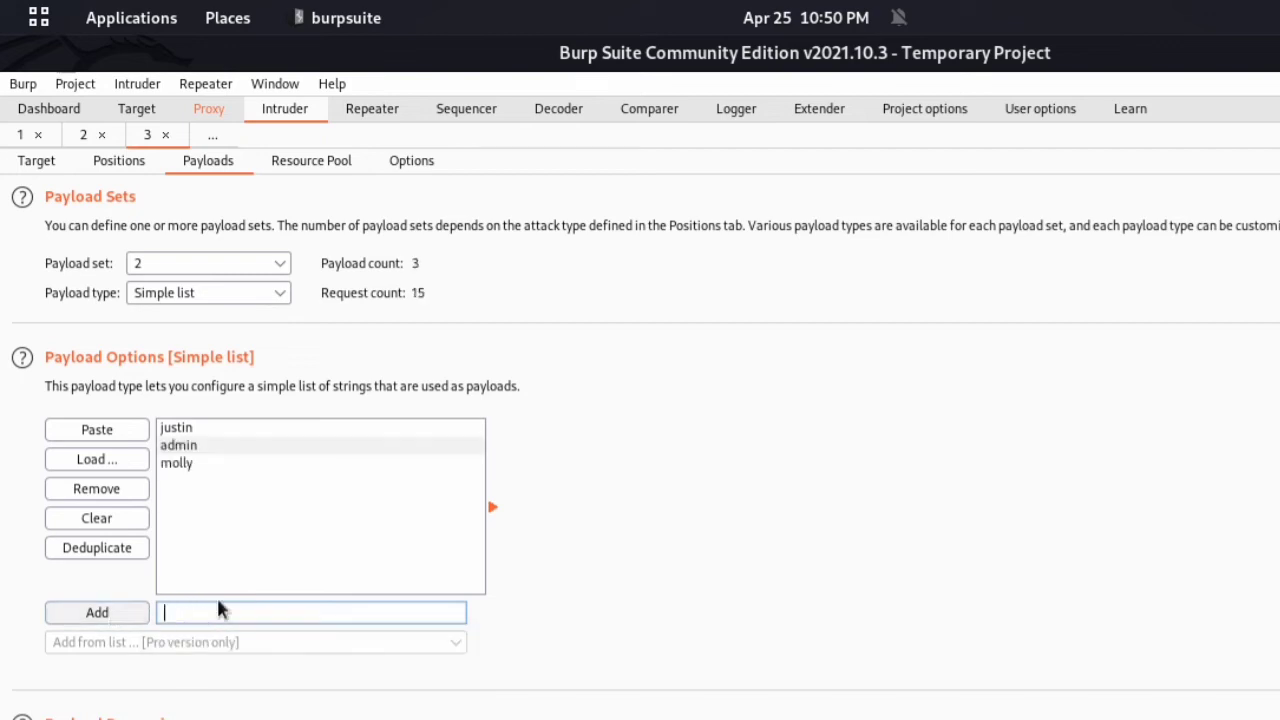
type("risk")
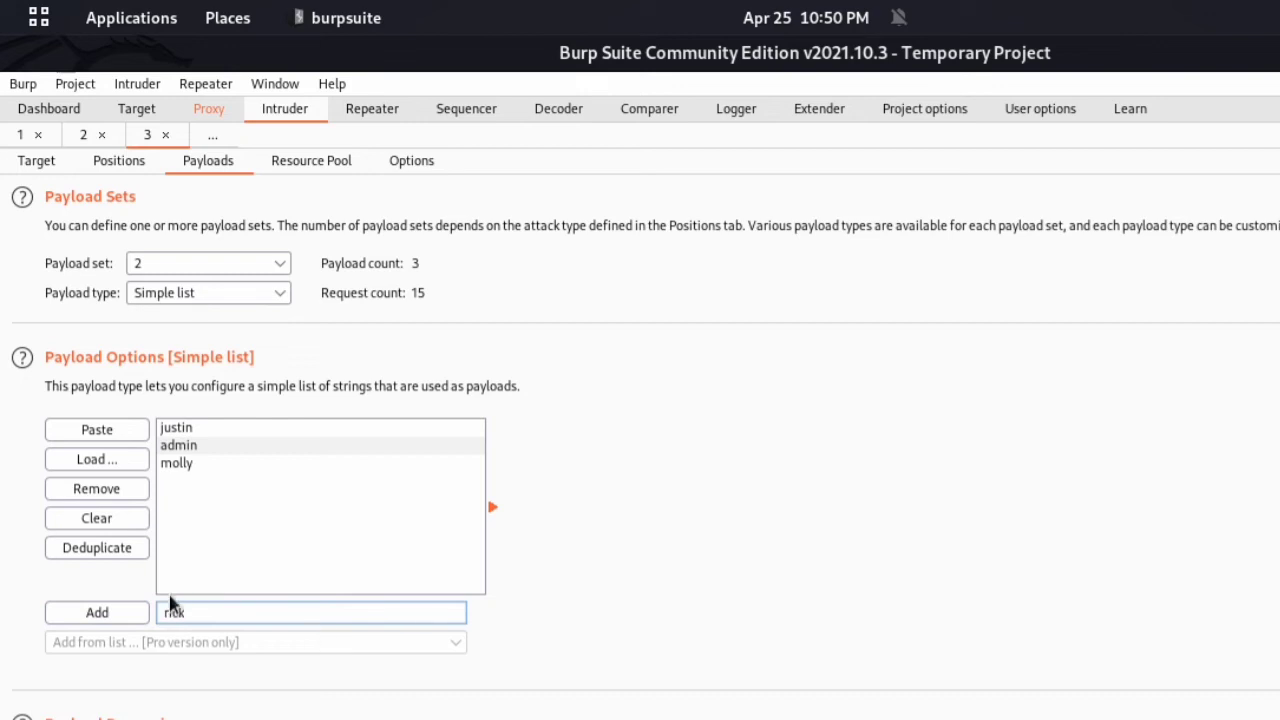
left_click(96, 612)
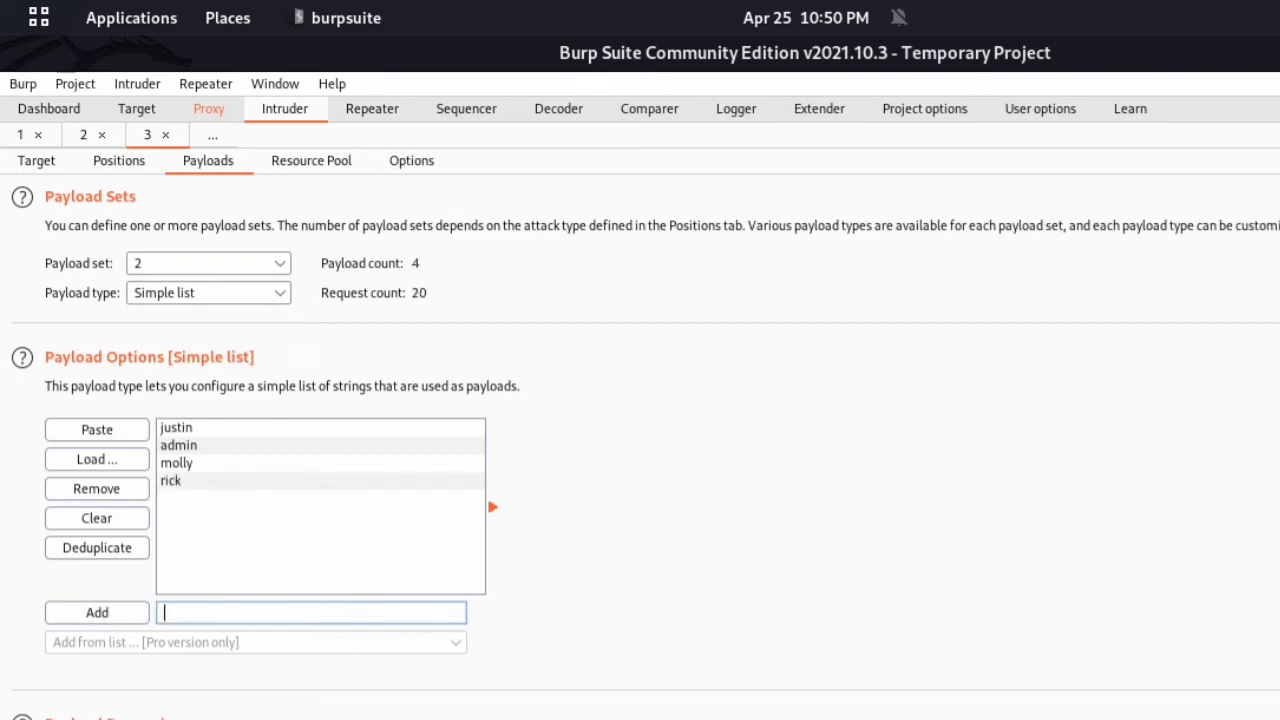
scroll("down", 3)
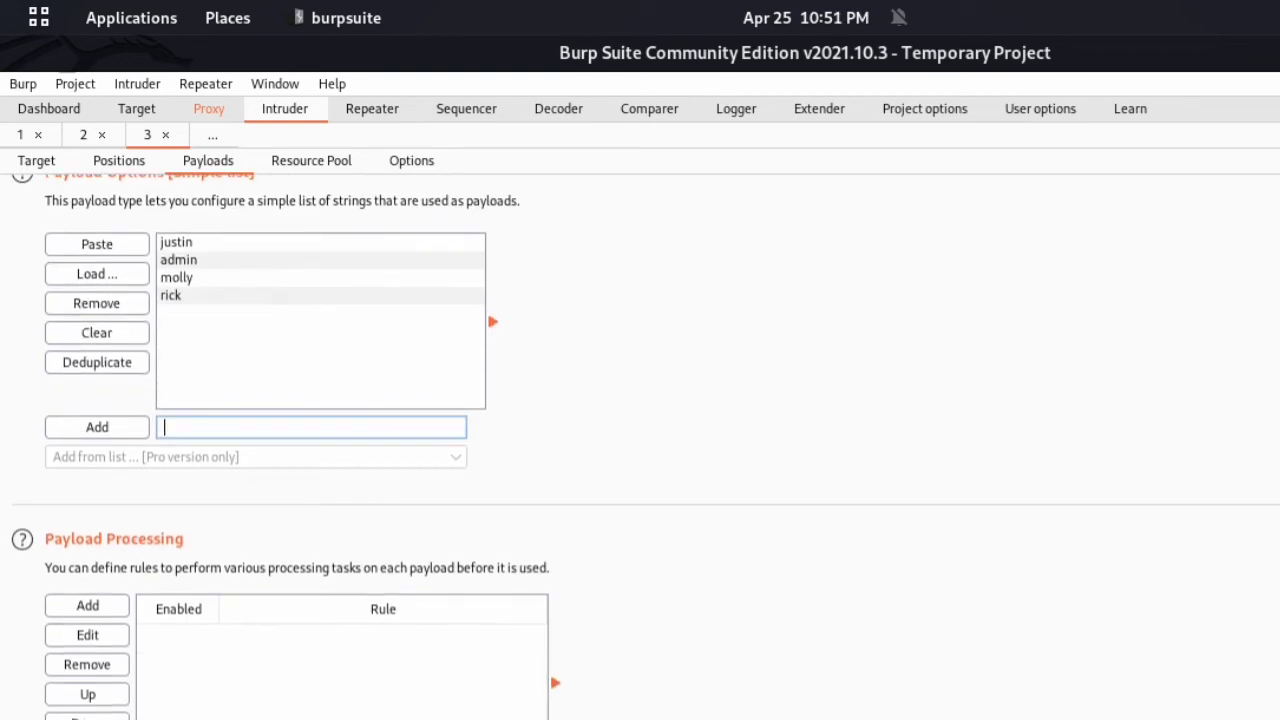
scroll("up", 3)
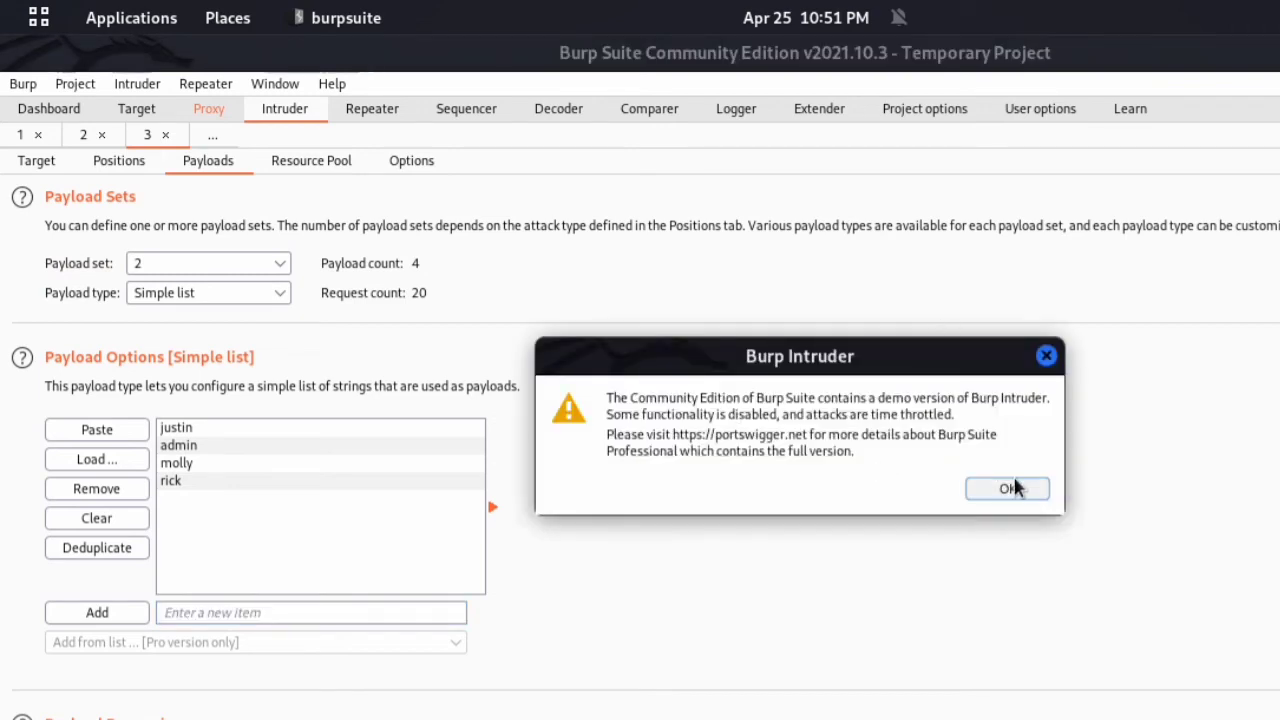
- Dismiss the Community Edition notice so results fill with status 302, length 558
left_click(1007, 488)
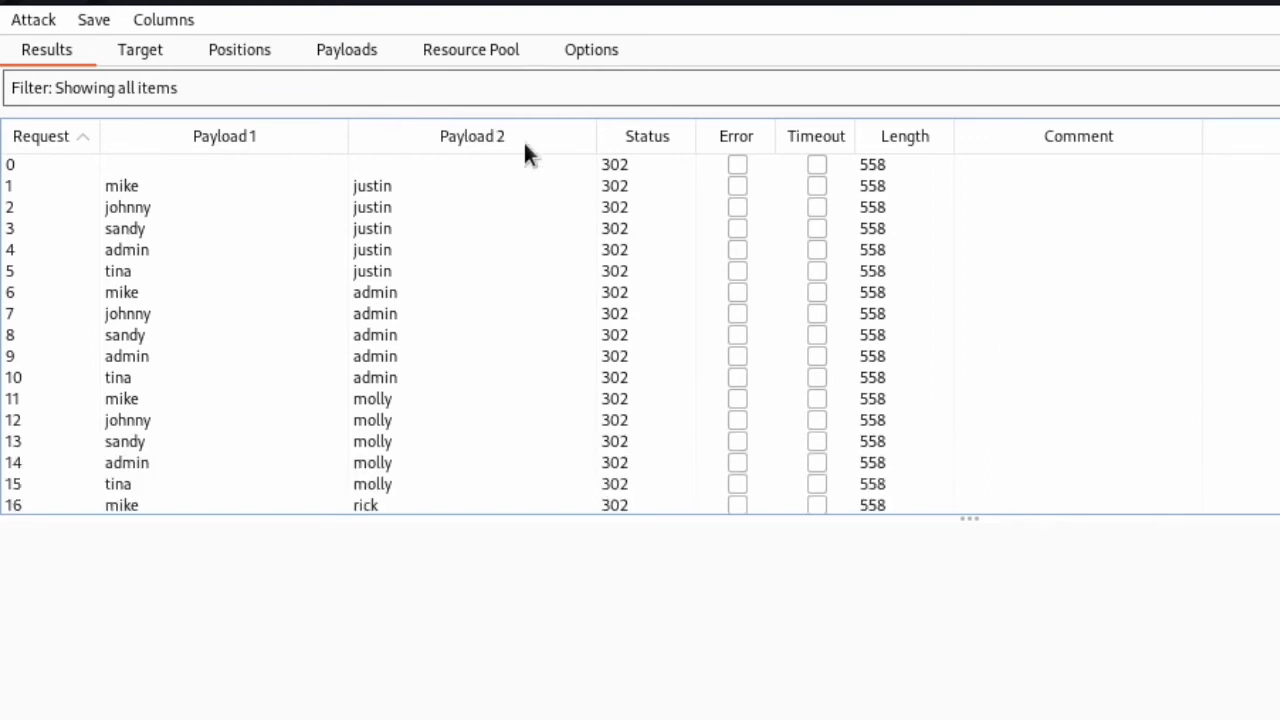
mouse_move(221, 247)
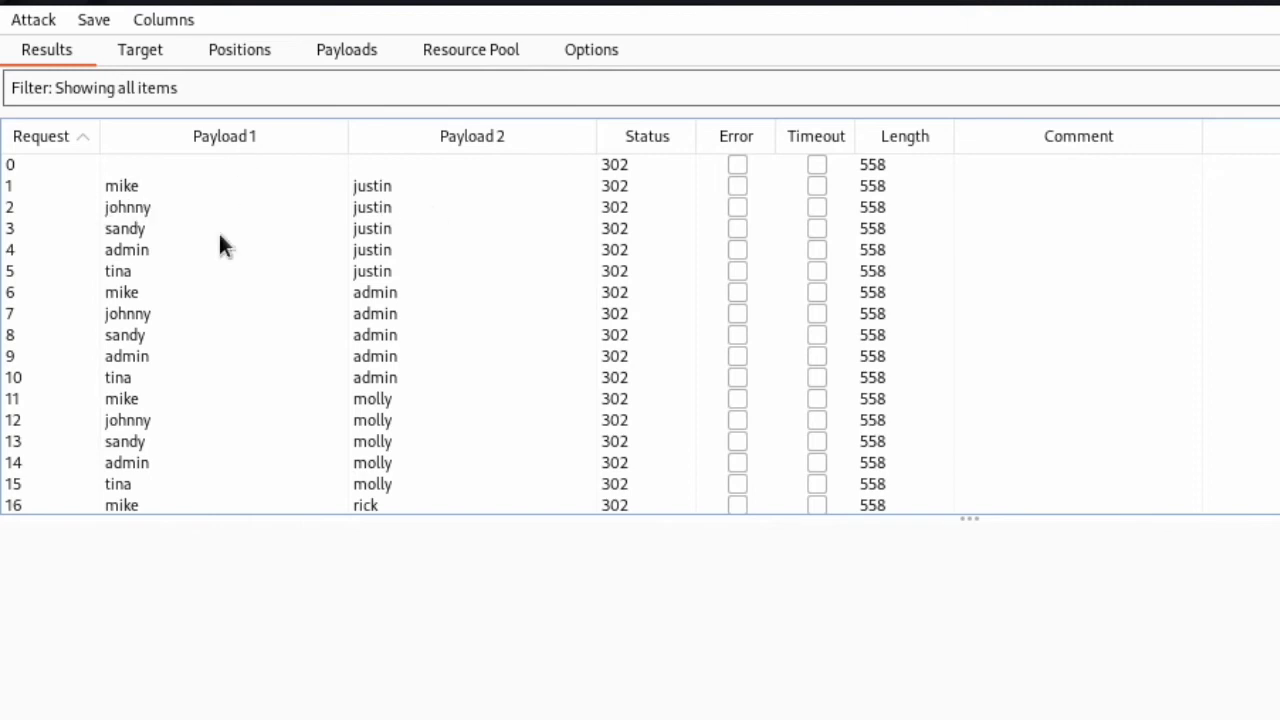
mouse_move(238, 300)
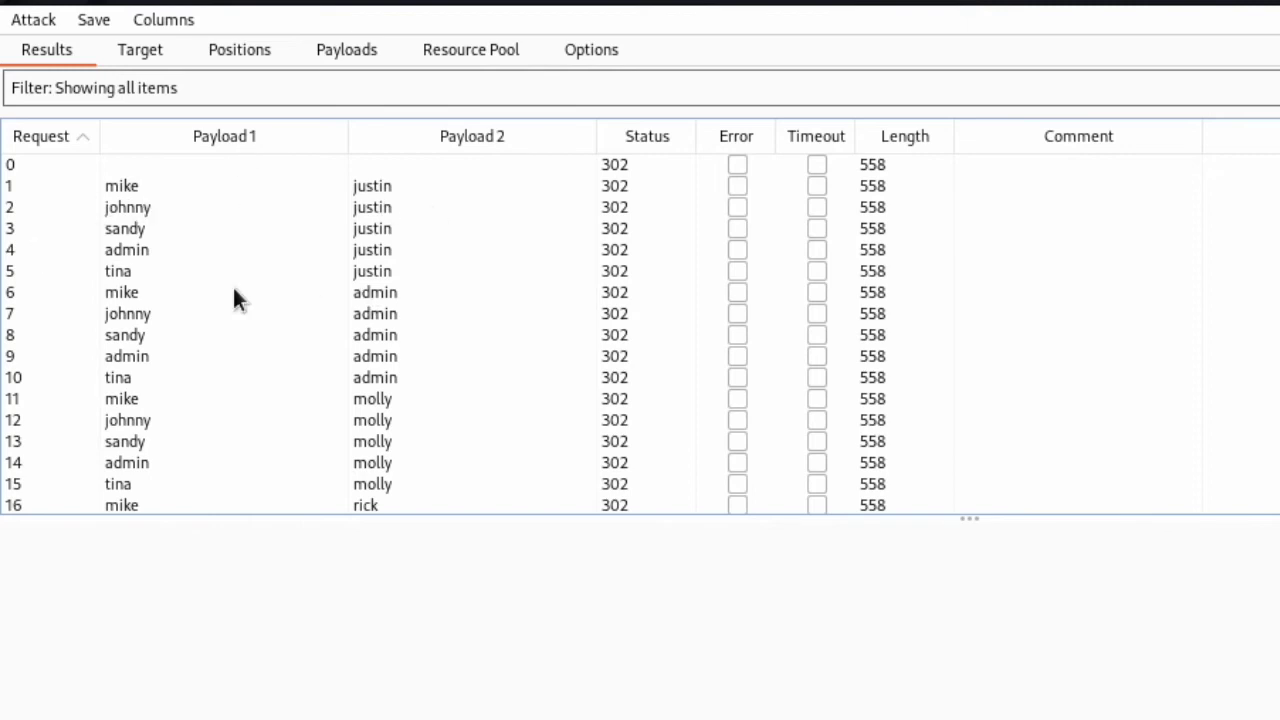
mouse_move(220, 592)
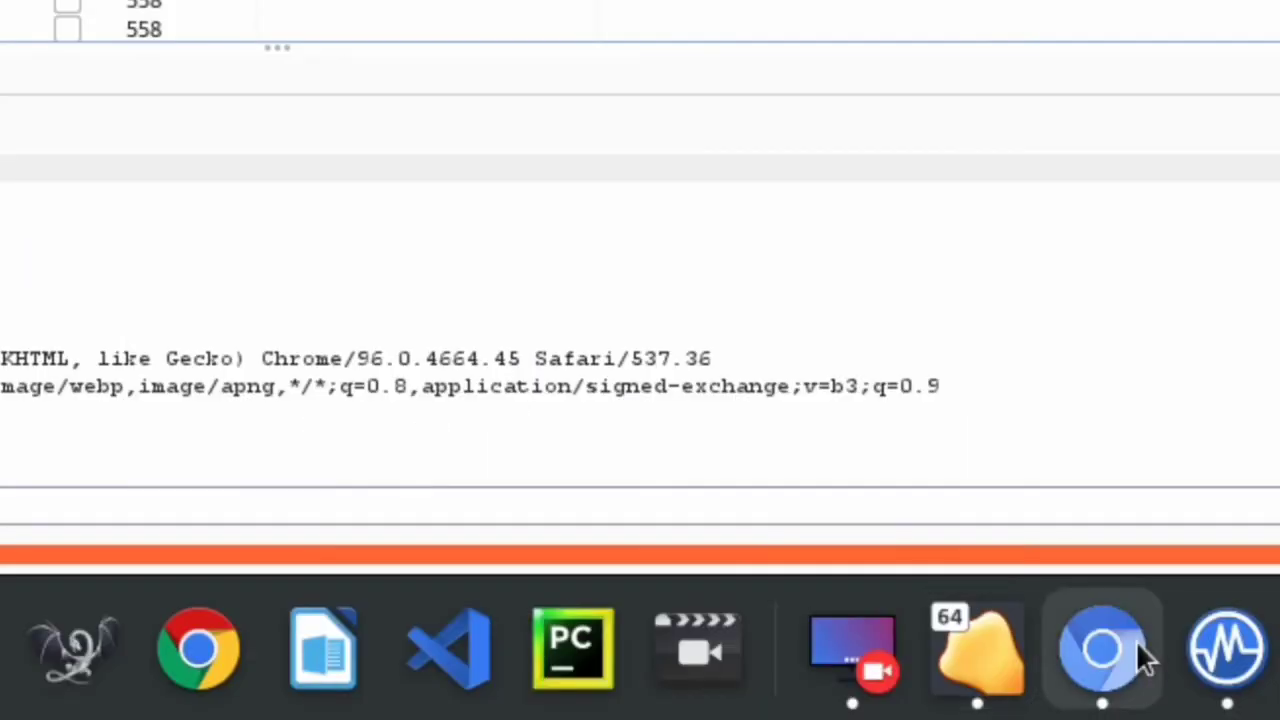
- Return to Burp's main window and view the intercepted POST /dvwa/login.php request
left_click(1102, 648)
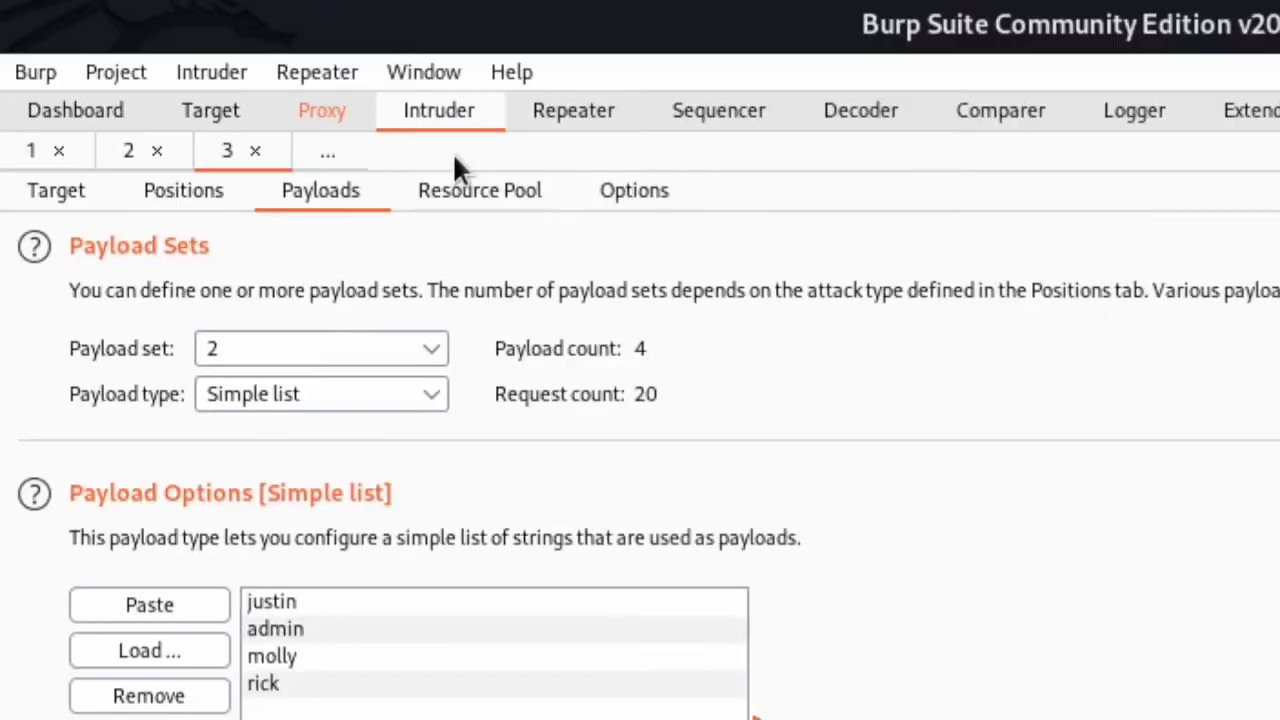
left_click(321, 110)
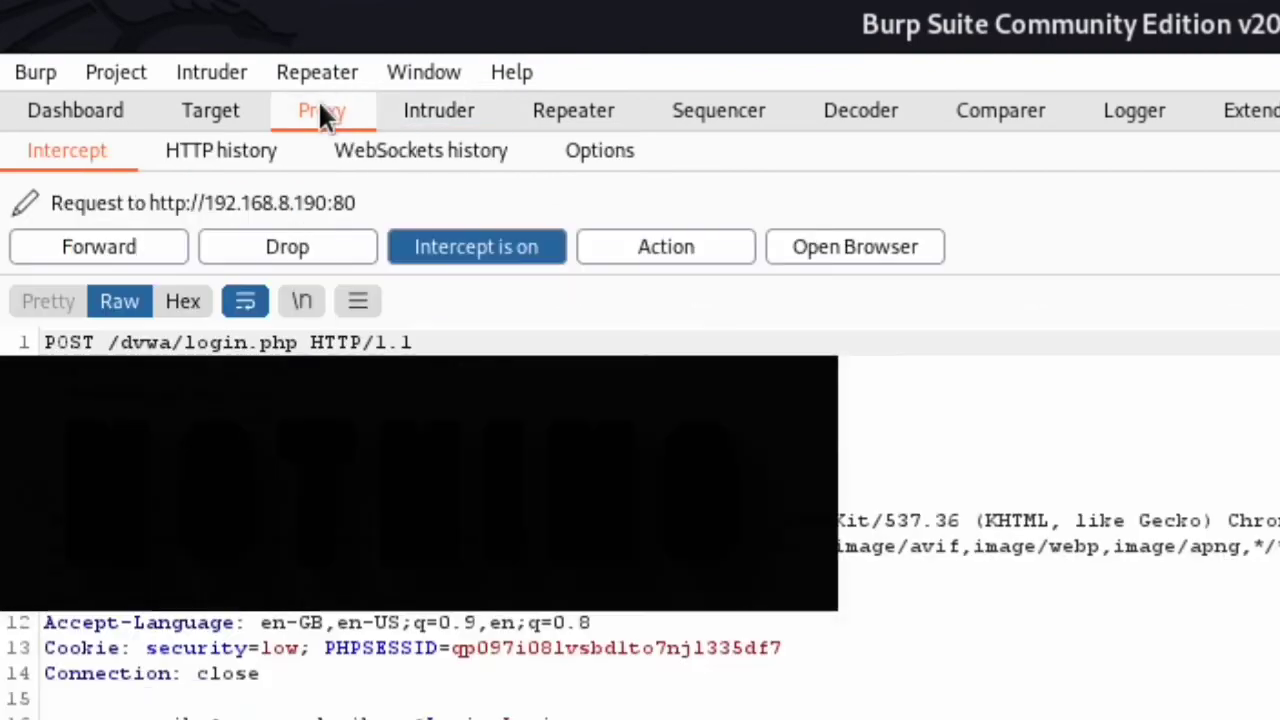
mouse_move(477, 247)
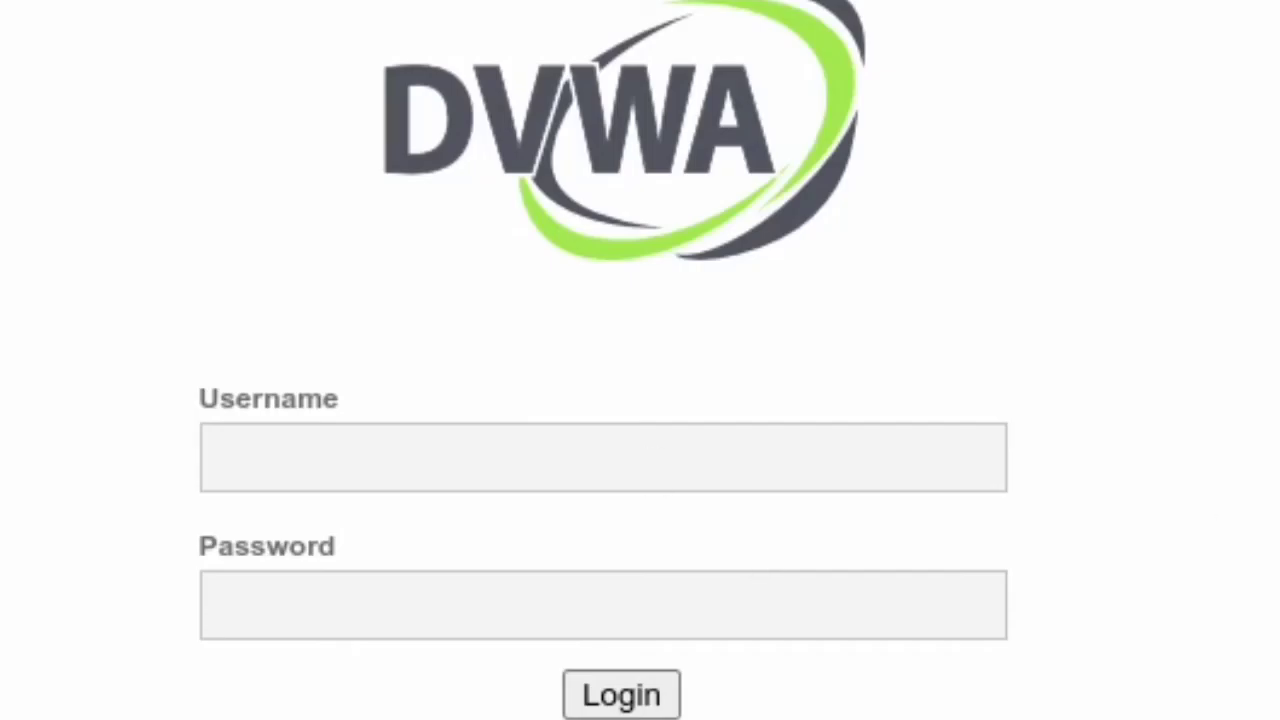
- Scroll the DVWA login page's 'Login failed' messages to find 'You have logged in as admin'
left_click(620, 694)
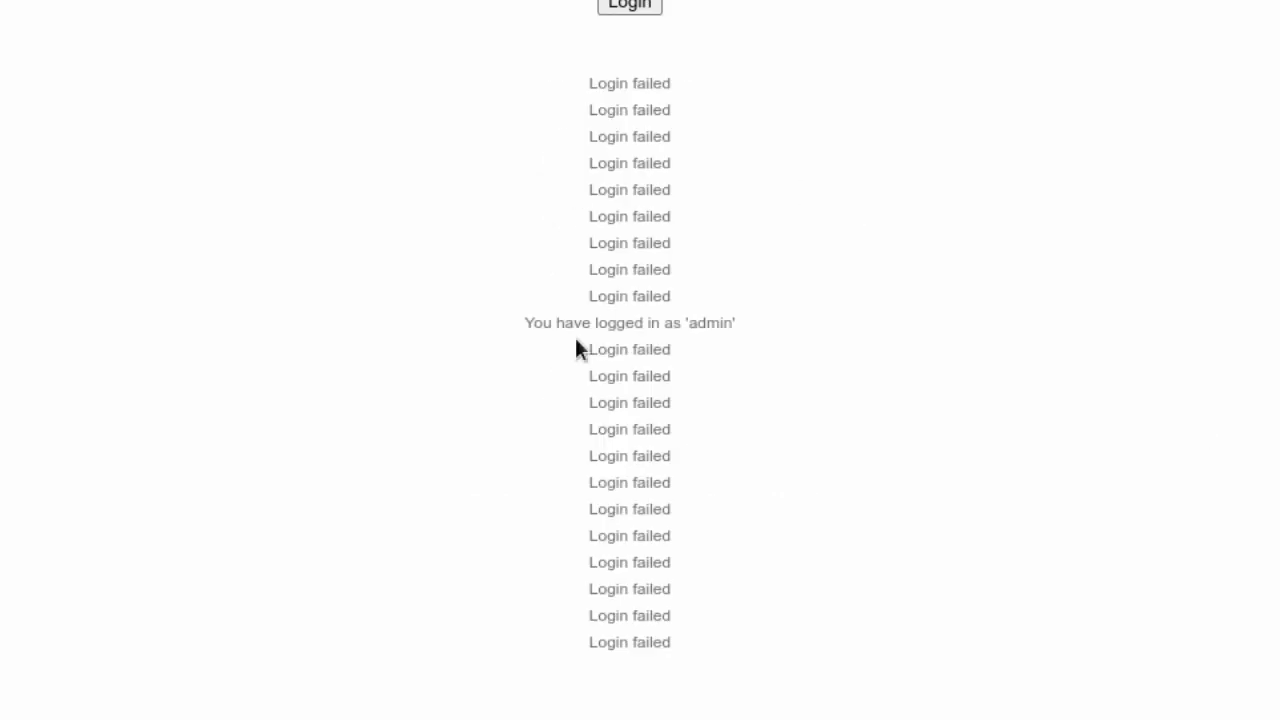
mouse_move(920, 485)
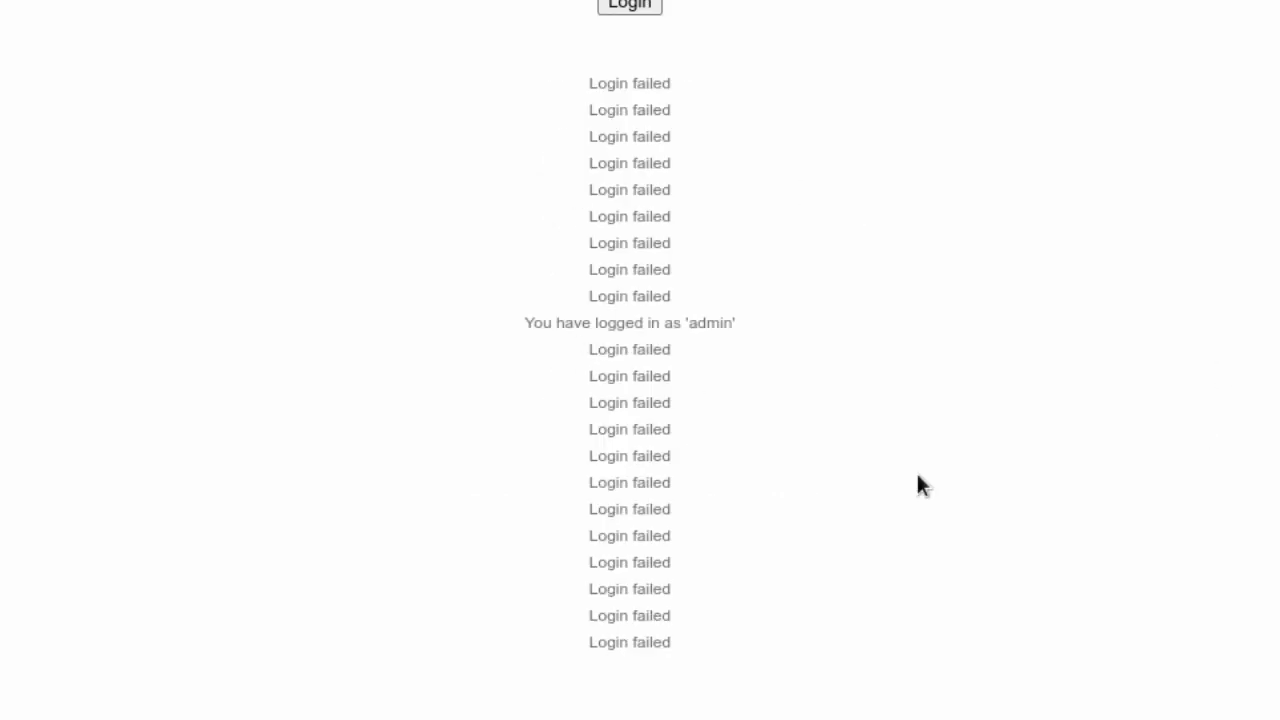
scroll("up", 3)
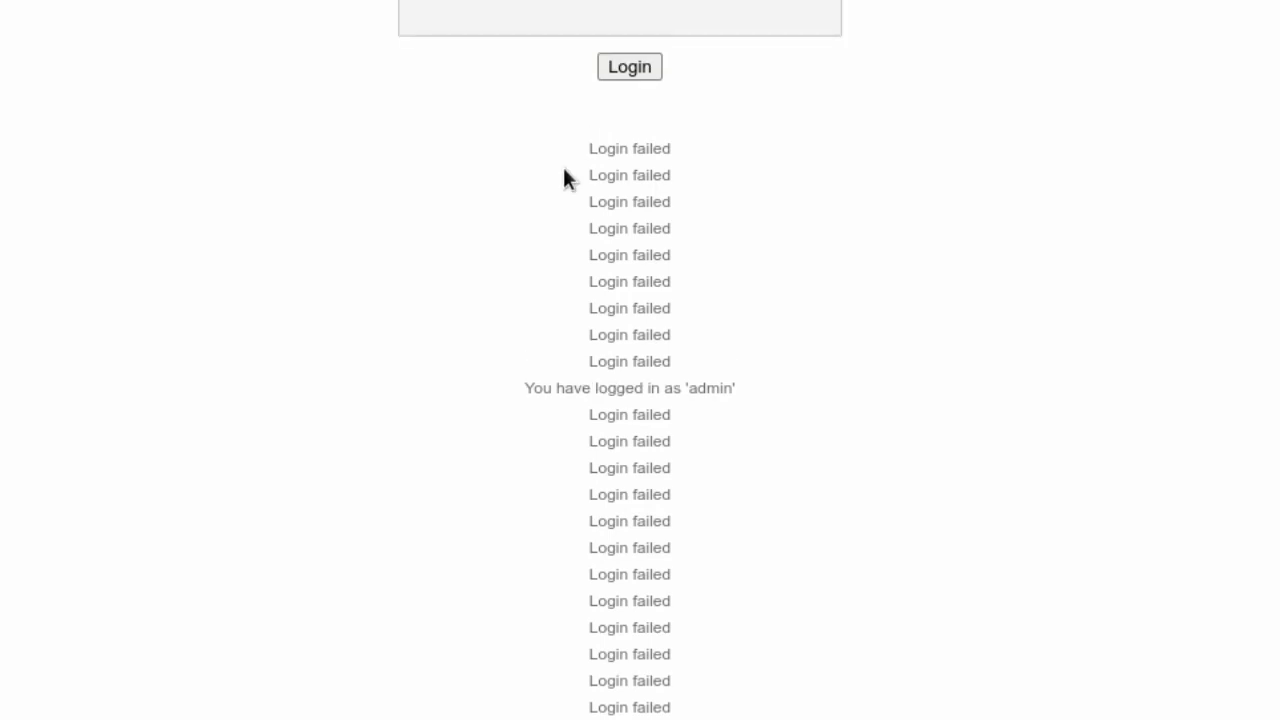
mouse_move(632, 253)
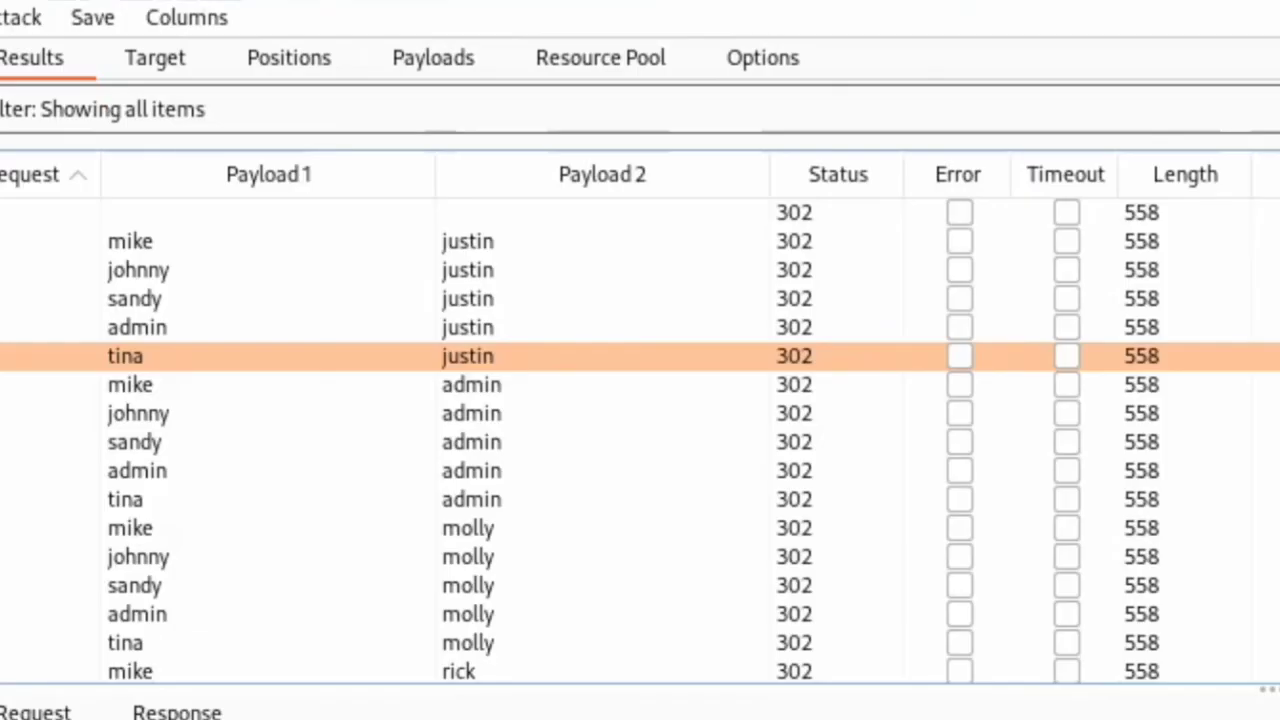
mouse_move(53, 268)
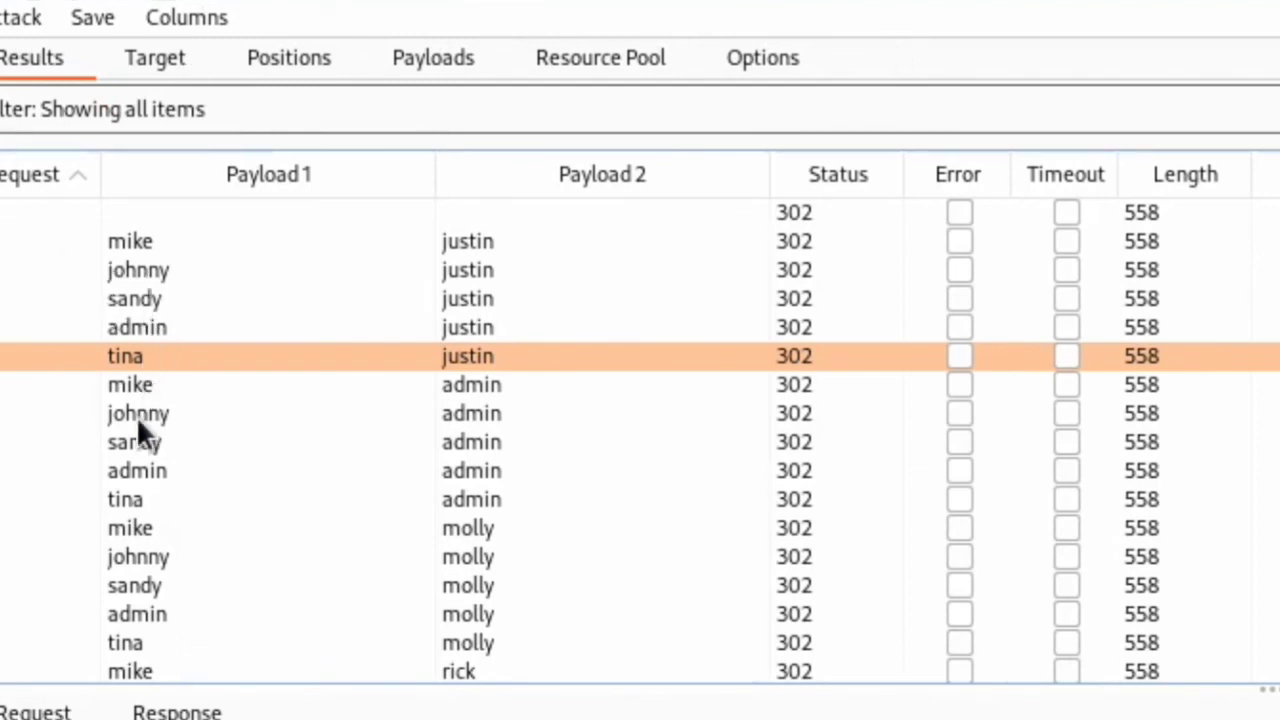
left_click(137, 471)
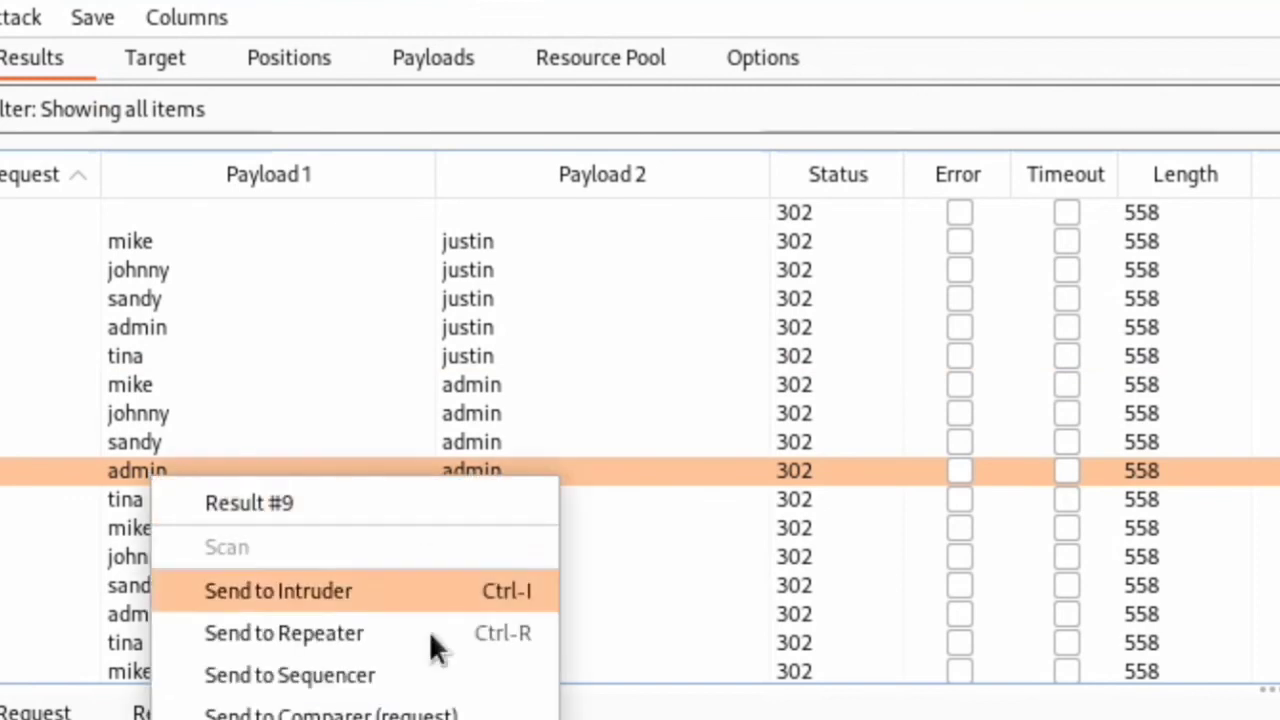
mouse_move(430, 645)
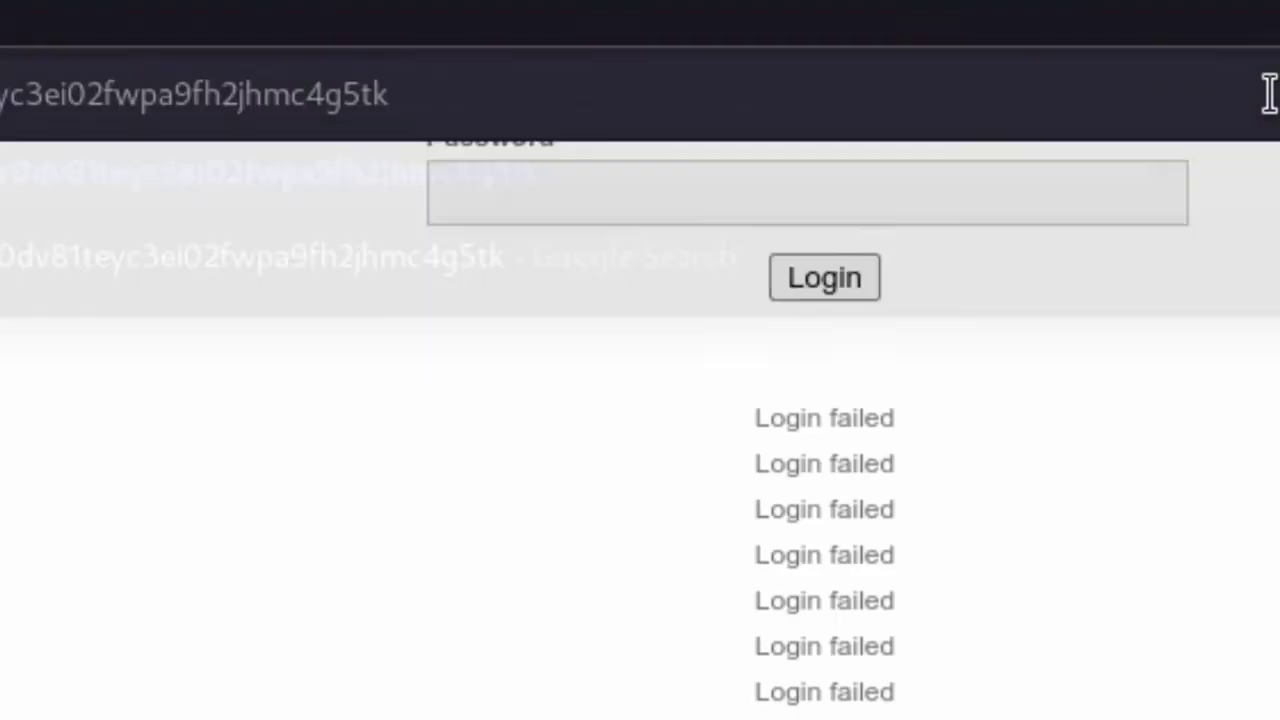
- Load the copied request URL and scroll the DVWA welcome page showing Username: admin
left_click(823, 277)
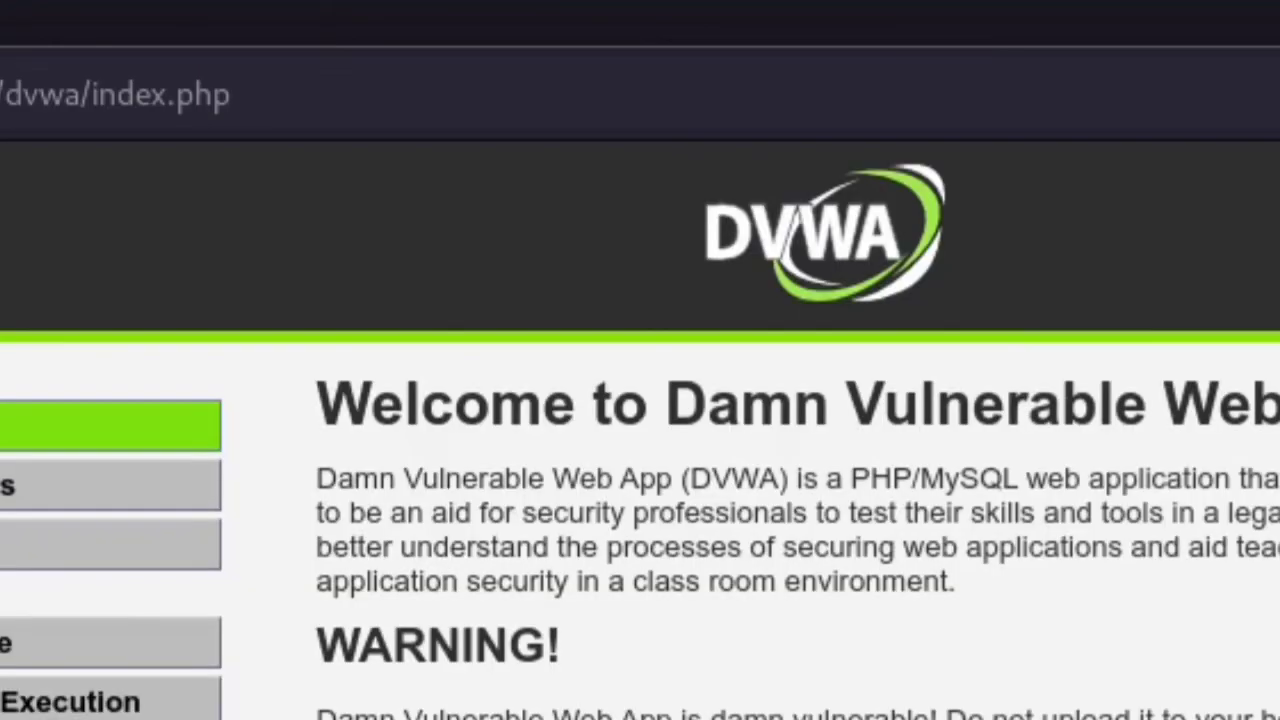
scroll("down", 3)
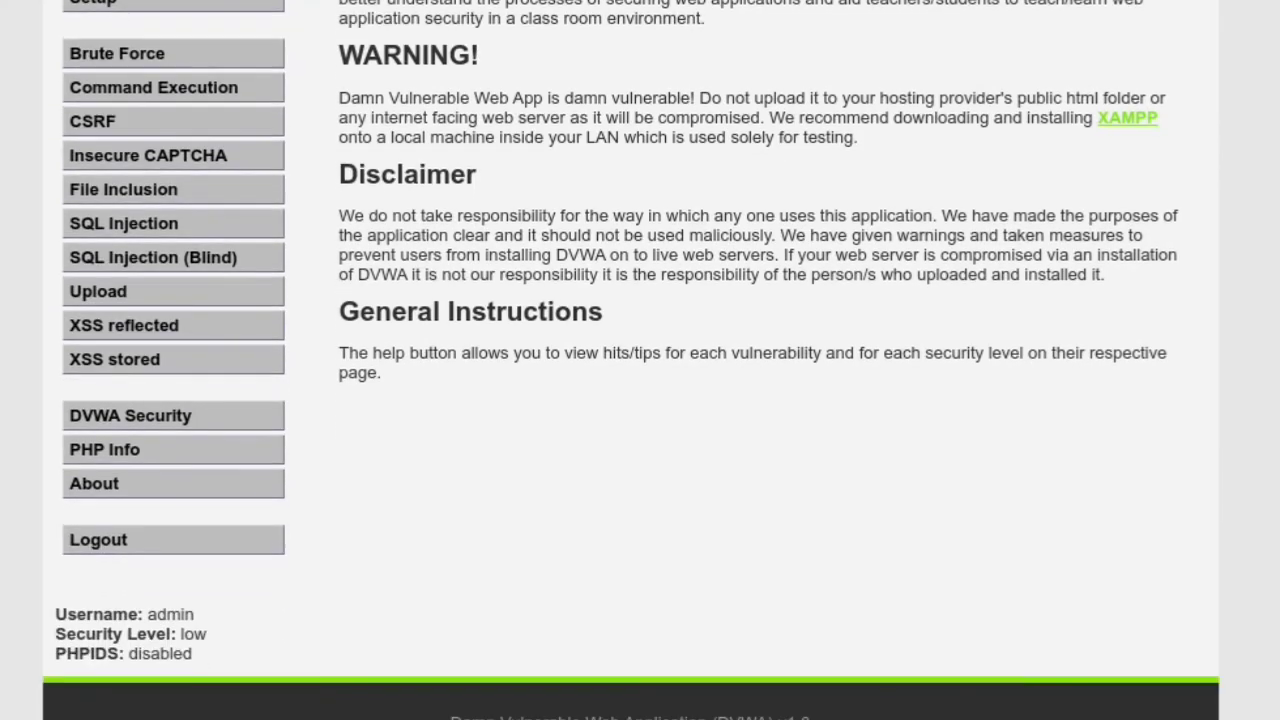
scroll("up", 3)
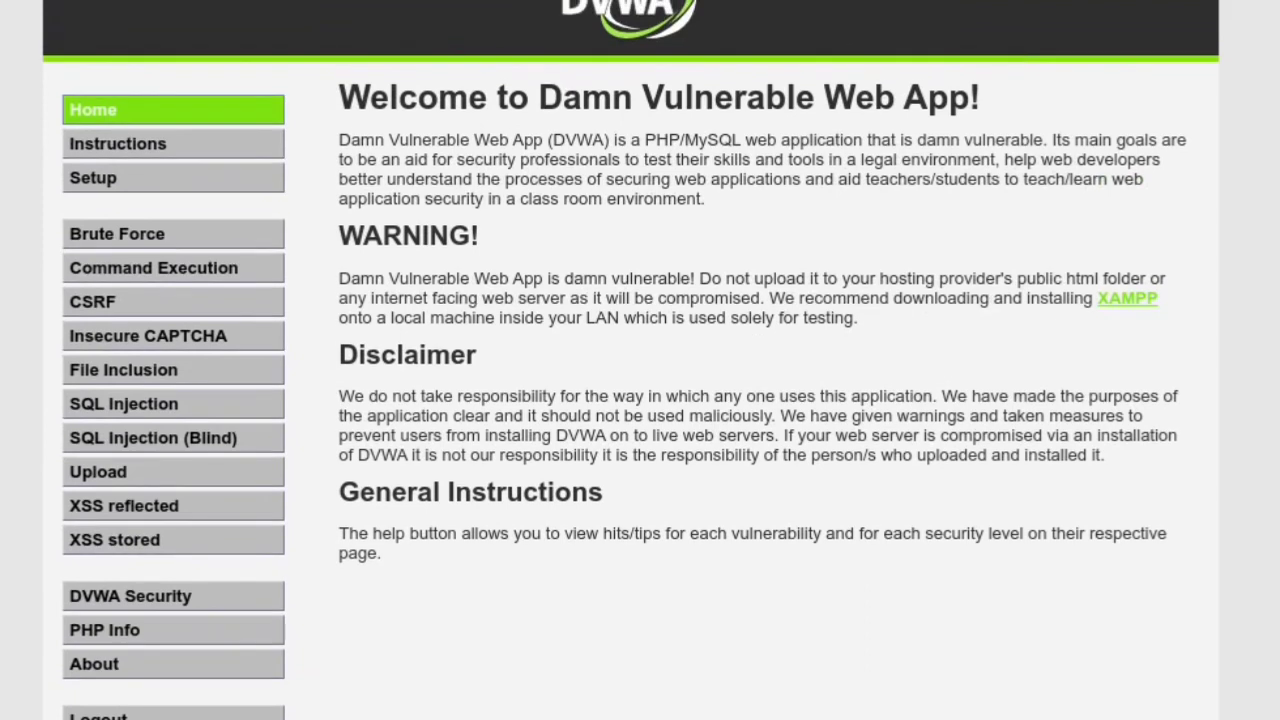
scroll("up", 3)
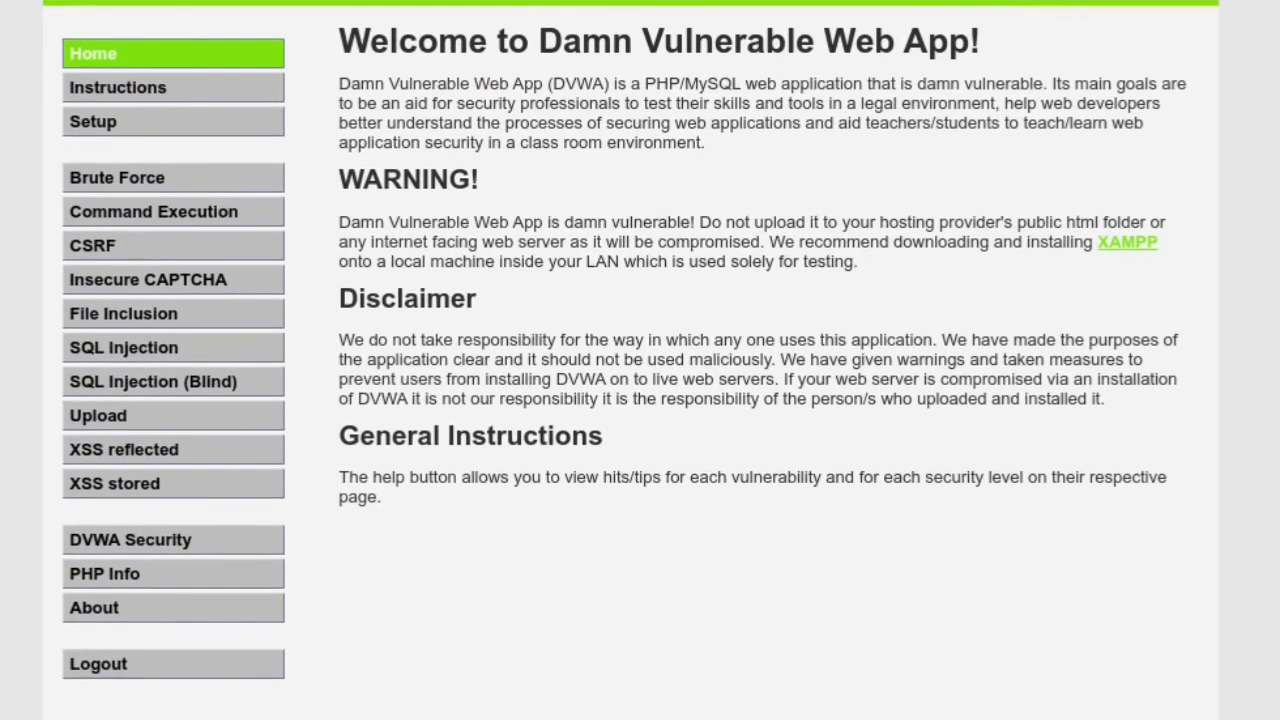
scroll("up", 3)
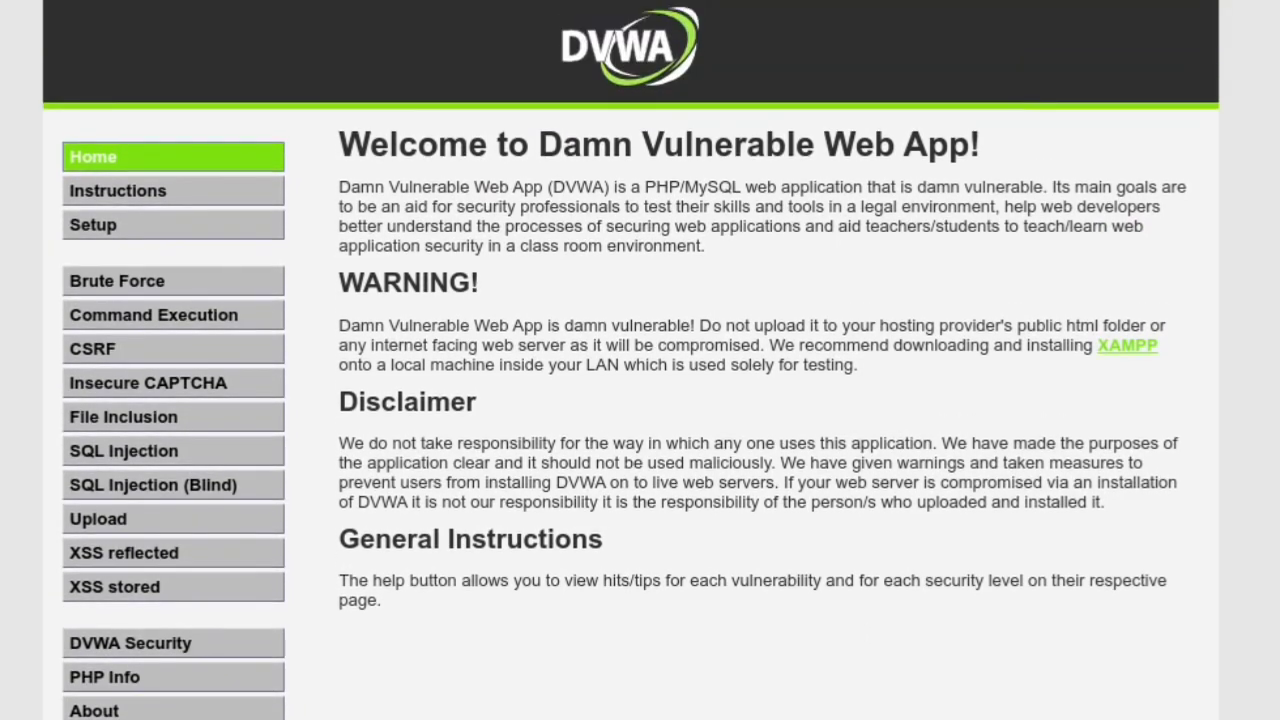
scroll("down", 3)
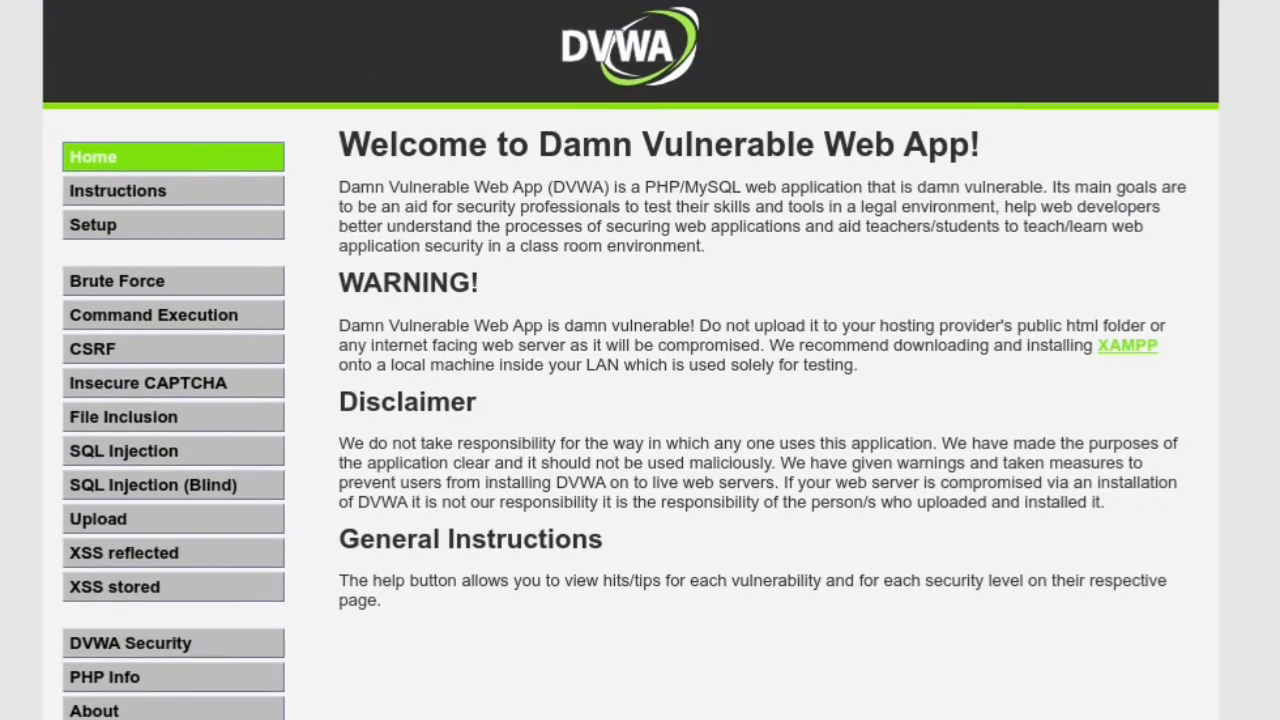
scroll("down", 3)
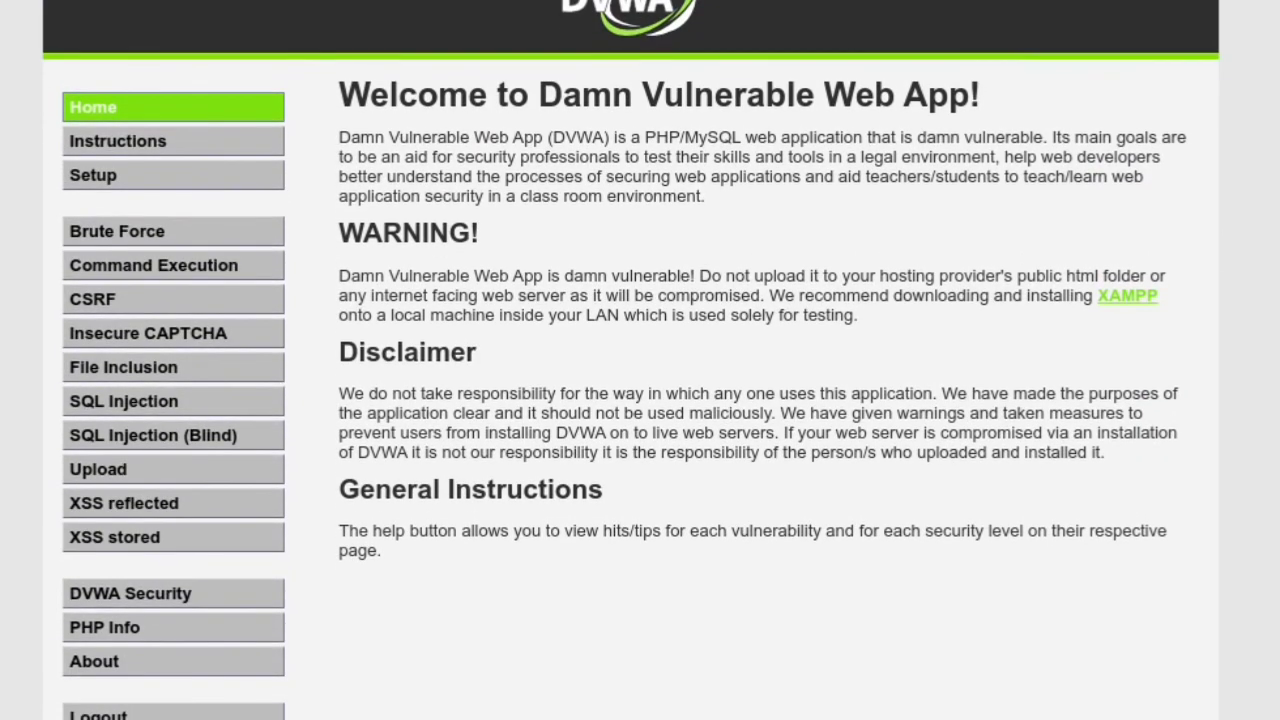
scroll("up", 3)
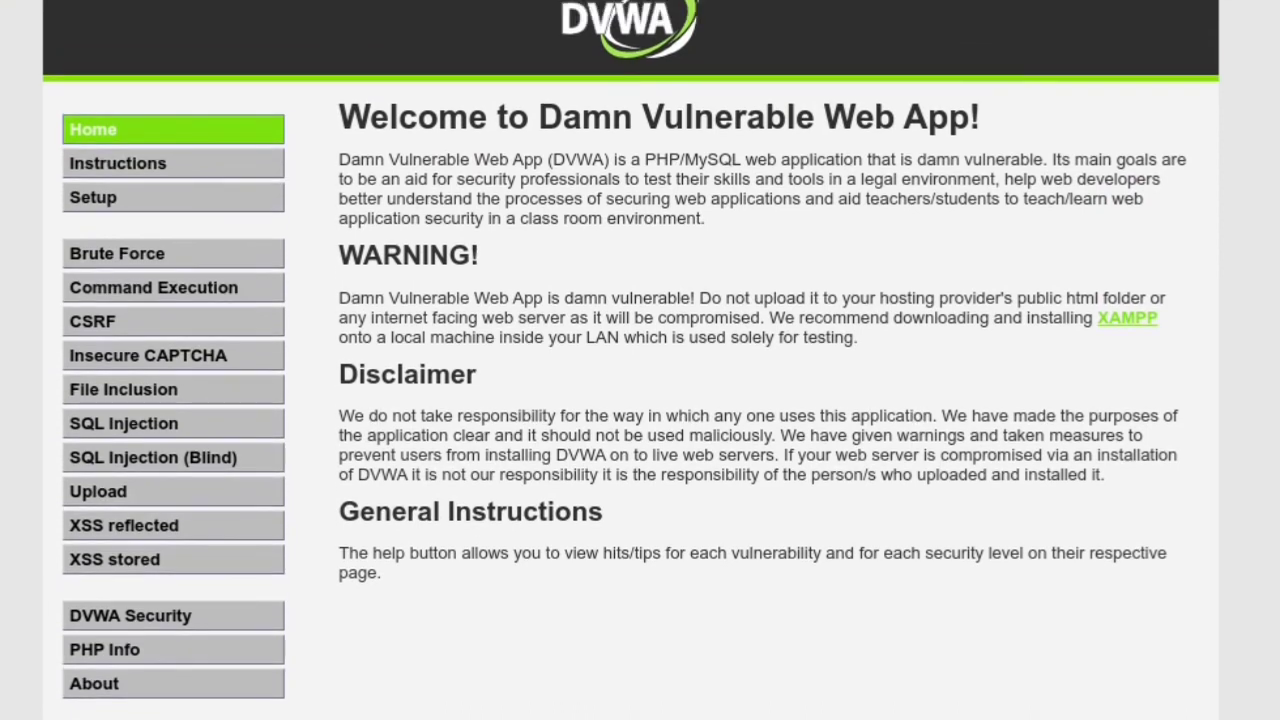
scroll("down", 3)
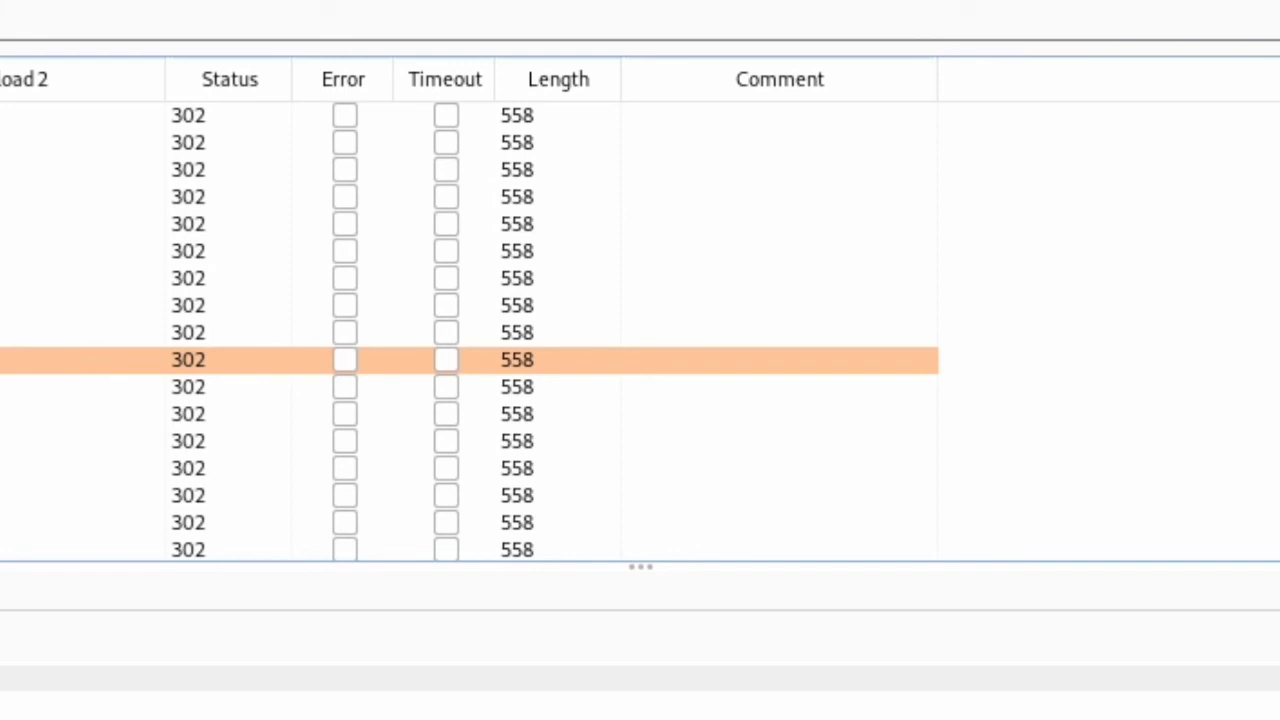
mouse_move(825, 160)
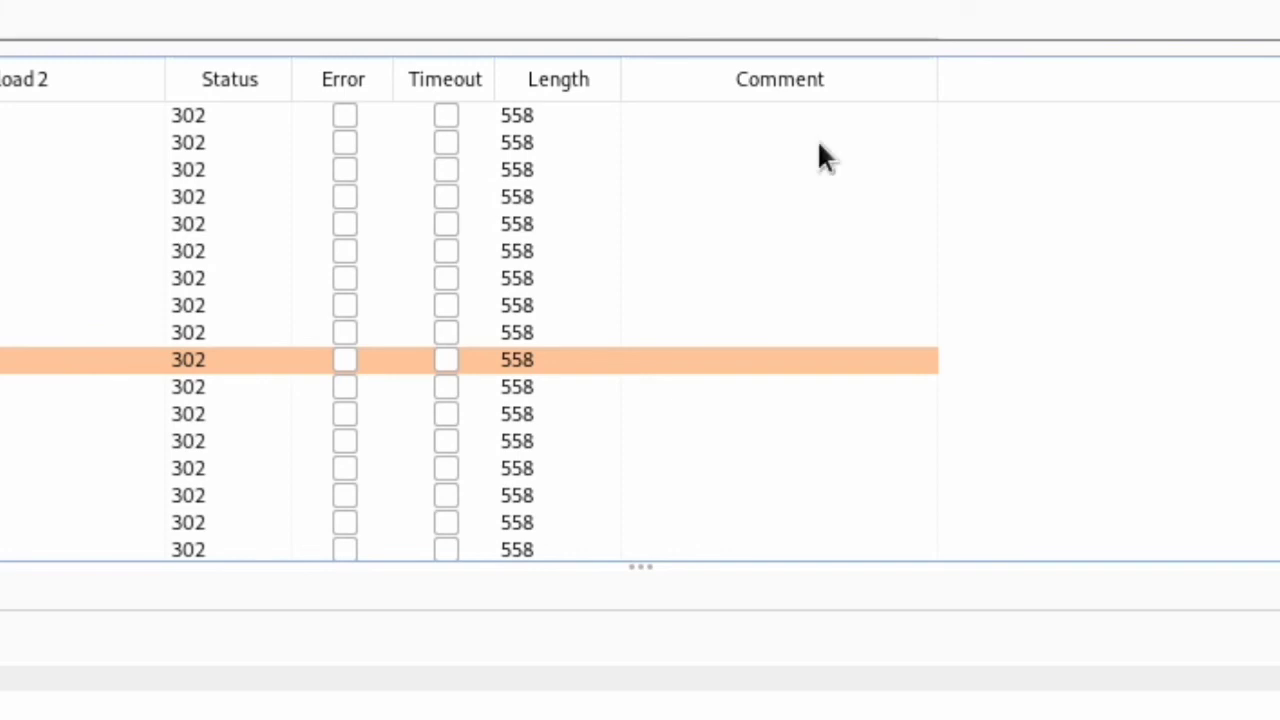